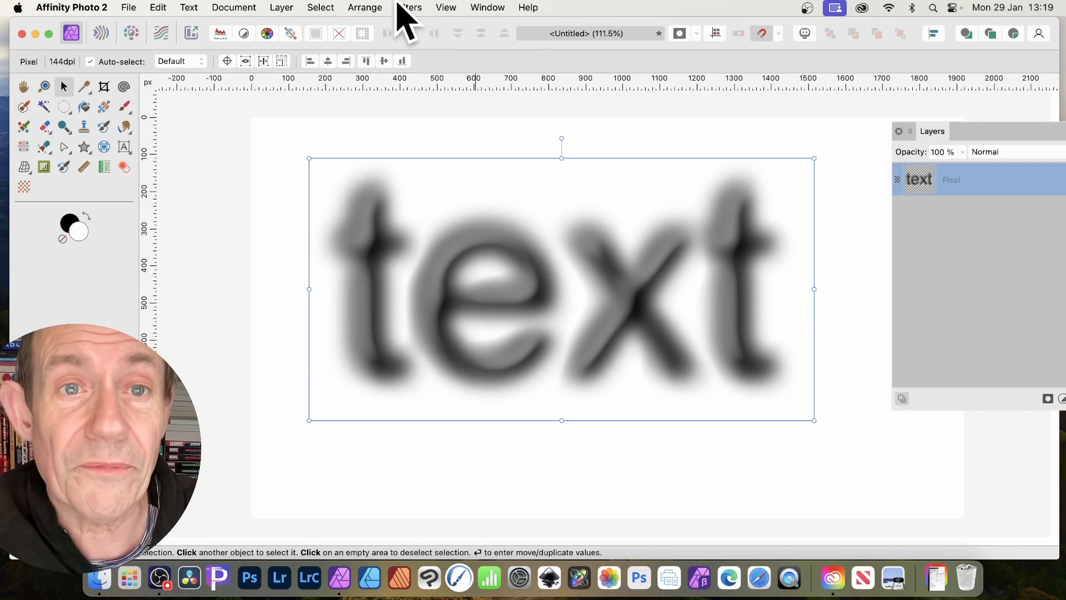
- Browse the Filters > Distort list for the blurred text layer without applying anything
left_click(408, 8)
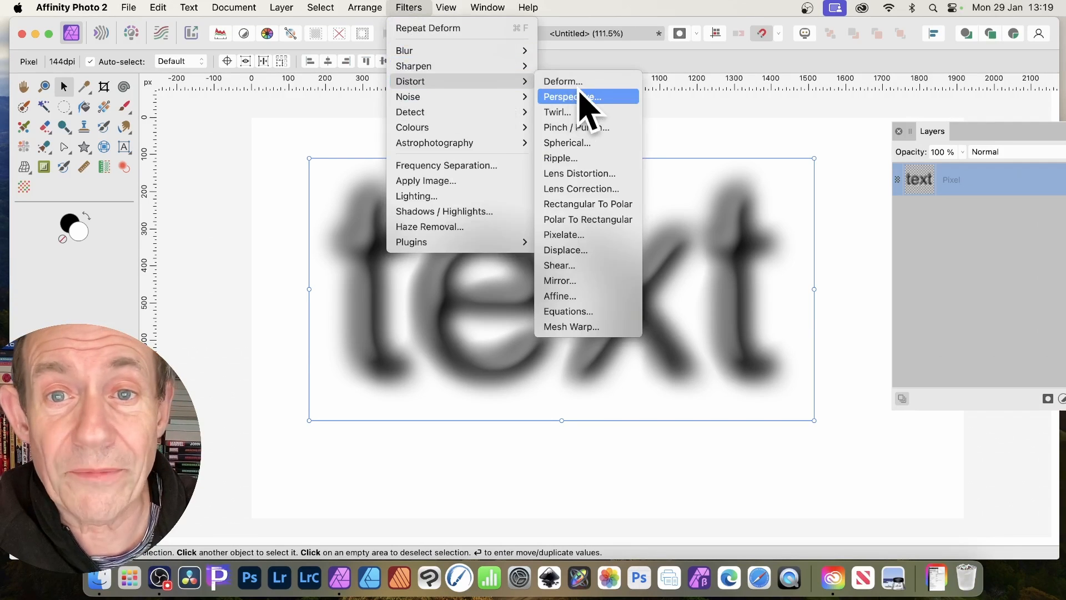
mouse_move(578, 81)
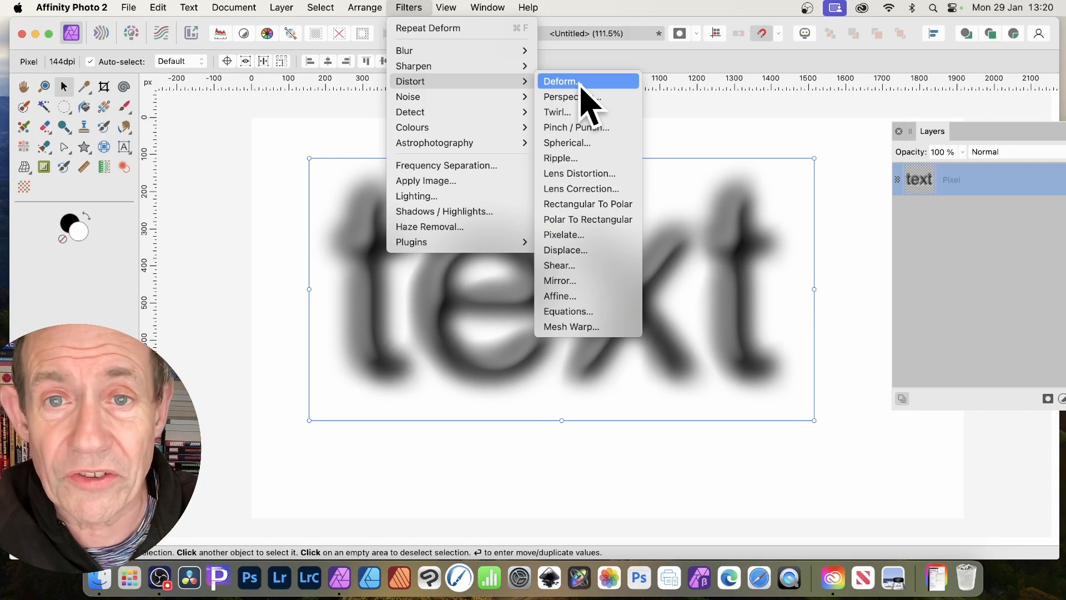
- Start the Deform filter on the blurred text and move its dialog clear of the word
left_click(558, 81)
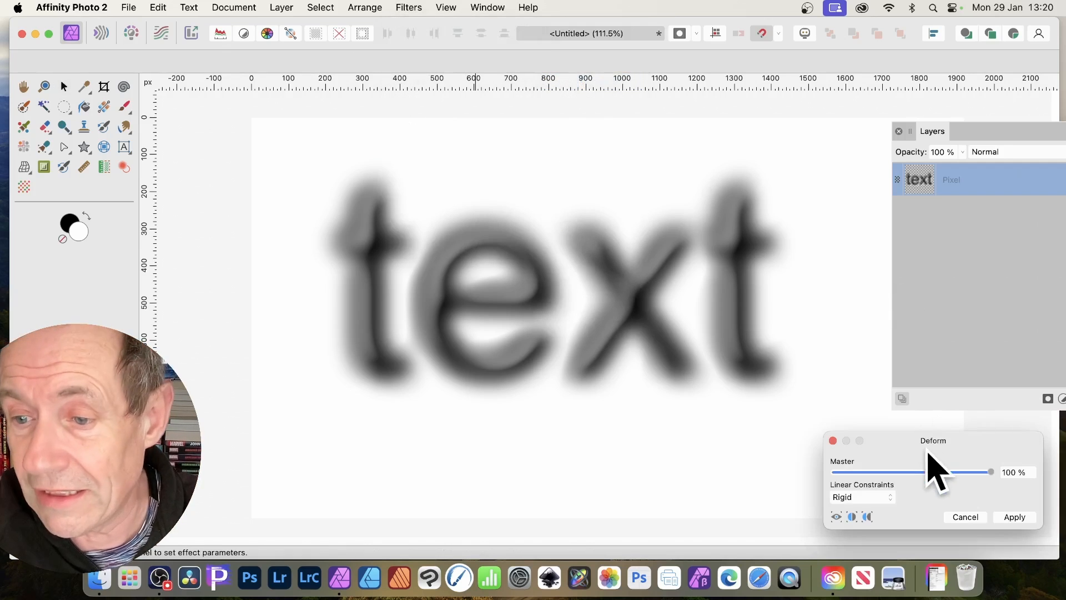
left_click_drag(933, 440, 807, 230)
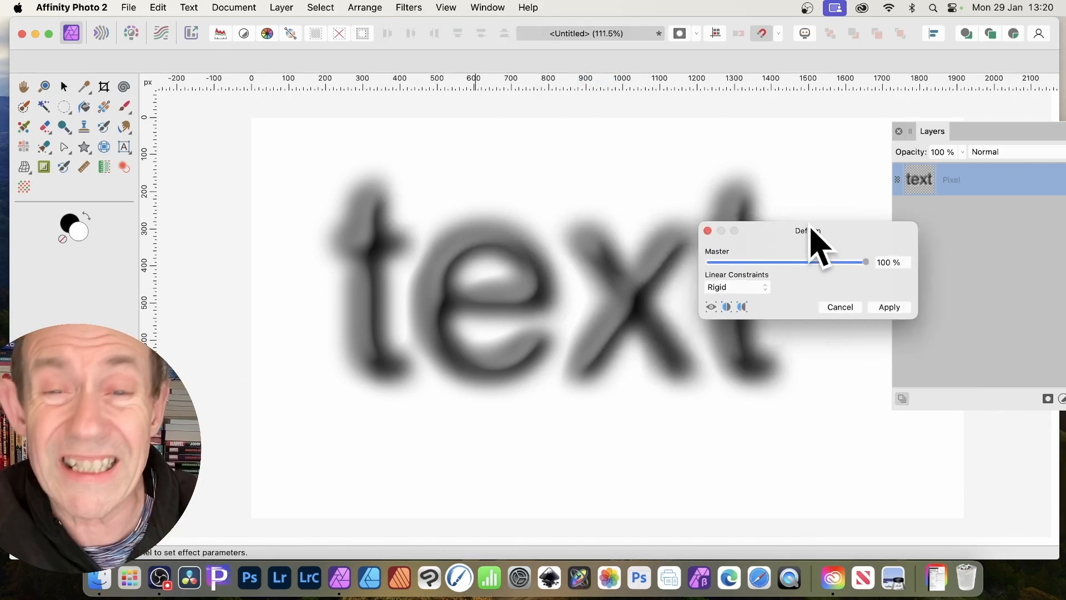
left_click_drag(808, 231, 665, 203)
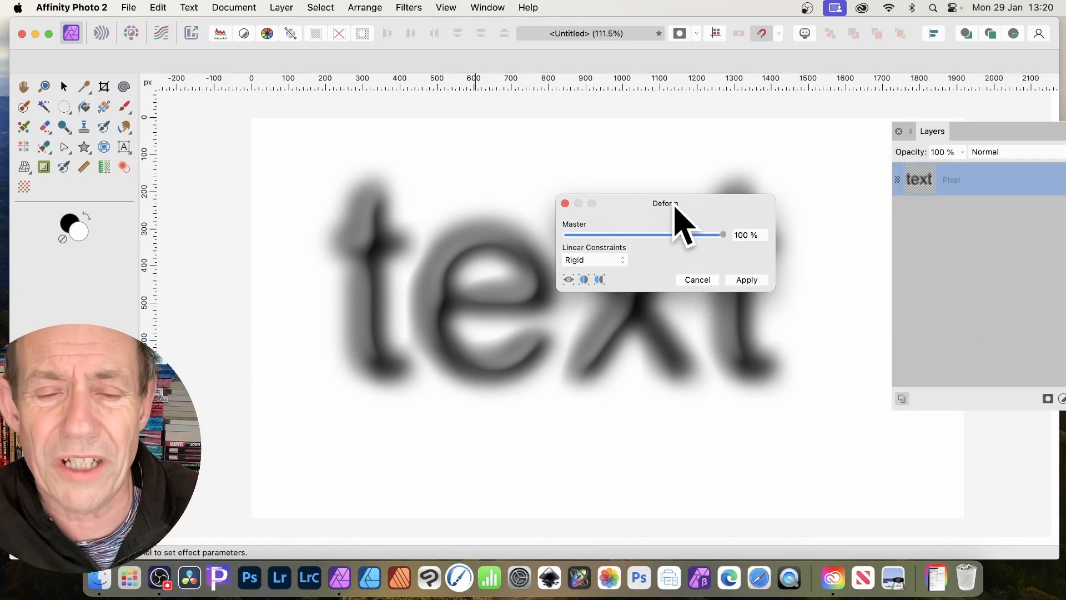
left_click_drag(665, 204, 785, 181)
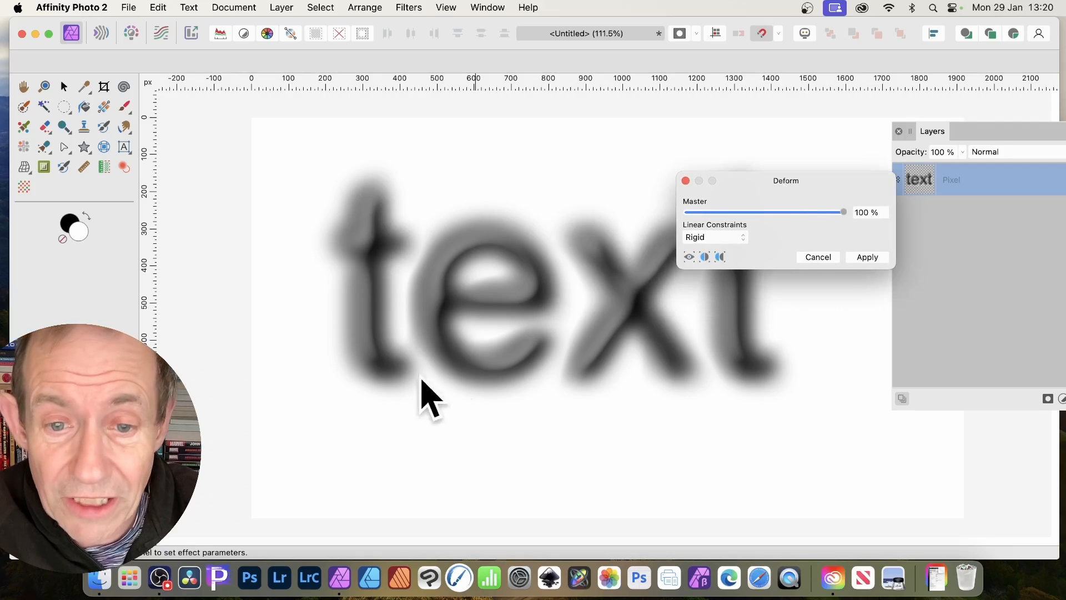
mouse_move(730, 367)
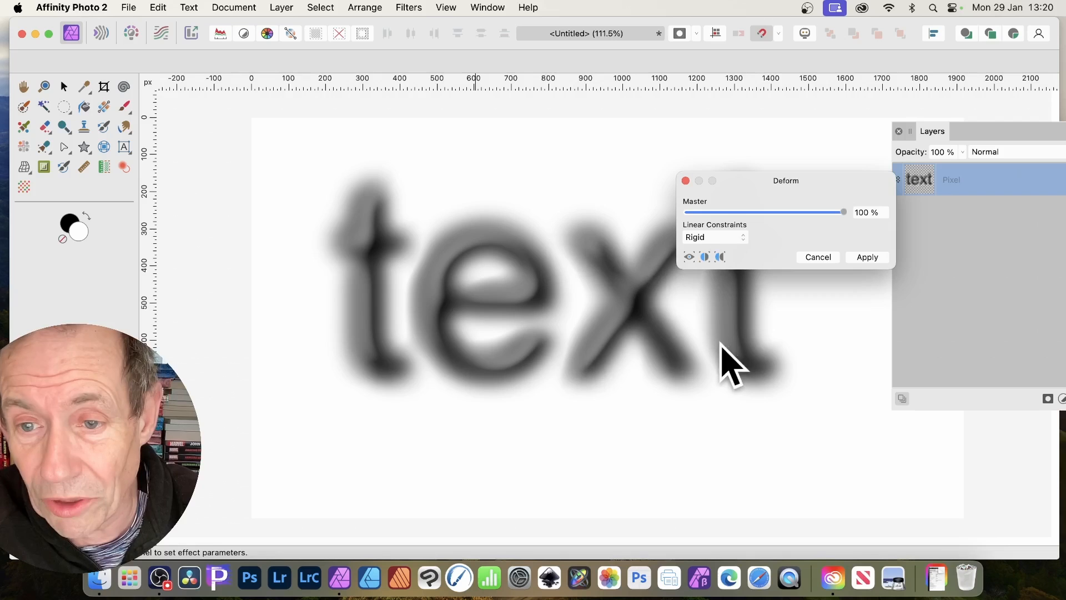
mouse_move(378, 202)
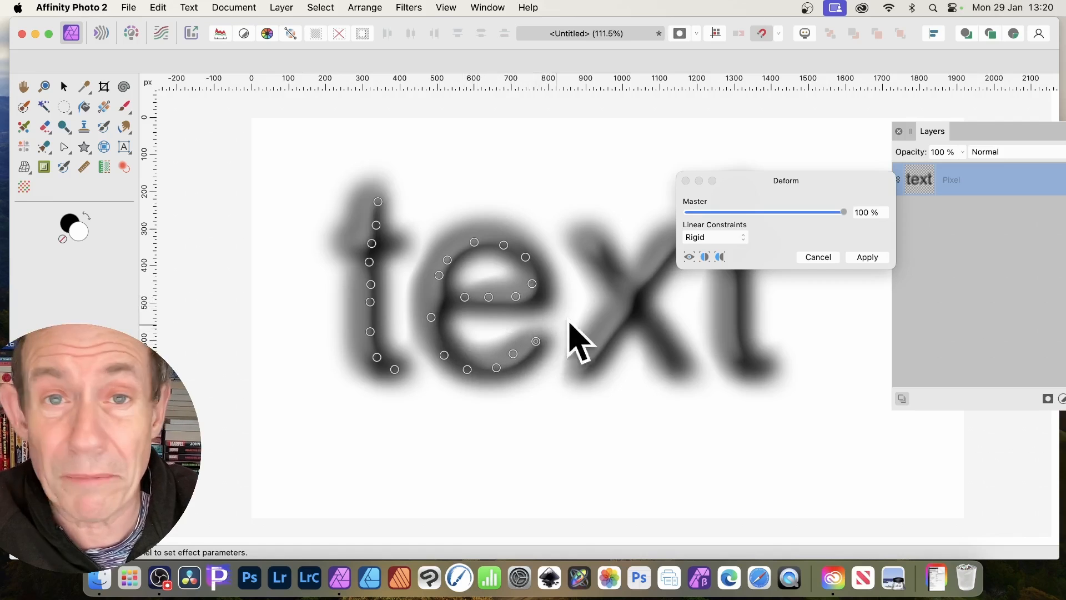
- Move the Deform dialog above the word and keep Rigid linear constraints
left_click_drag(535, 341, 622, 290)
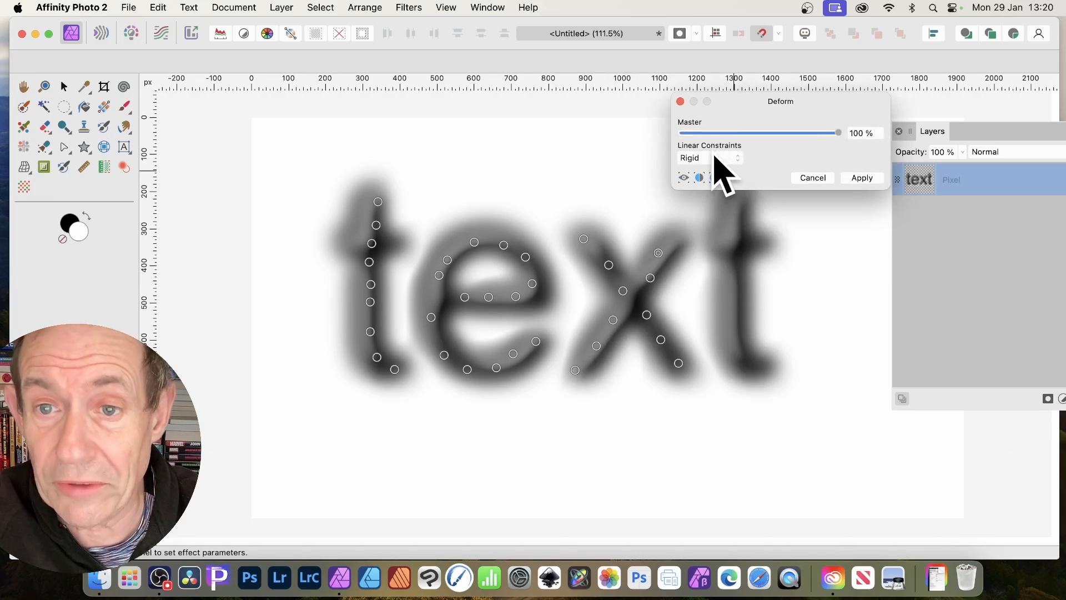
left_click(707, 157)
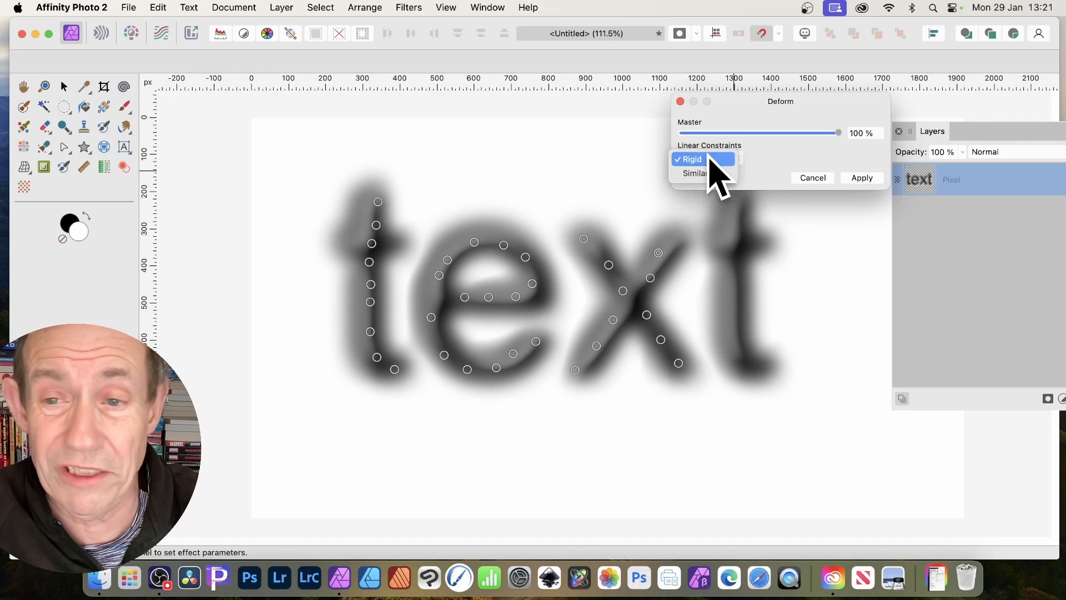
left_click(692, 159)
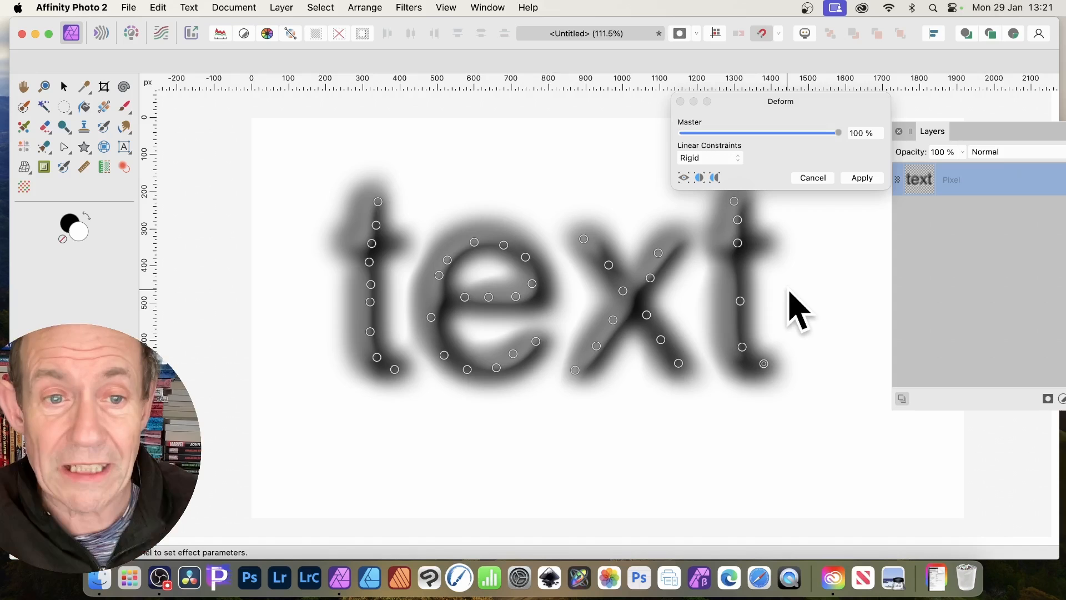
mouse_move(379, 224)
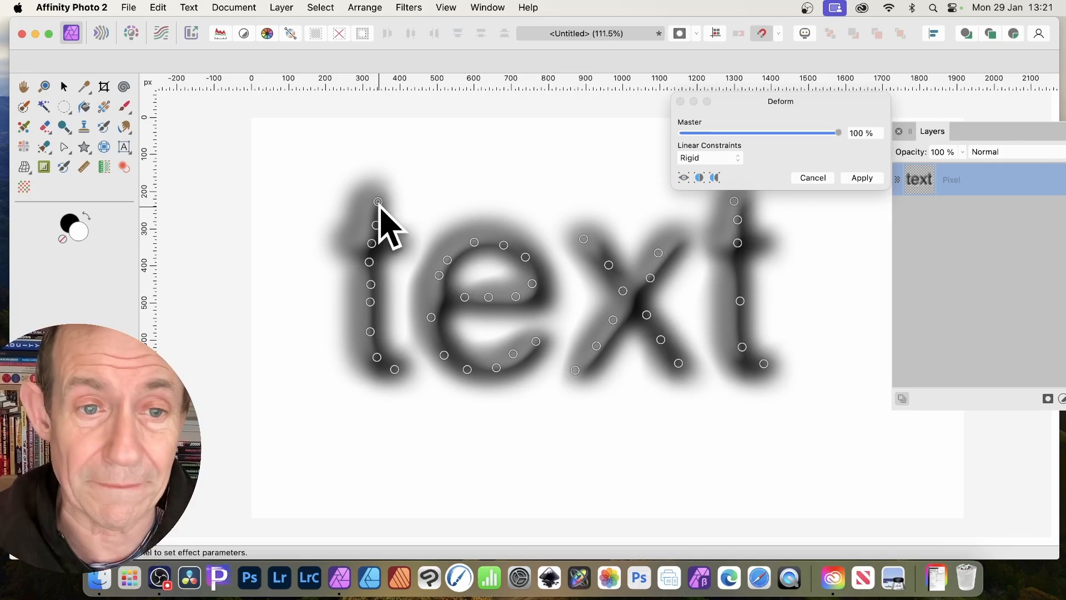
- Stretch the first t's top upward and splay its foot out to both sides
left_click_drag(378, 201, 378, 126)
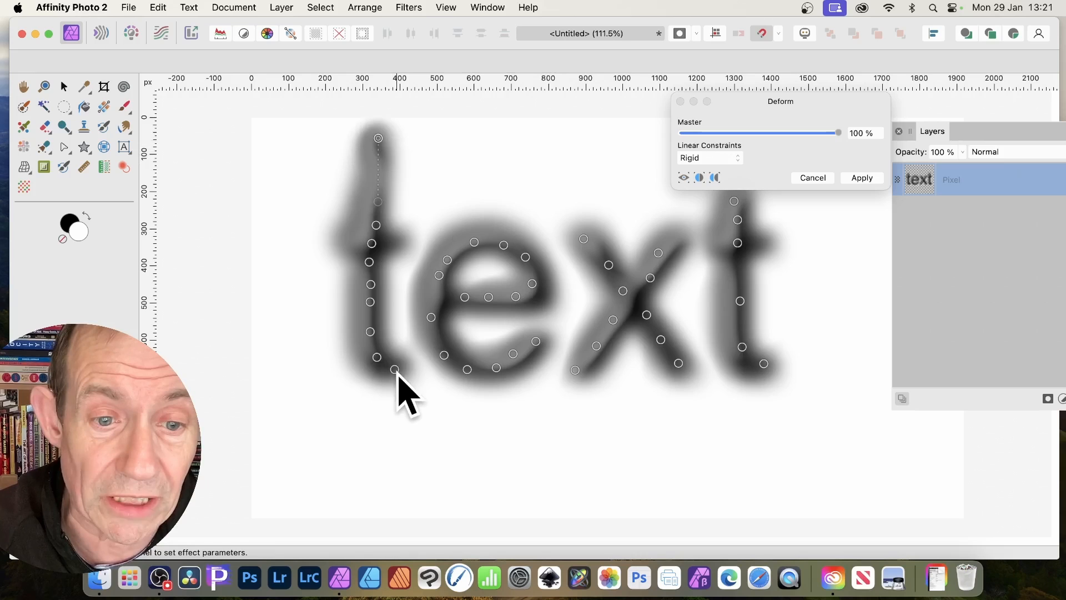
left_click_drag(395, 369, 435, 396)
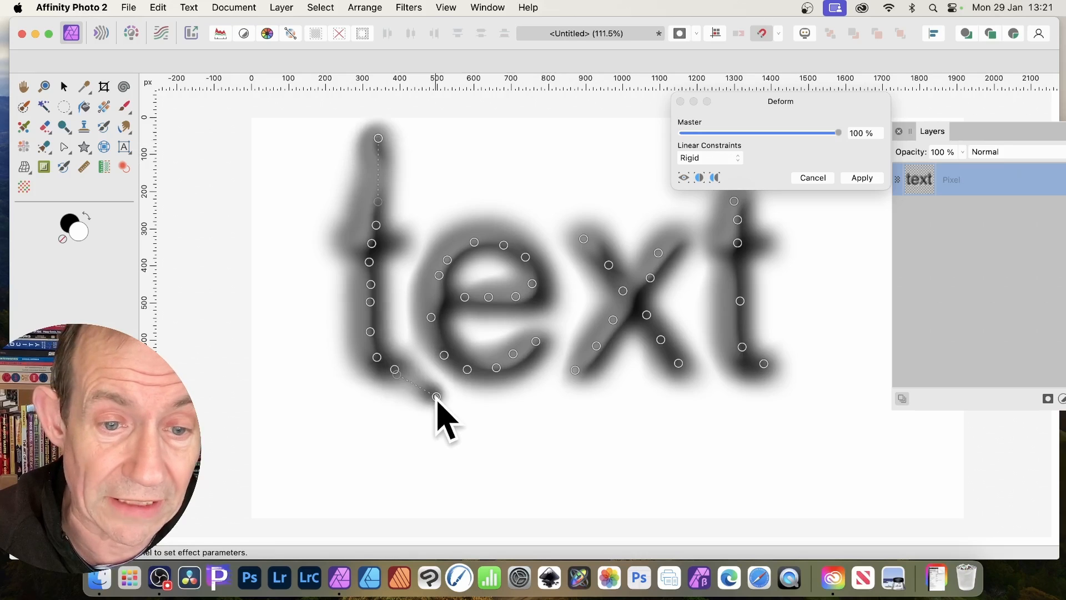
left_click_drag(435, 397, 373, 388)
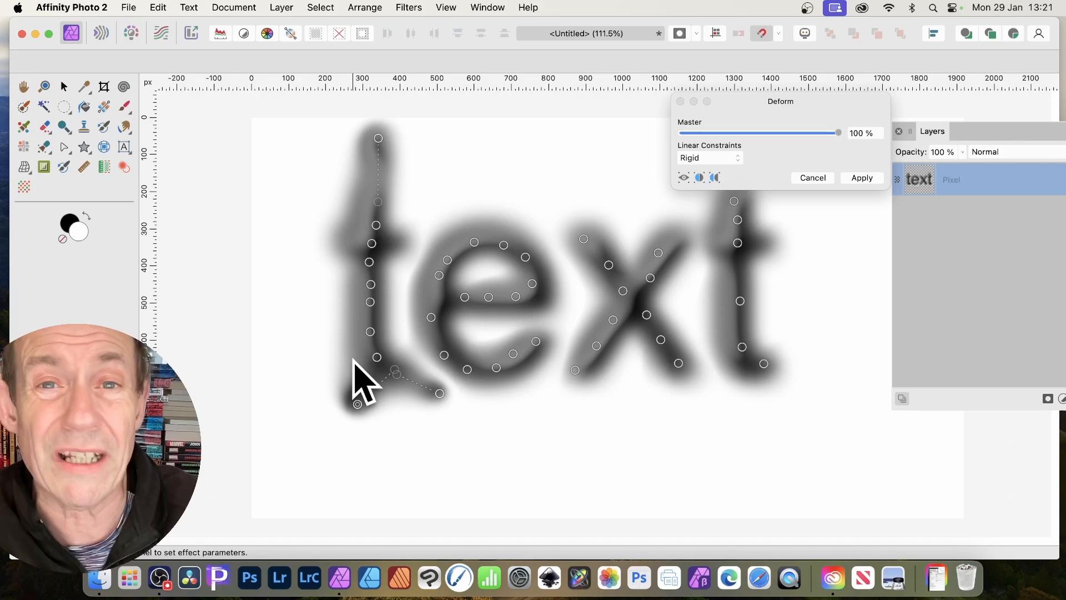
mouse_move(551, 381)
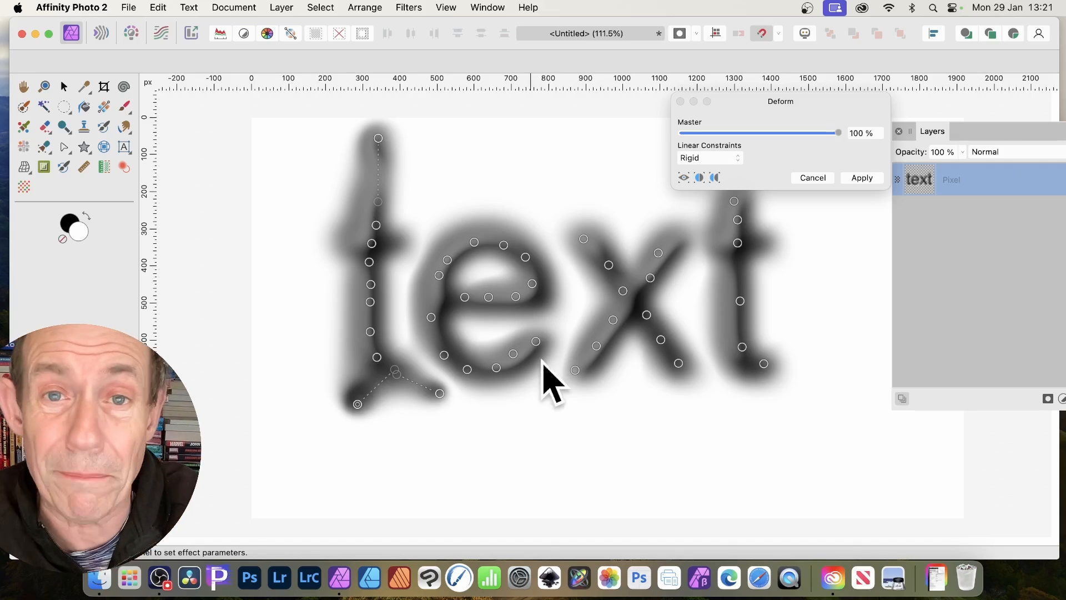
mouse_move(387, 375)
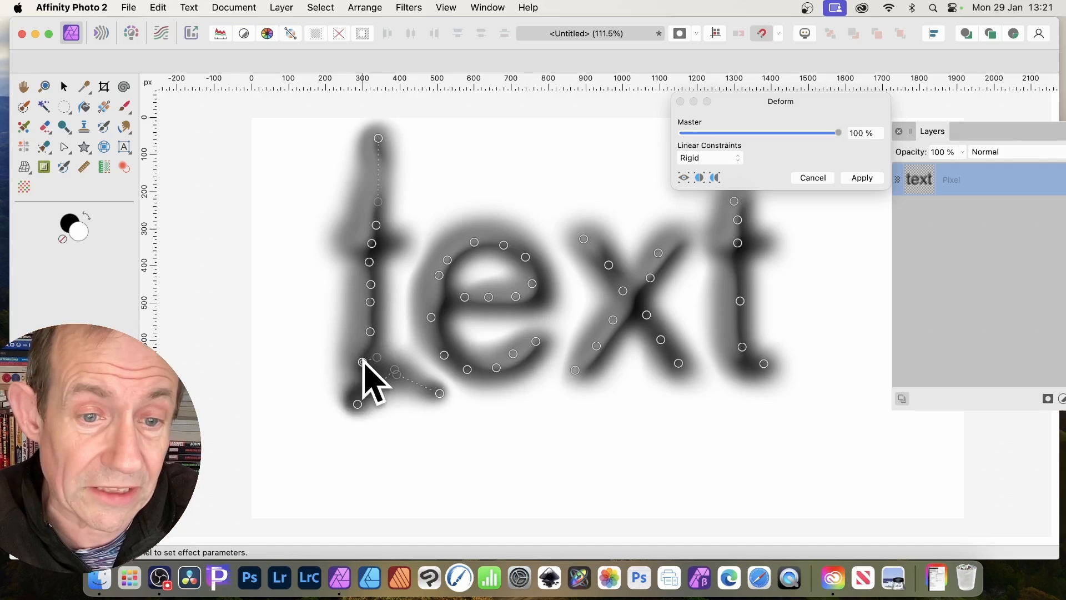
left_click_drag(360, 359, 282, 384)
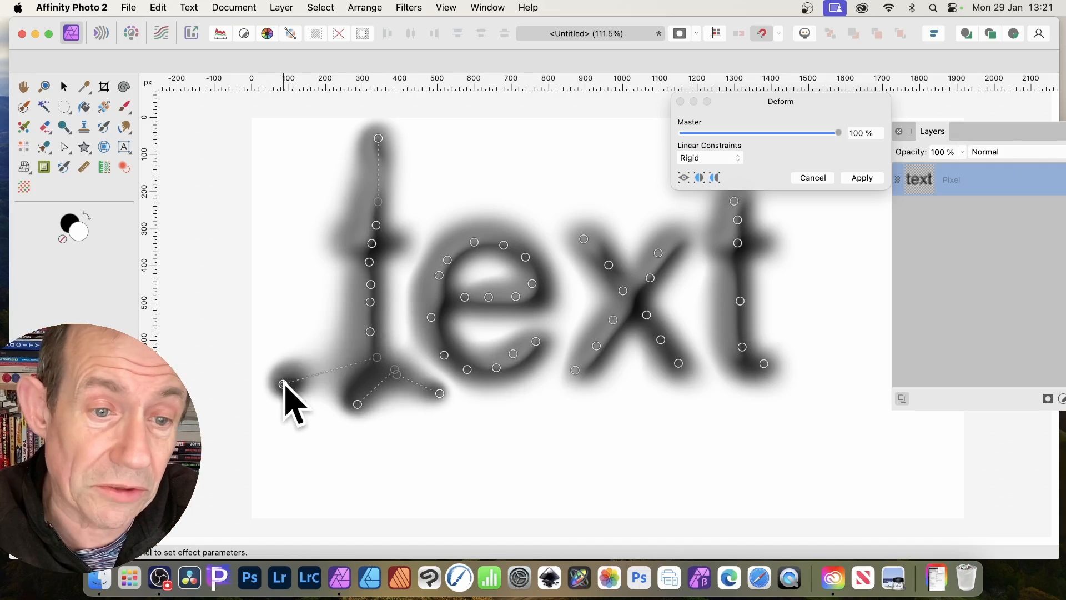
mouse_move(359, 394)
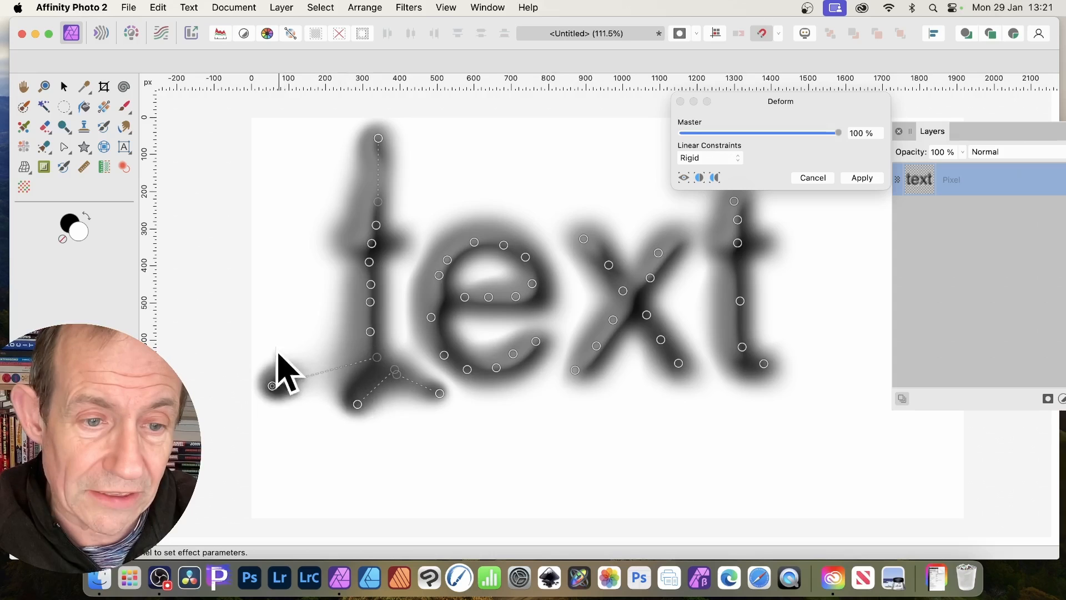
mouse_move(278, 231)
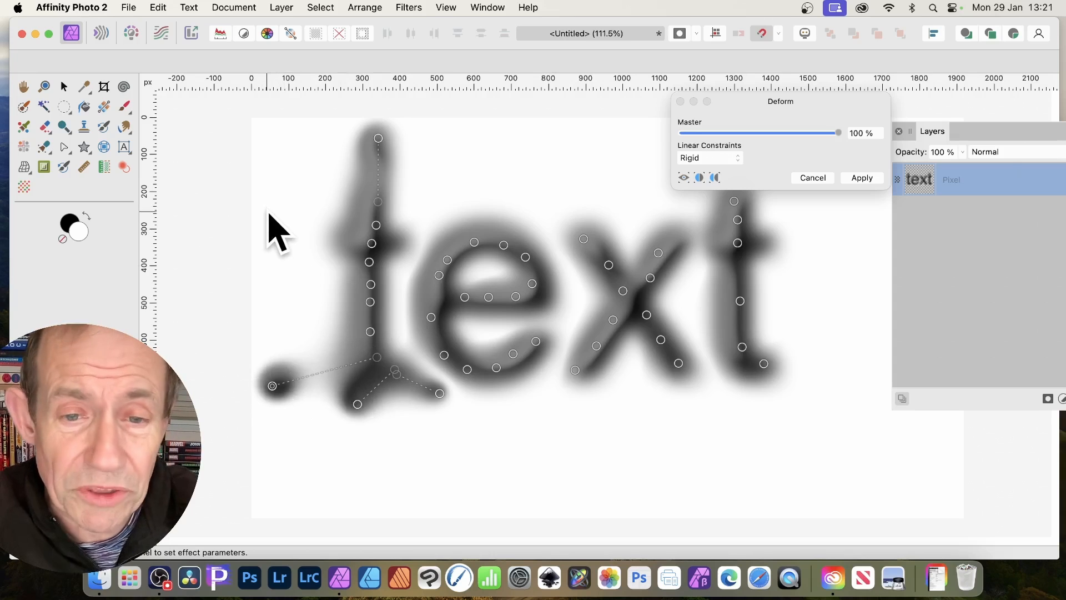
mouse_move(347, 241)
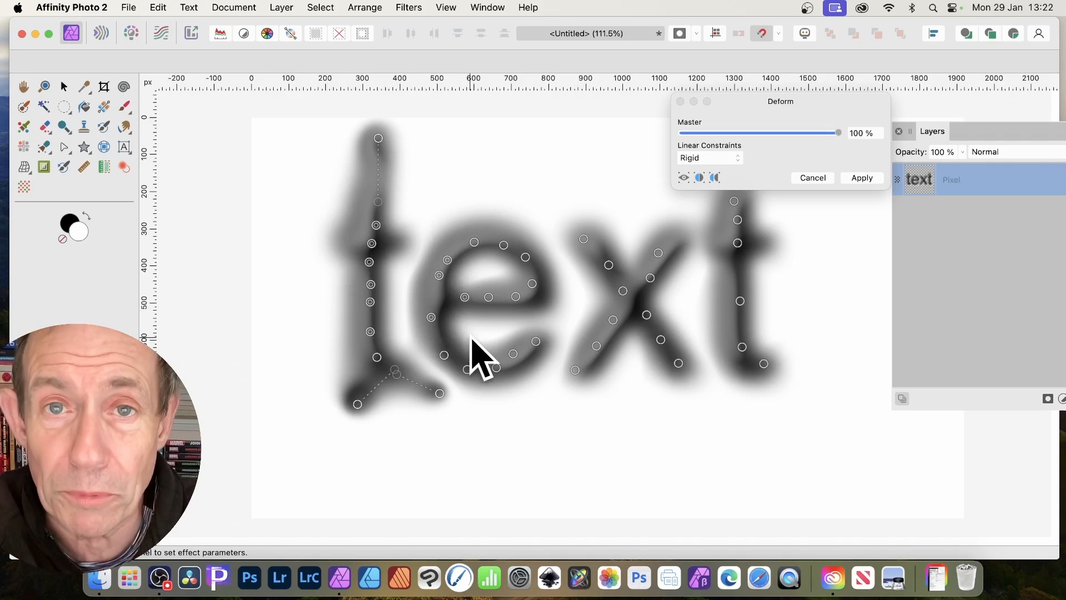
mouse_move(394, 252)
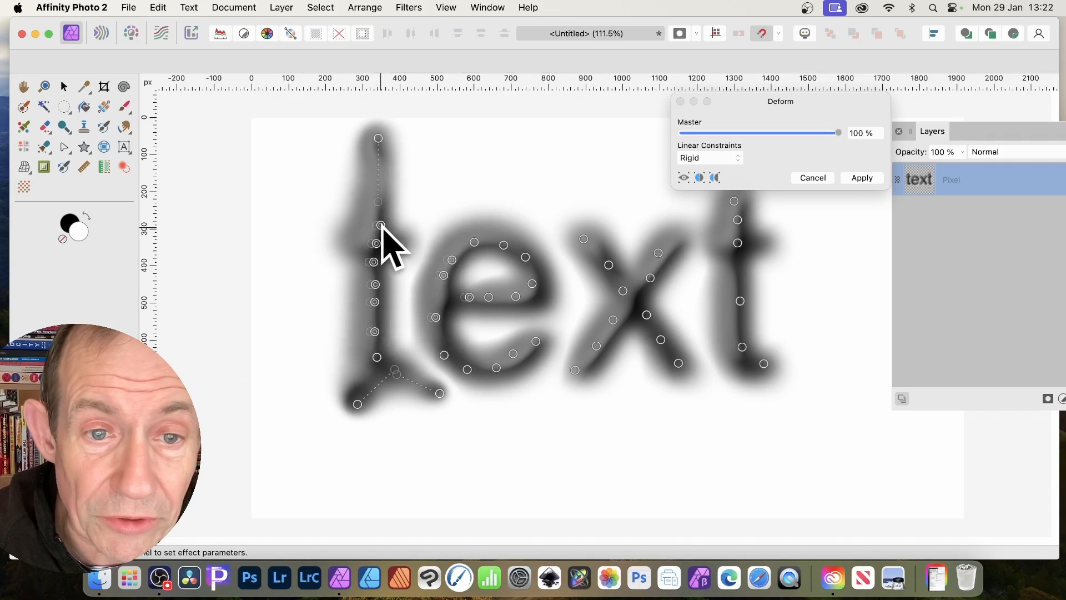
- Smear the t's stem across the e and x, pull it back, then push it down into the e
left_click_drag(380, 225, 429, 225)
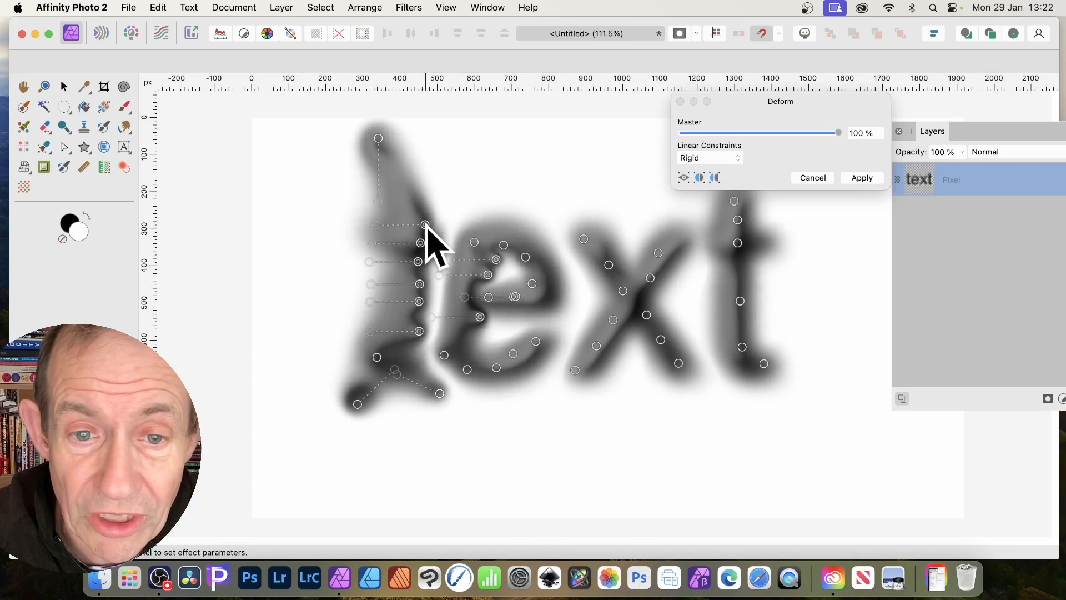
left_click_drag(425, 226, 483, 225)
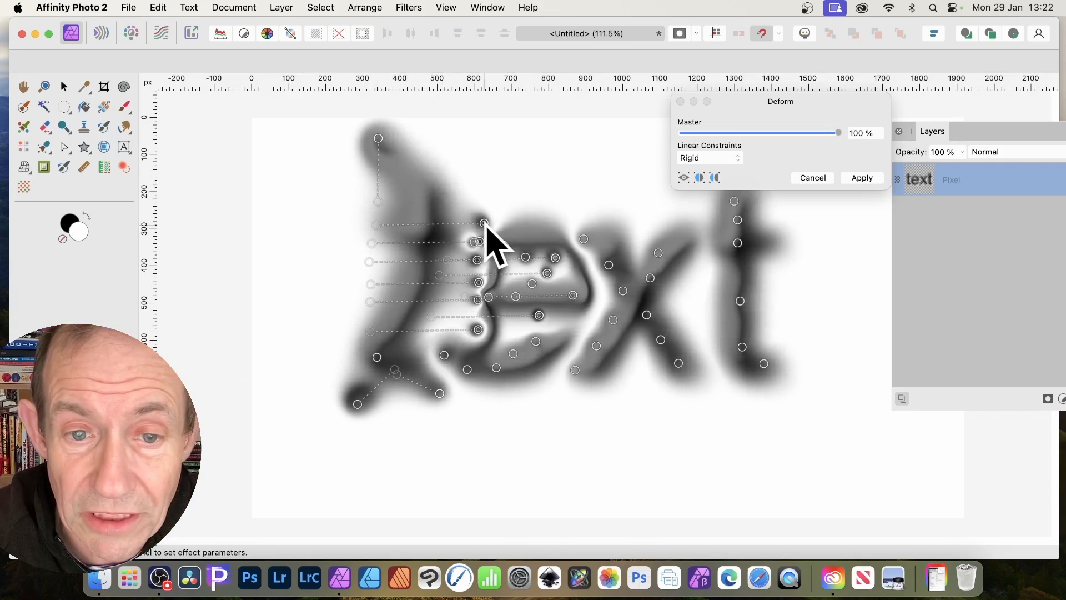
left_click_drag(483, 224, 547, 231)
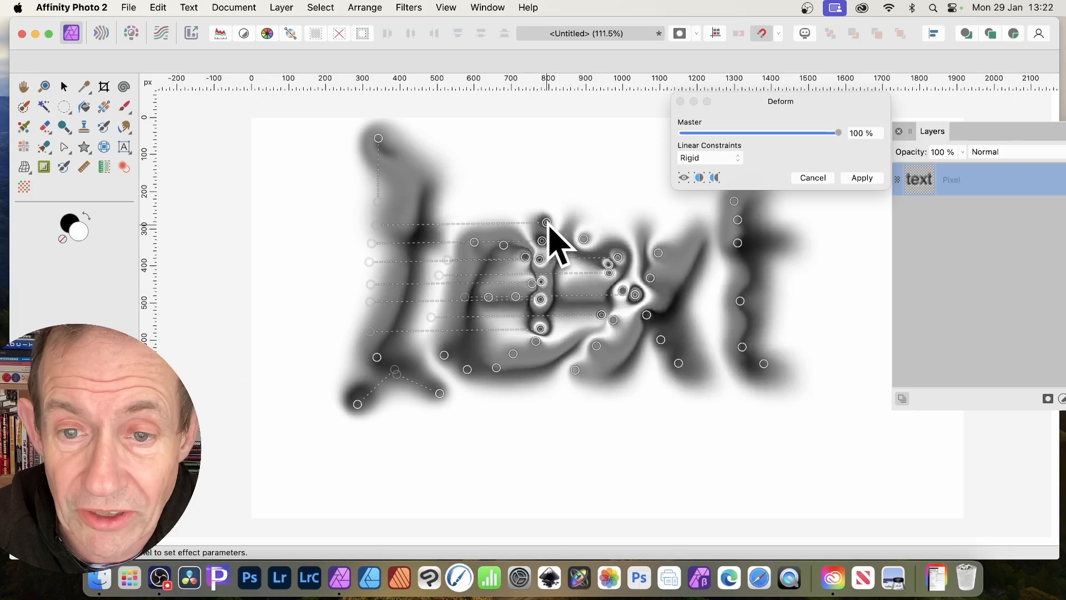
left_click_drag(547, 222, 768, 219)
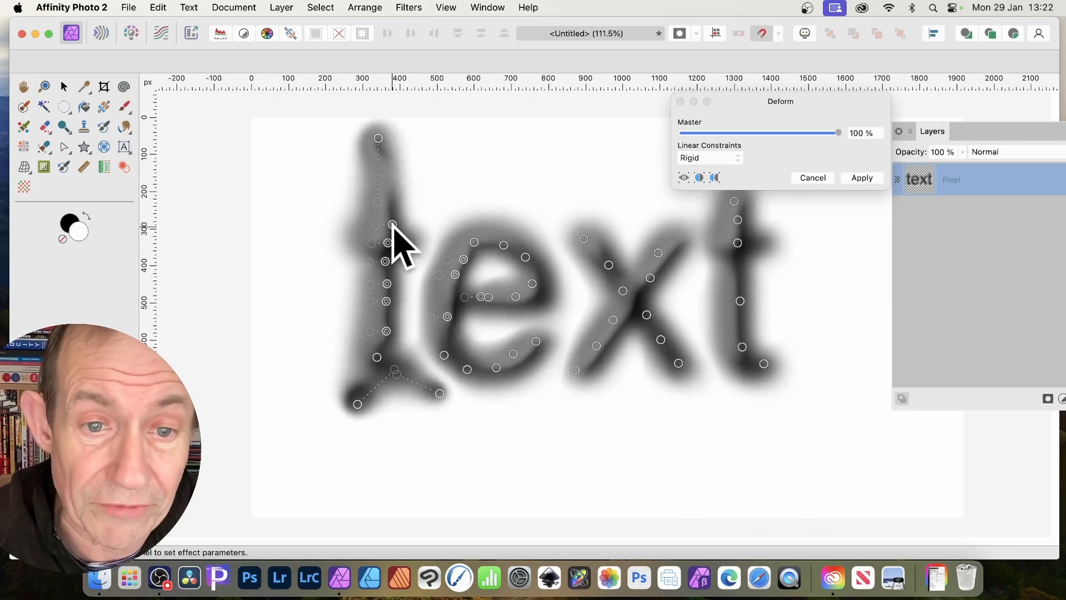
left_click_drag(391, 225, 371, 384)
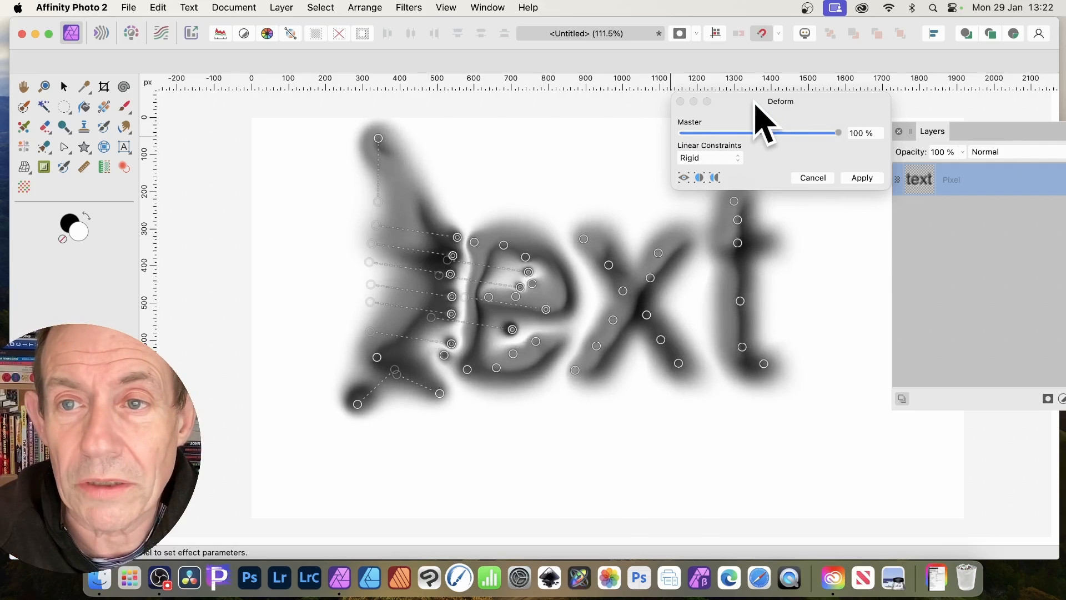
- Sweep the x and final t diagonally down to the left into liquid shapes
left_click_drag(780, 101, 746, 128)
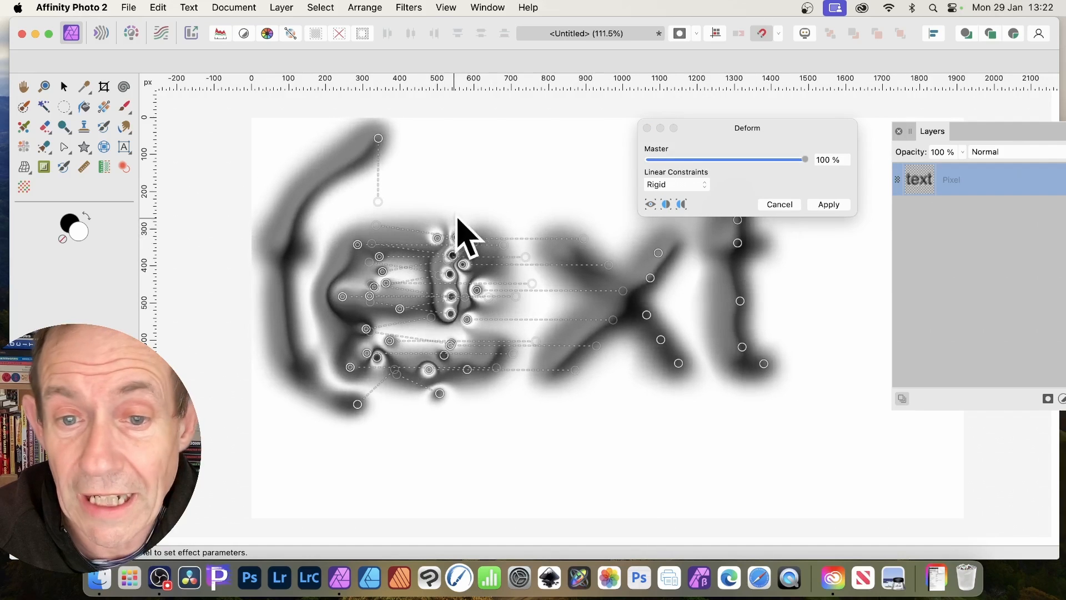
left_click_drag(462, 231, 646, 282)
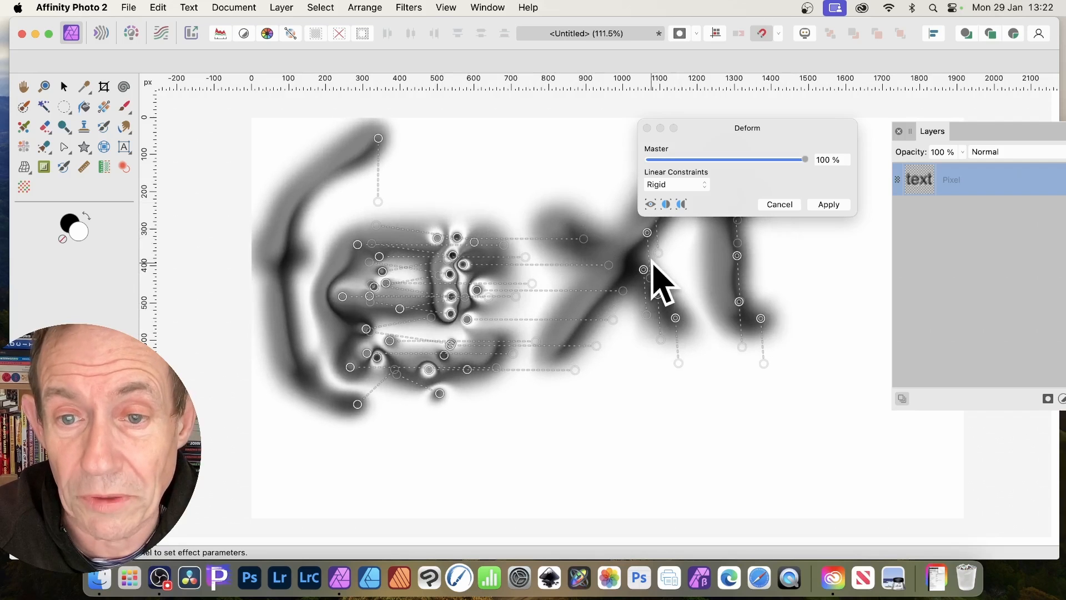
left_click_drag(644, 269, 452, 388)
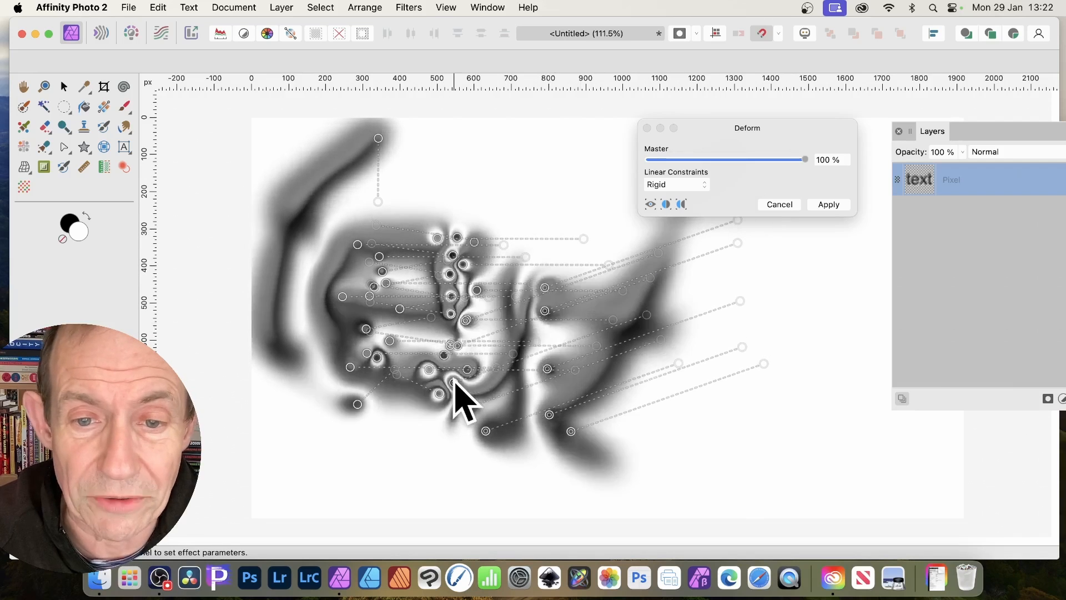
left_click_drag(451, 391, 489, 401)
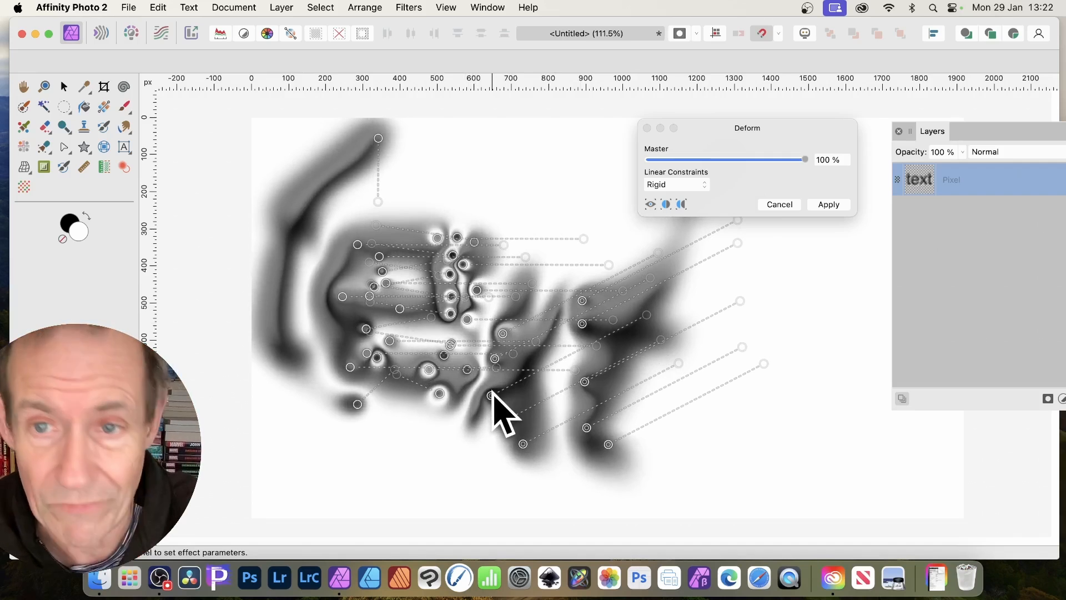
left_click(676, 184)
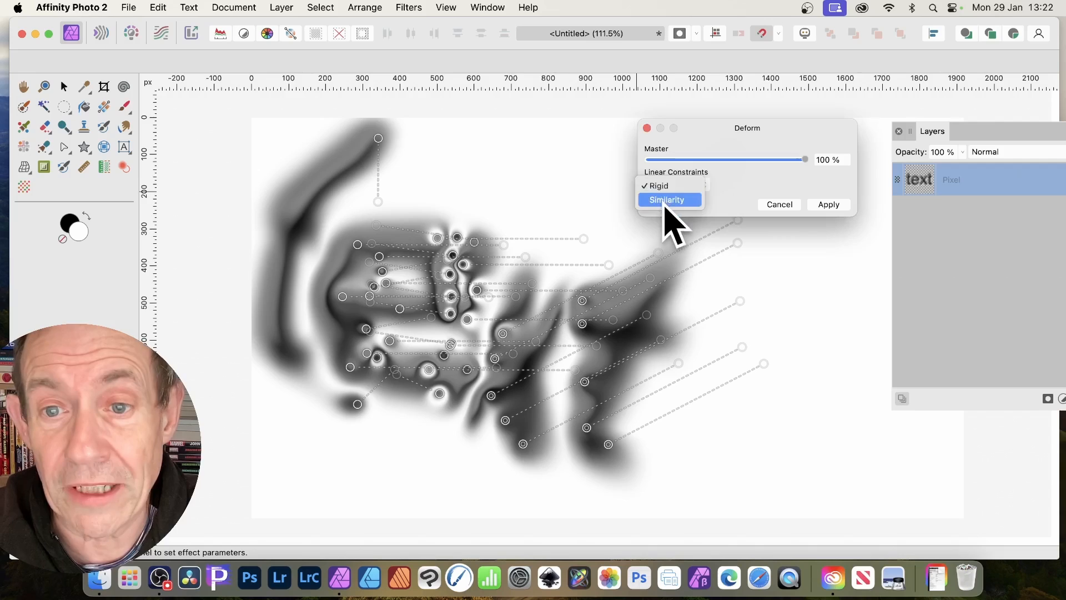
left_click(666, 198)
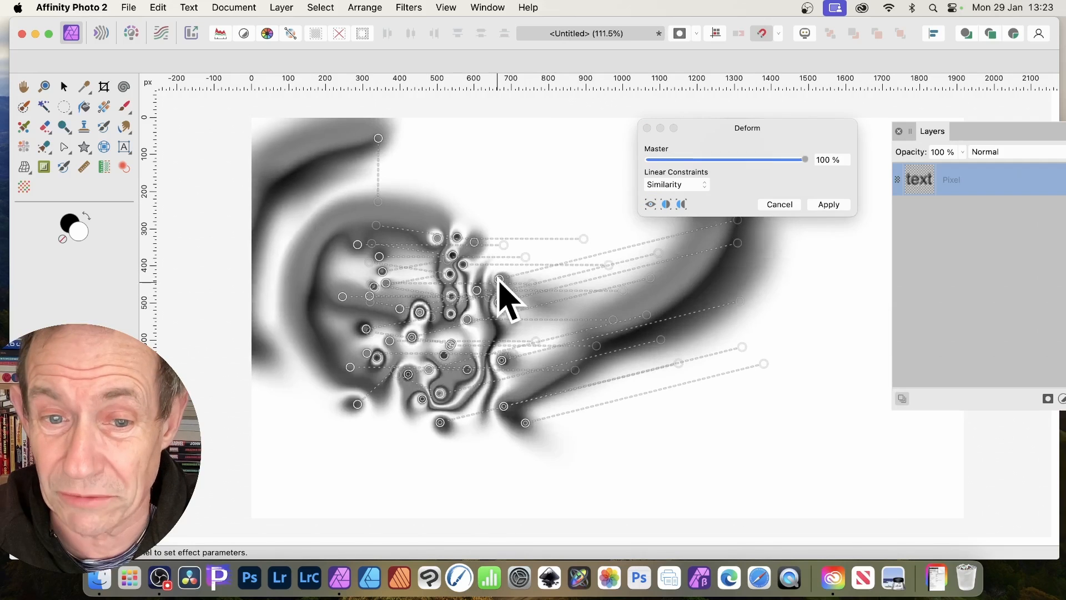
left_click(675, 185)
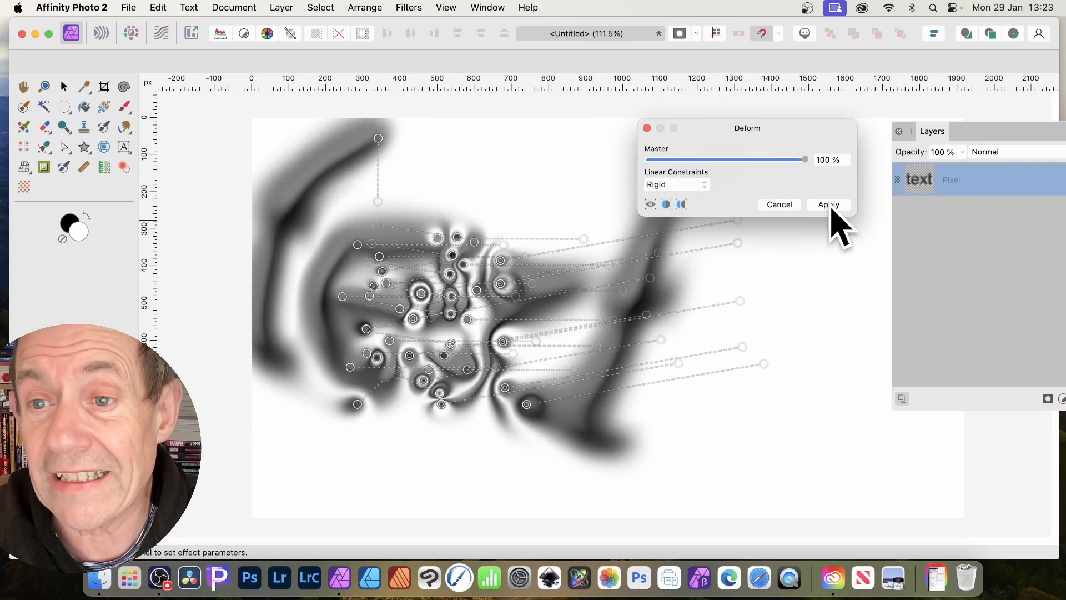
- Test the Master strength around 25% and 42%, return it to 100% and apply the Deform
left_click_drag(805, 159, 763, 159)
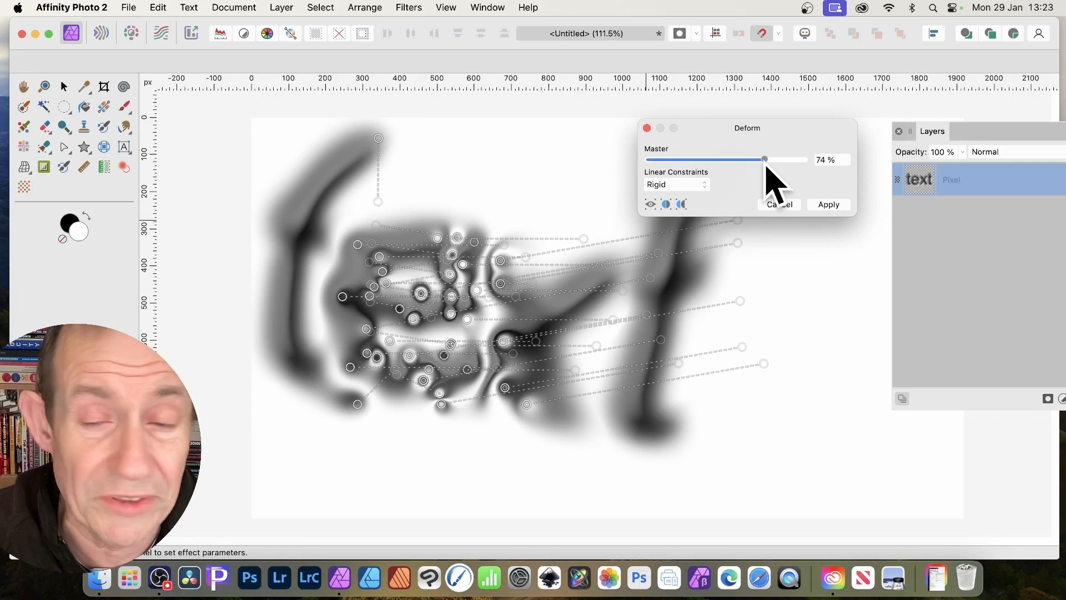
left_click_drag(764, 159, 687, 159)
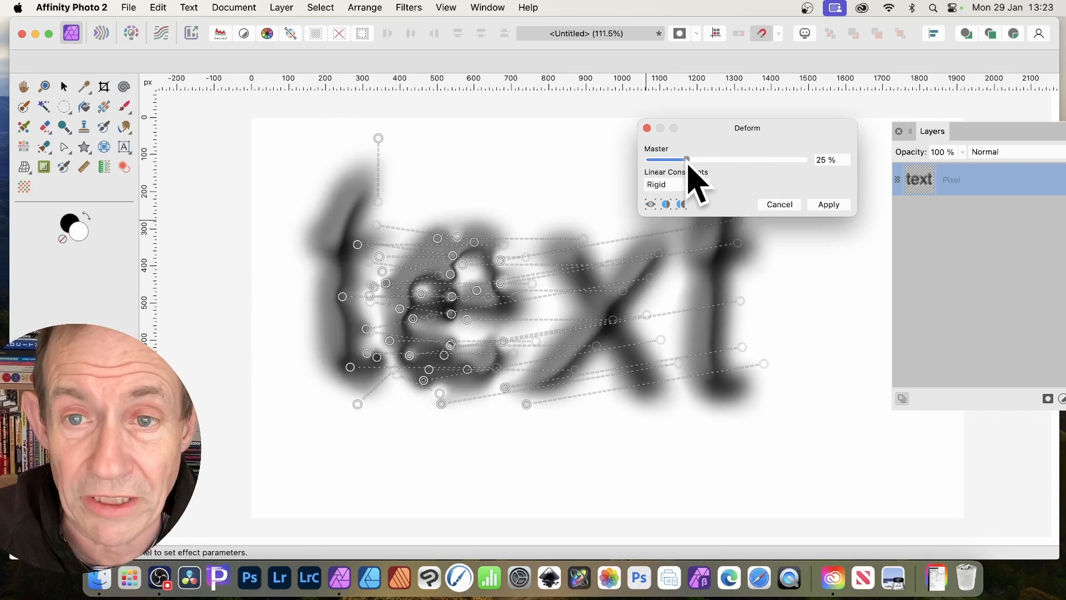
left_click_drag(687, 158, 678, 158)
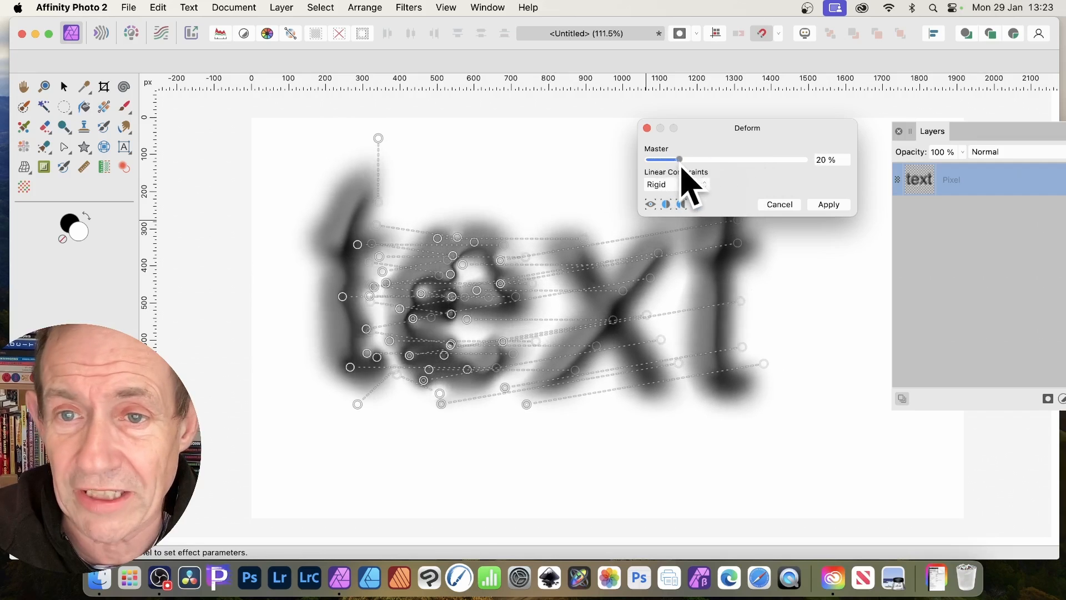
left_click_drag(678, 159, 682, 159)
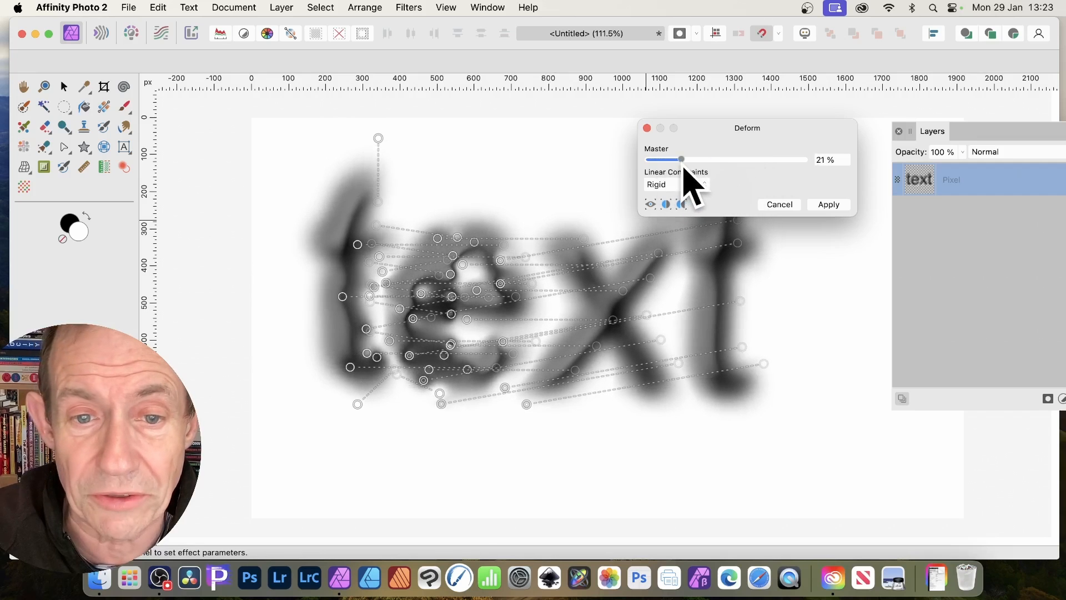
left_click_drag(680, 159, 713, 158)
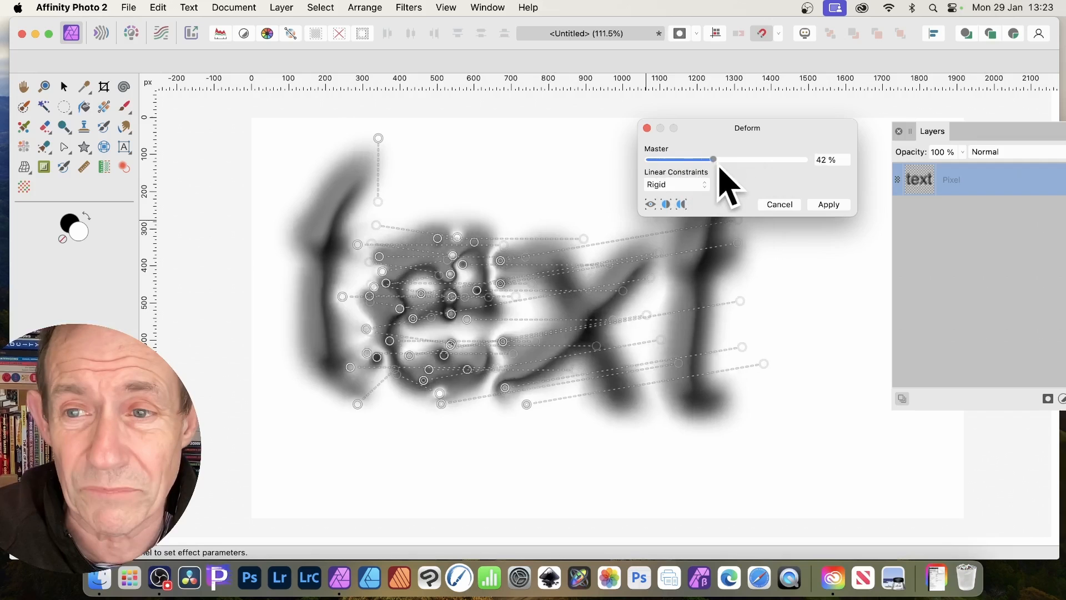
left_click_drag(713, 159, 805, 159)
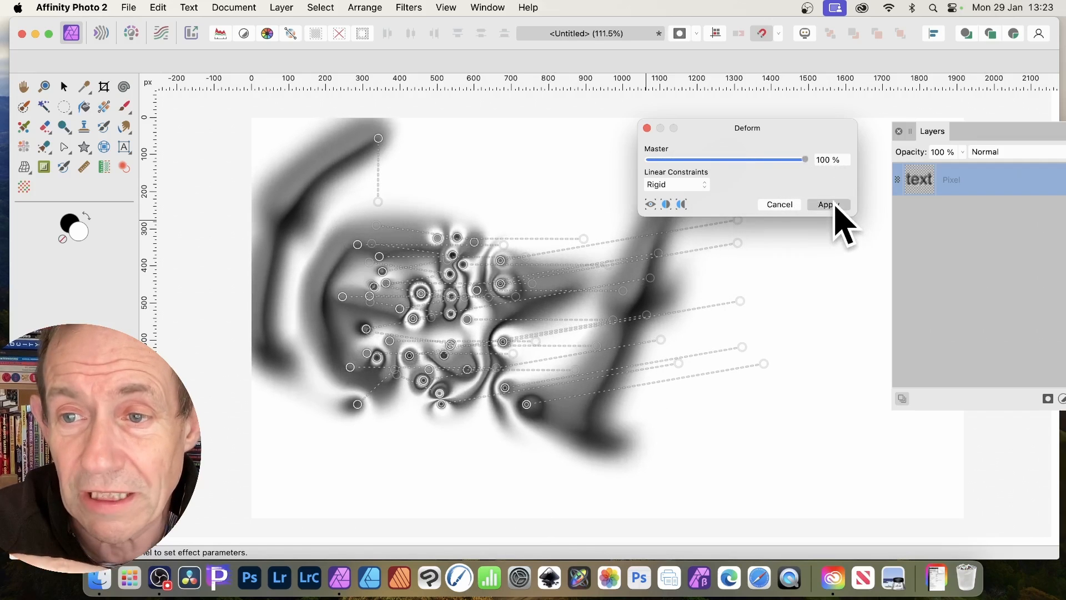
left_click(826, 205)
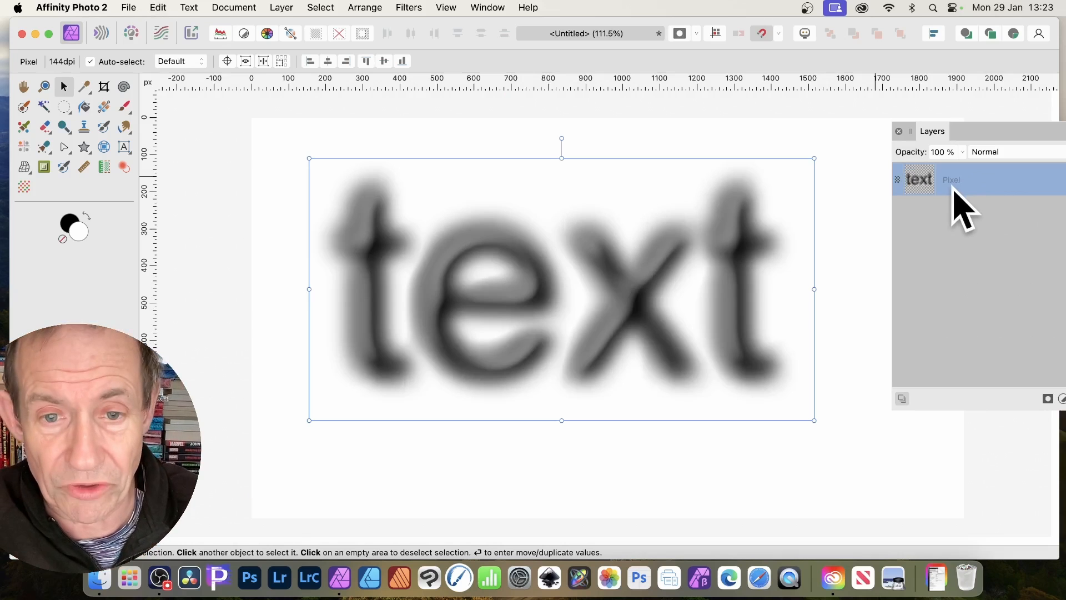
- Duplicate the blurred text layer via Layer > Duplicate
left_click(281, 8)
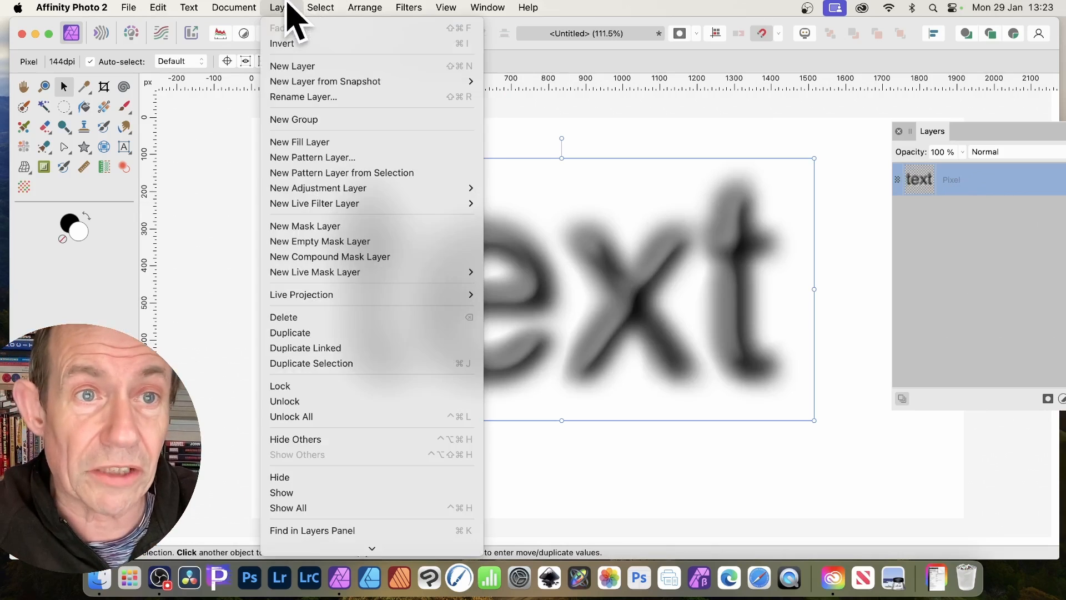
left_click(292, 65)
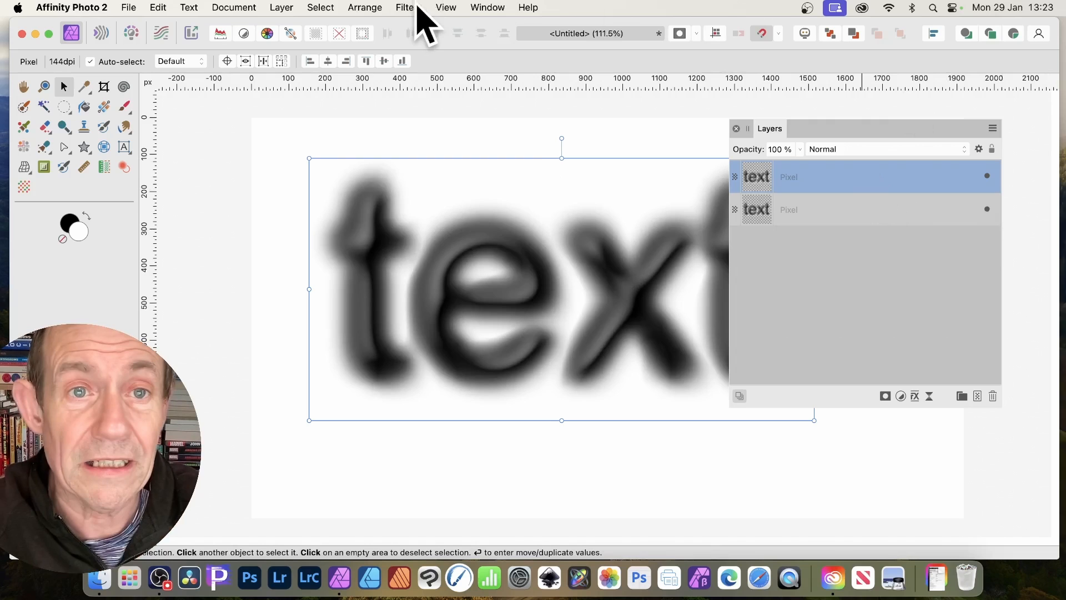
left_click(408, 8)
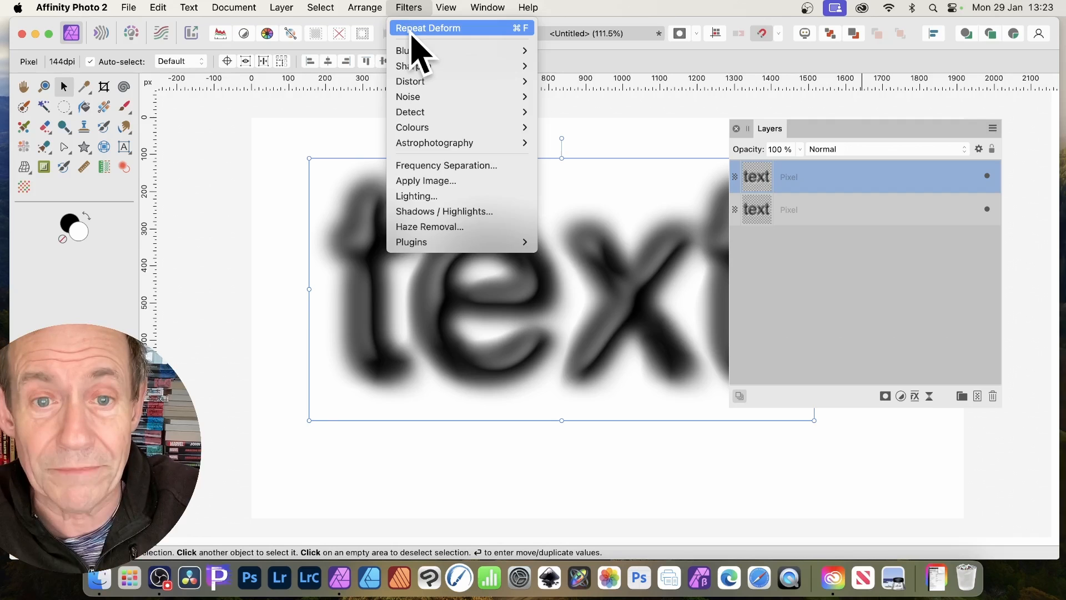
- Repeat Deform on the duplicate layer and shift the swirled copy to the left
left_click(428, 28)
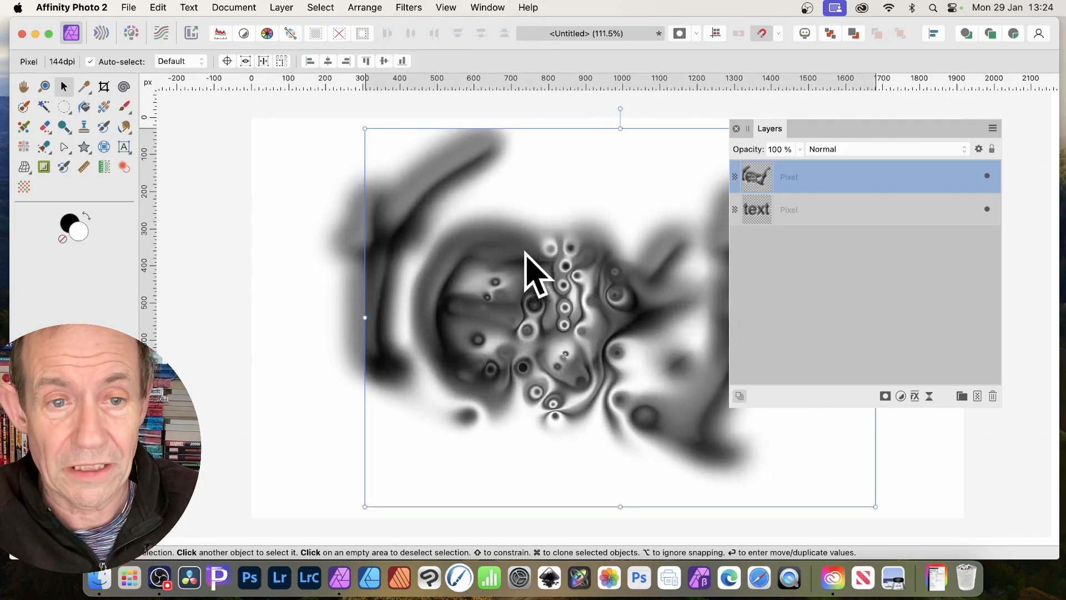
left_click_drag(534, 272, 295, 346)
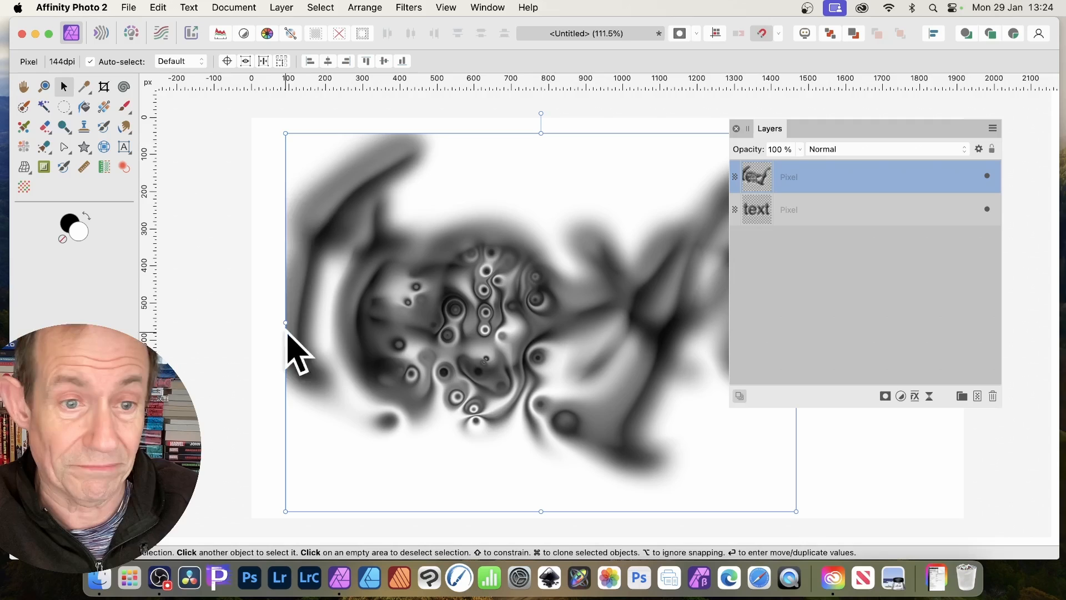
mouse_move(323, 275)
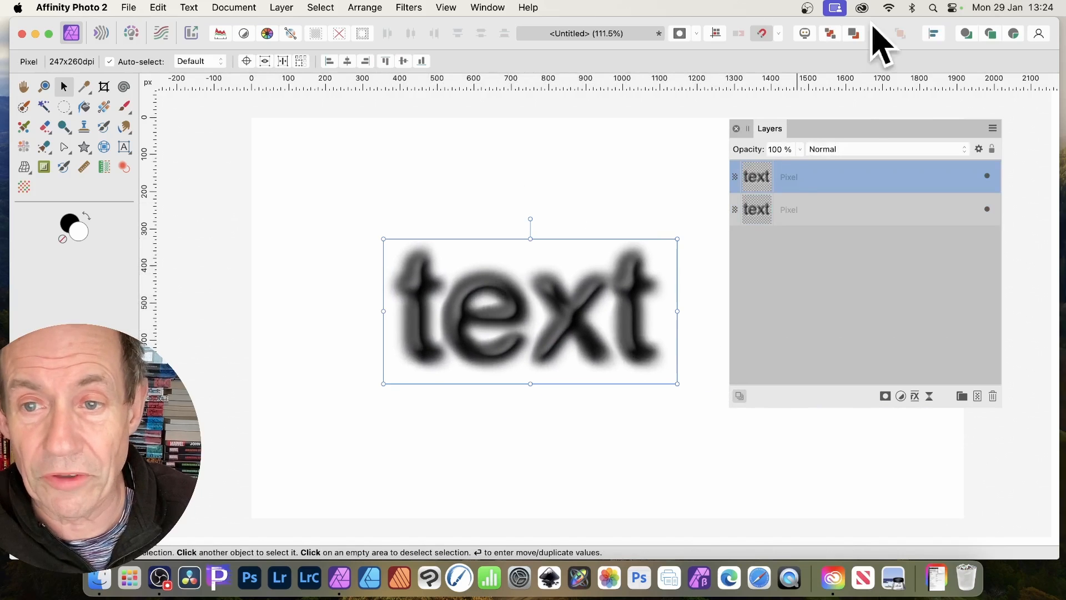
- Repeat Deform on the copy again and enlarge it over the original word
left_click(407, 8)
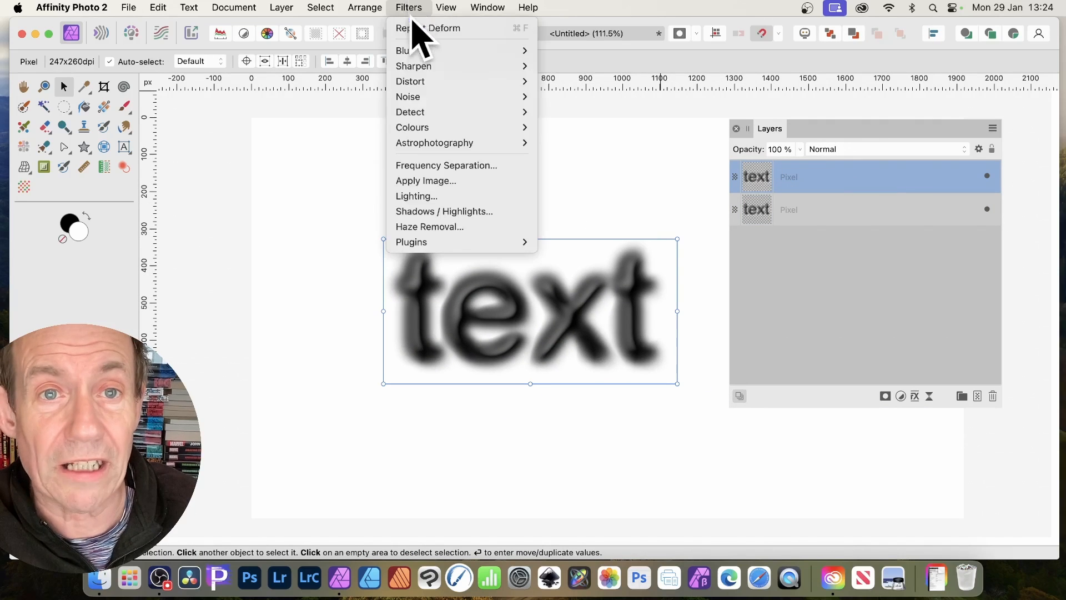
left_click(426, 28)
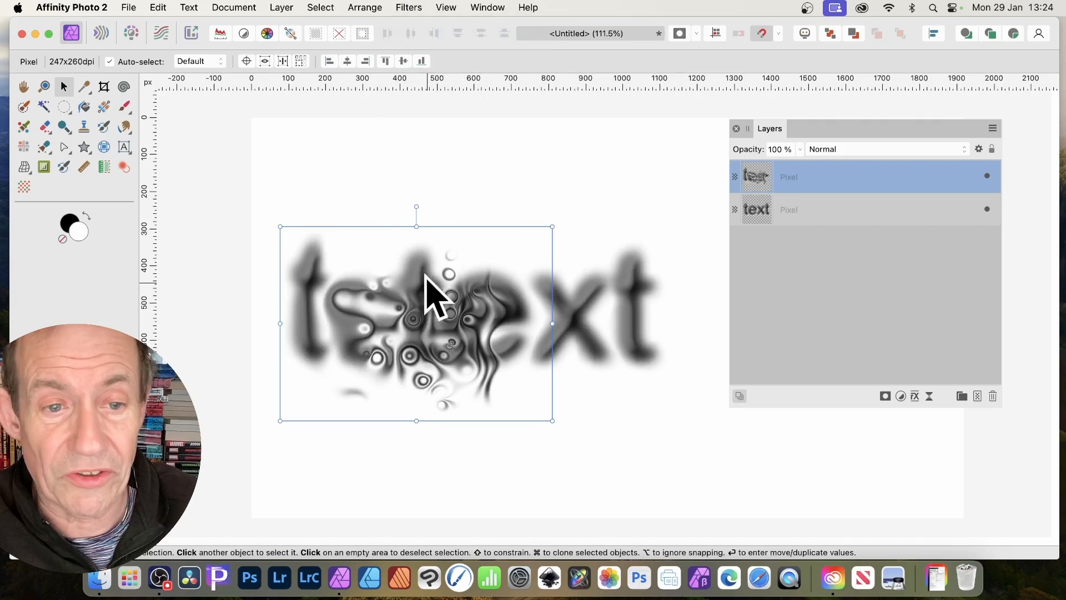
mouse_move(302, 391)
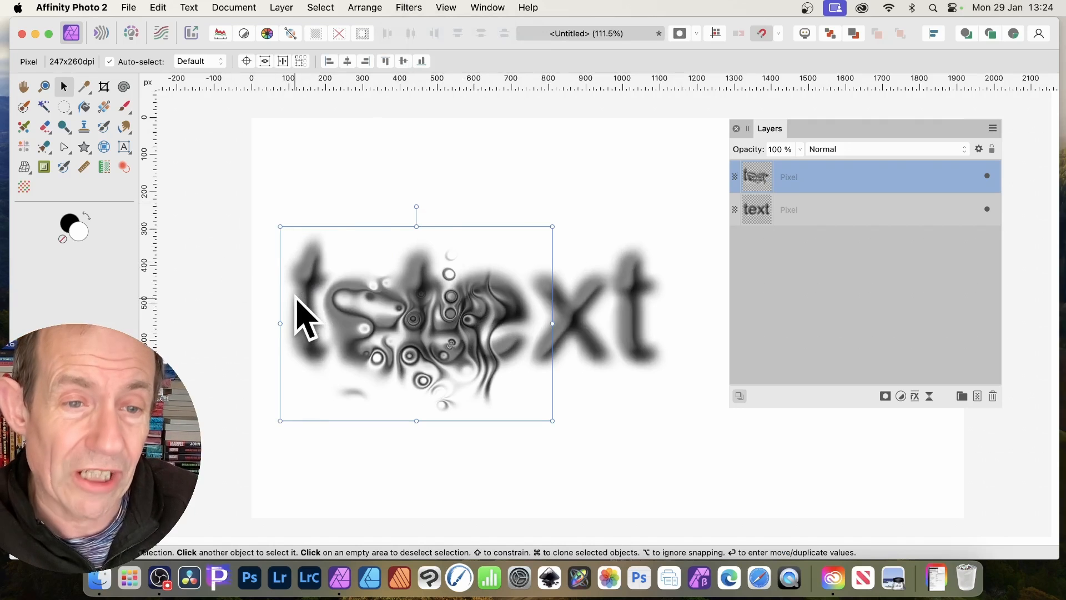
mouse_move(238, 227)
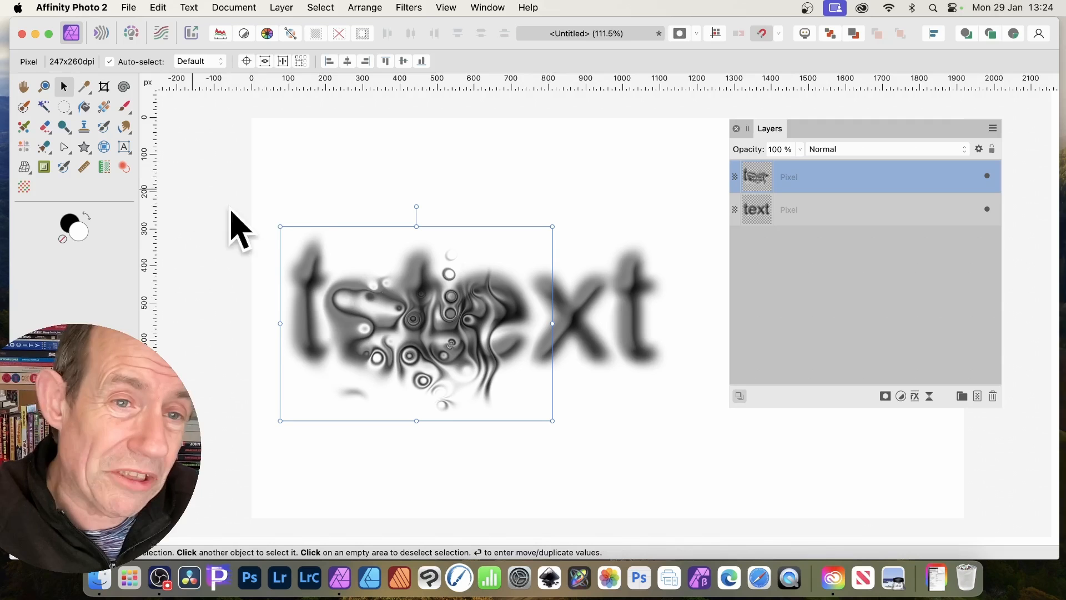
mouse_move(194, 190)
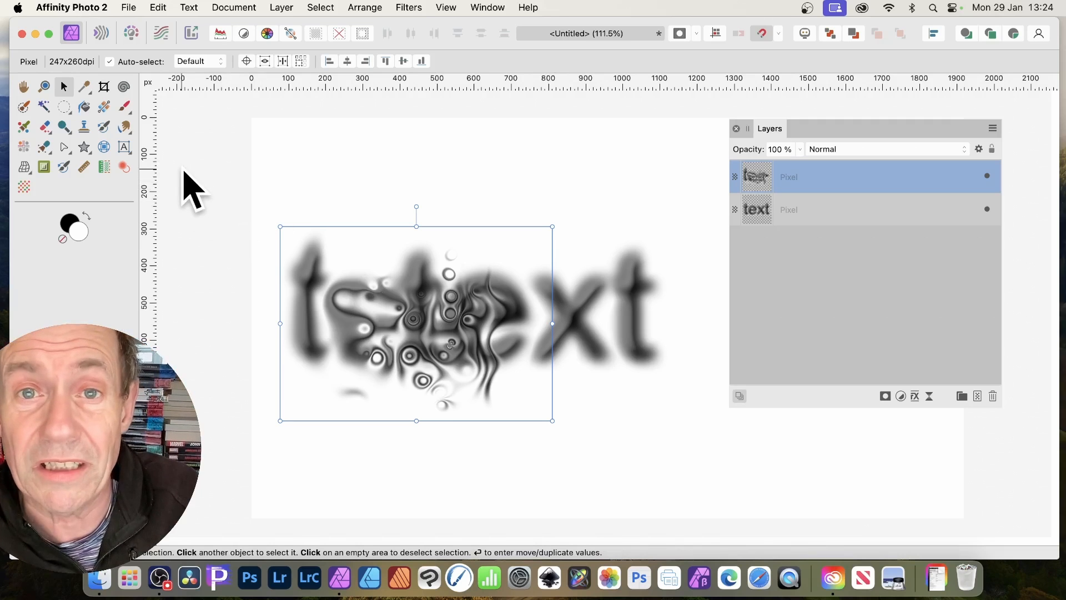
mouse_move(414, 320)
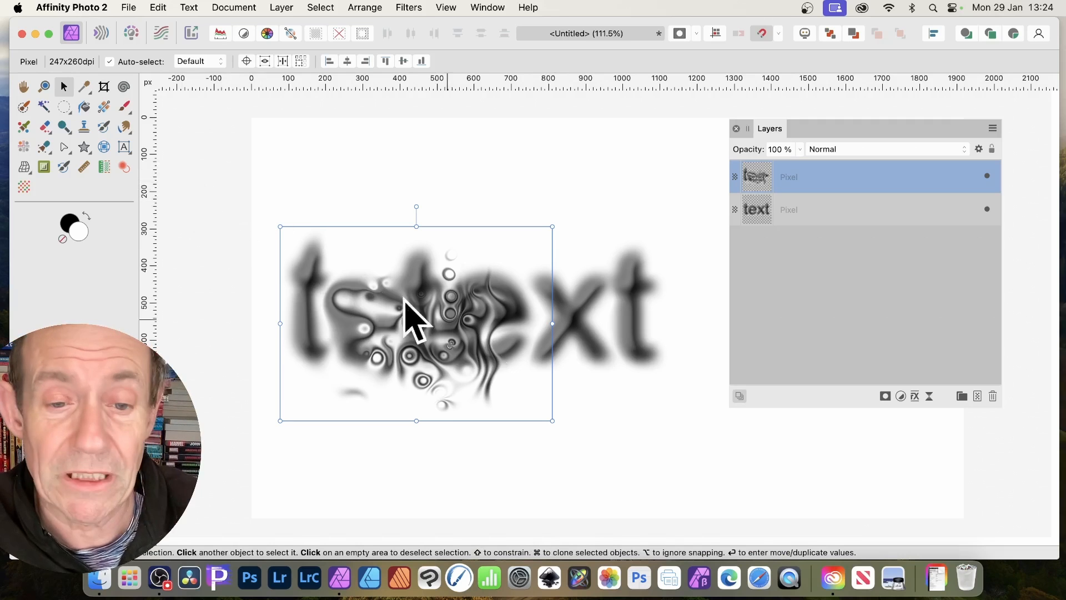
left_click_drag(414, 323, 530, 301)
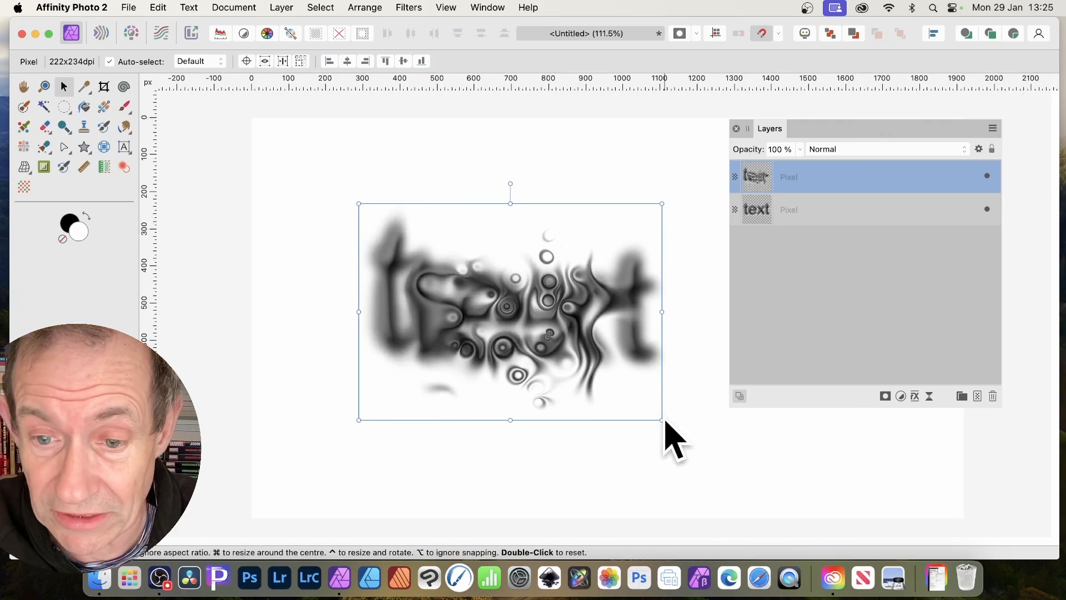
left_click_drag(662, 420, 703, 424)
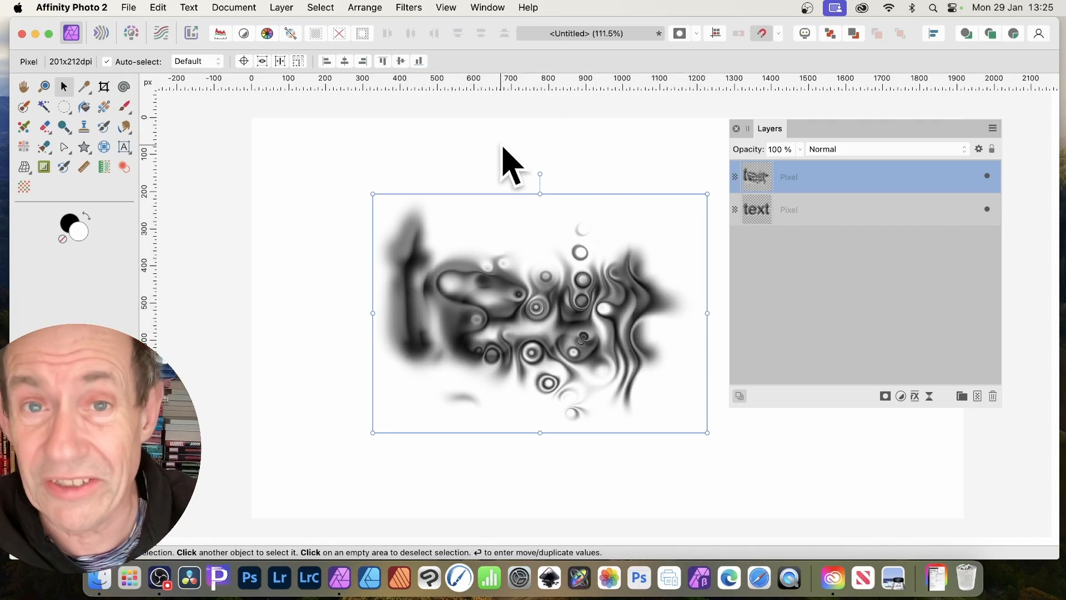
- Repeat Deform once more on the swirled copy and reposition it
left_click(407, 8)
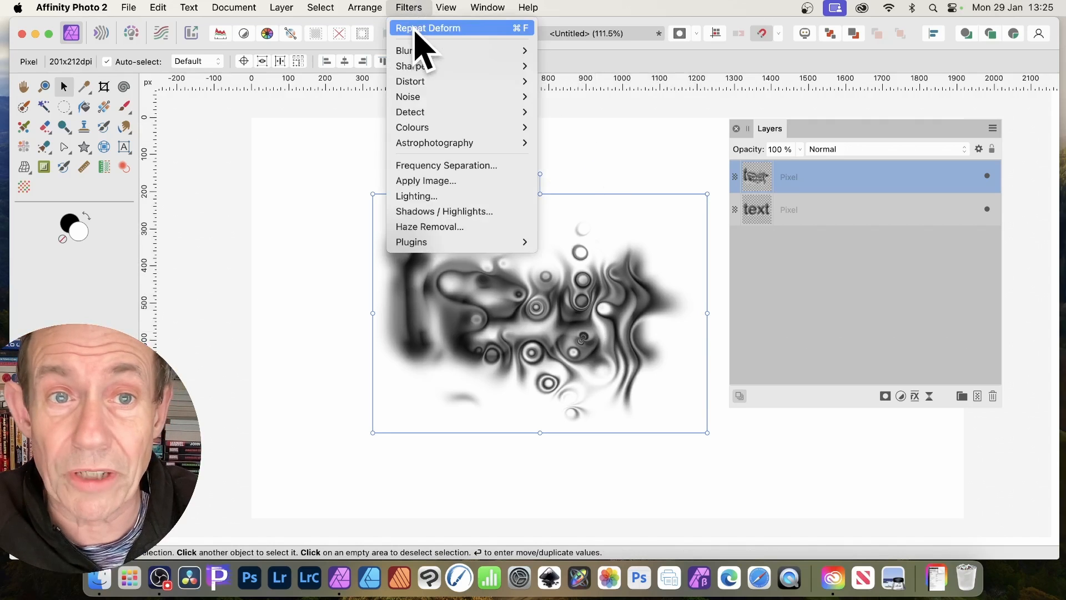
left_click(427, 28)
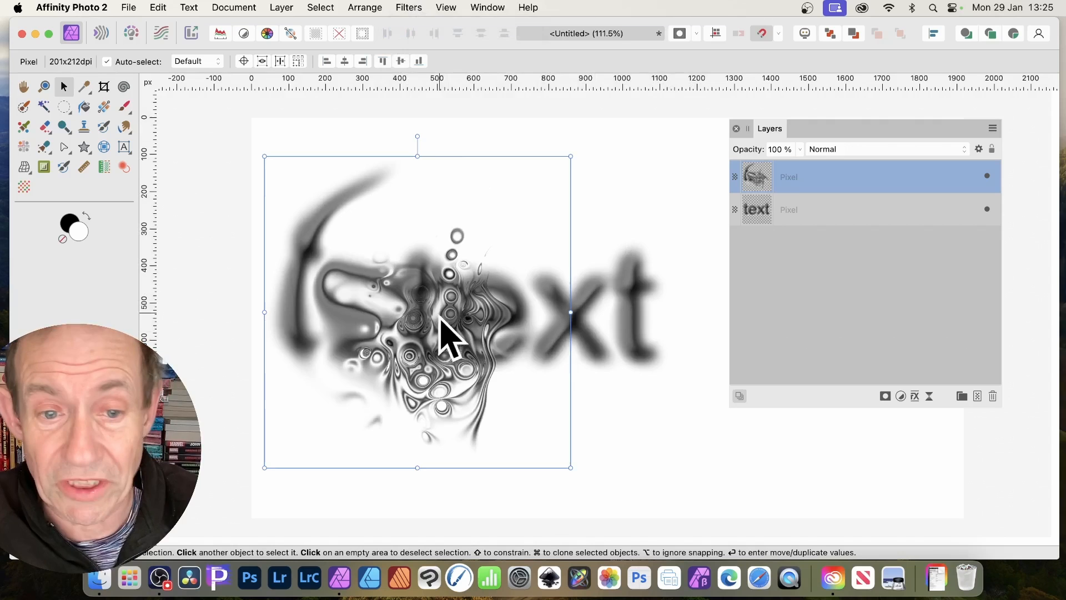
left_click_drag(448, 333, 578, 323)
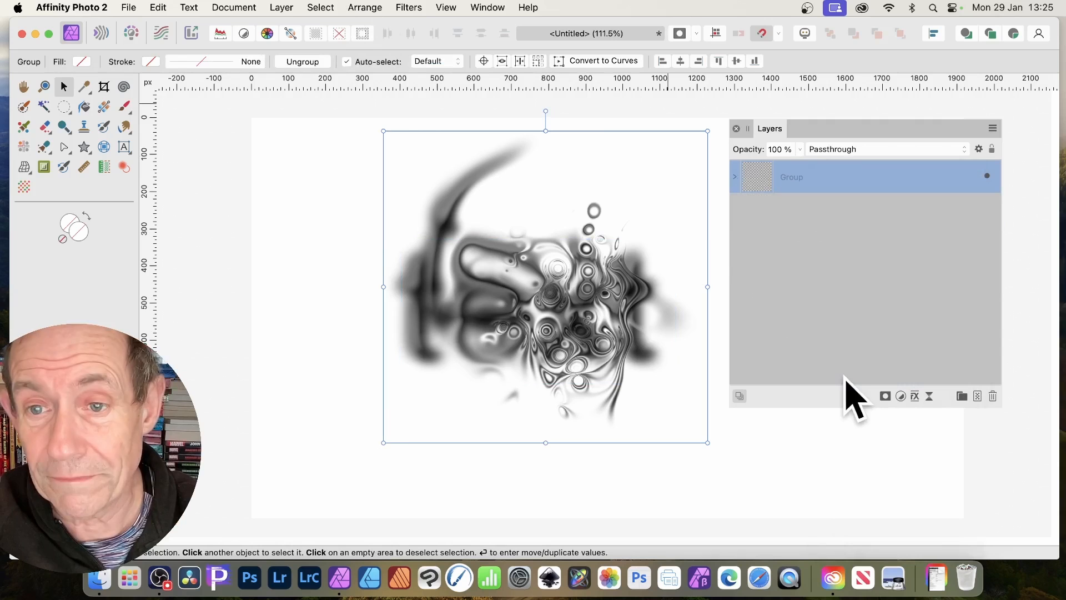
- Rasterise the selected group of swirled text layers into one pixel layer
left_click(281, 8)
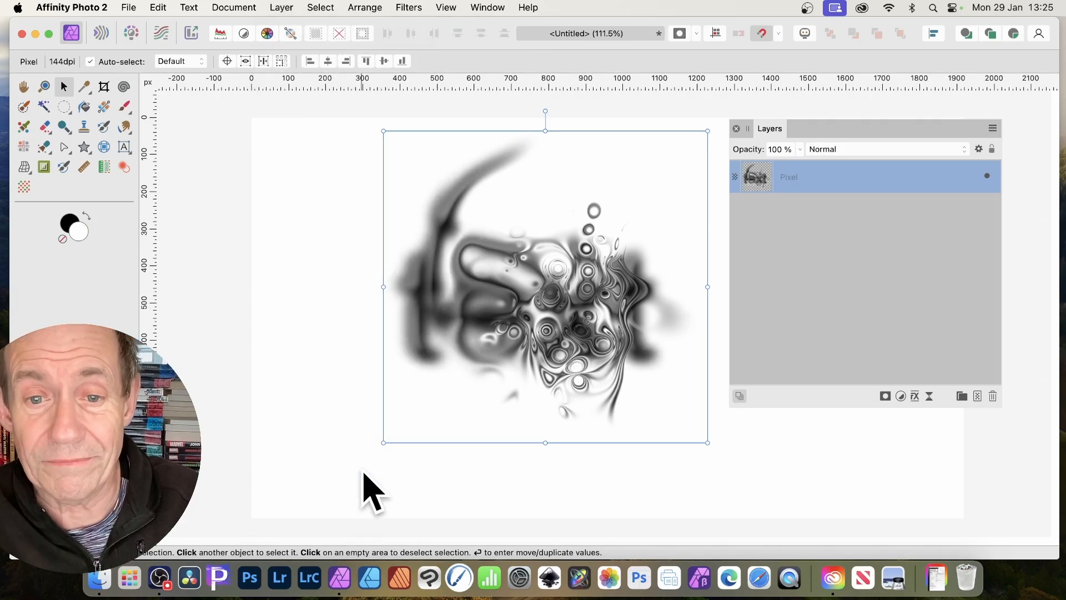
mouse_move(398, 472)
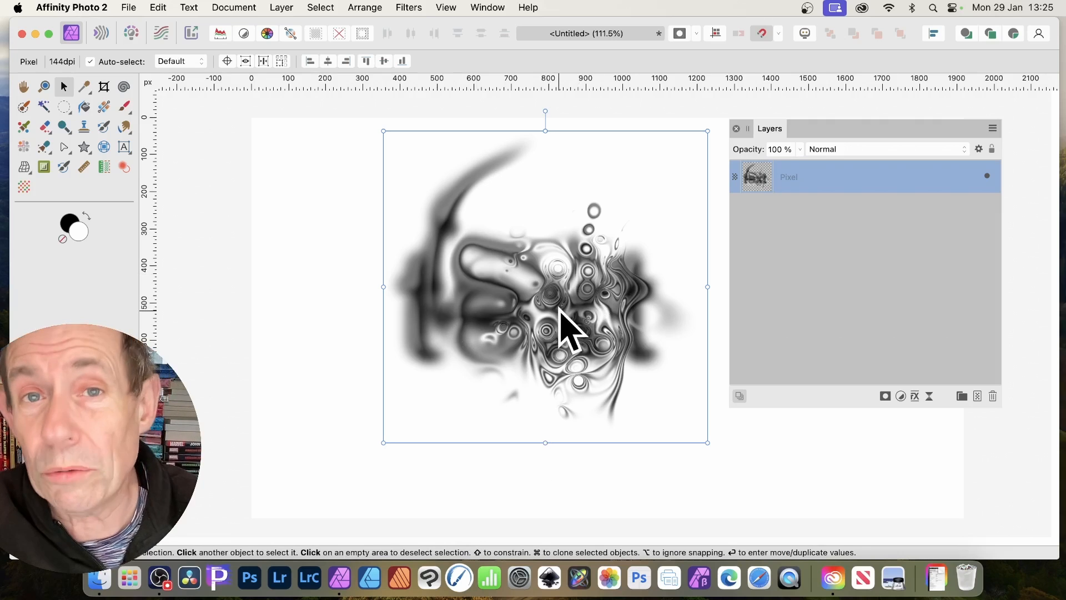
mouse_move(547, 364)
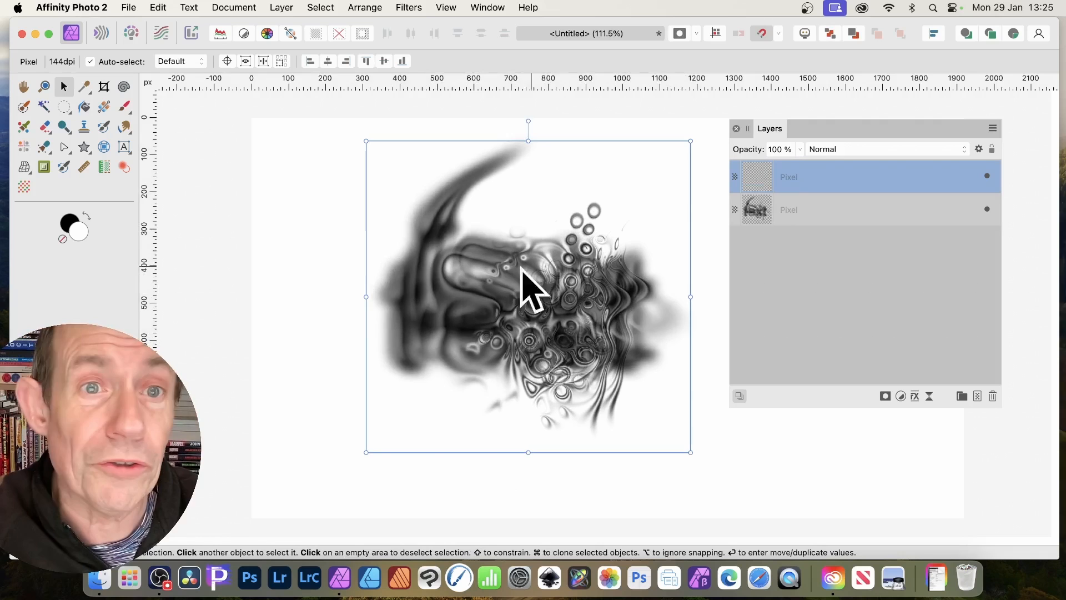
- Shrink the second swirl copy, rotate the third clockwise, and browse the layer blend modes
left_click_drag(528, 295, 558, 331)
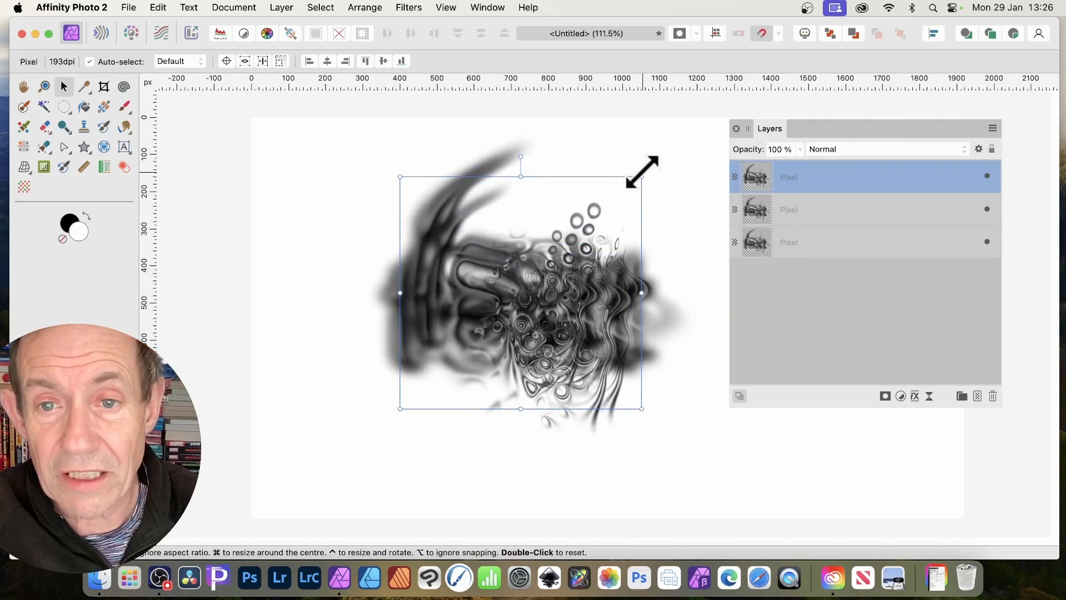
left_click_drag(639, 166, 663, 205)
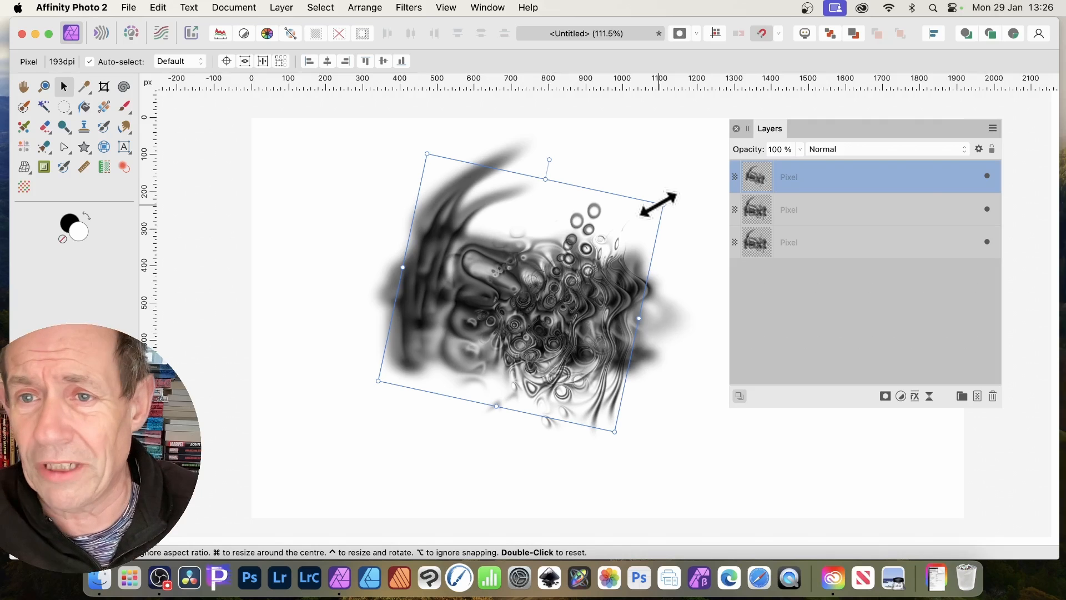
left_click(884, 149)
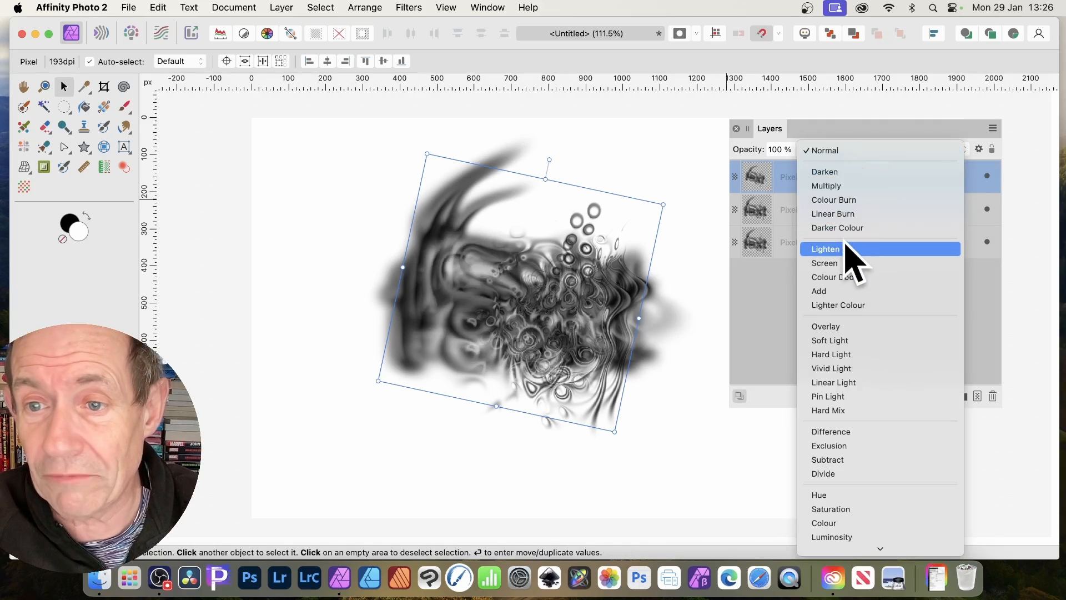
mouse_move(850, 305)
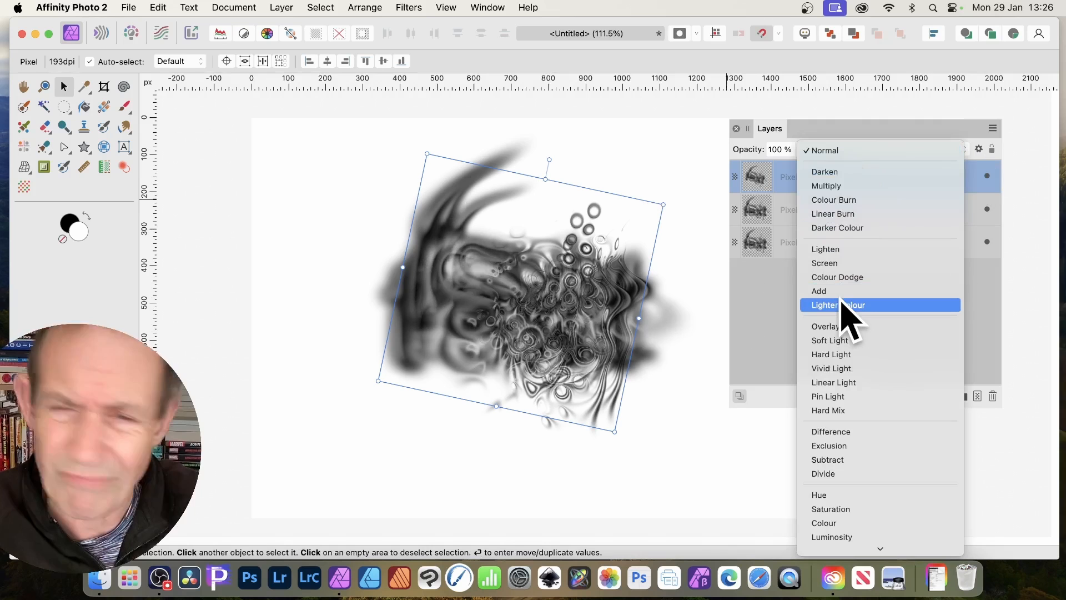
mouse_move(849, 446)
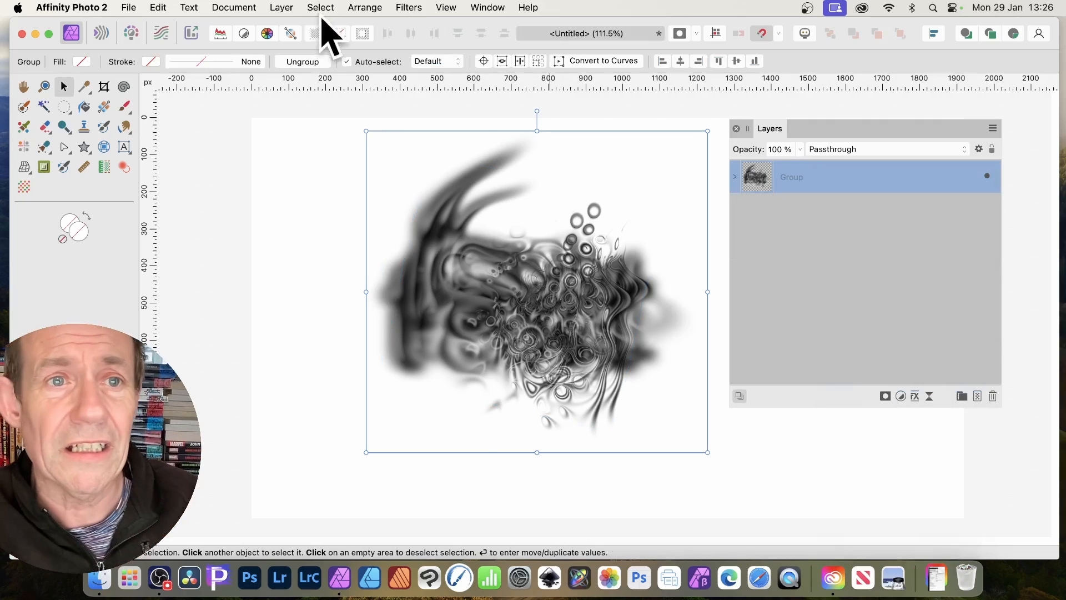
- Rasterise the group of three swirl copies into a single pixel layer via Layer > Rasterise
left_click(281, 7)
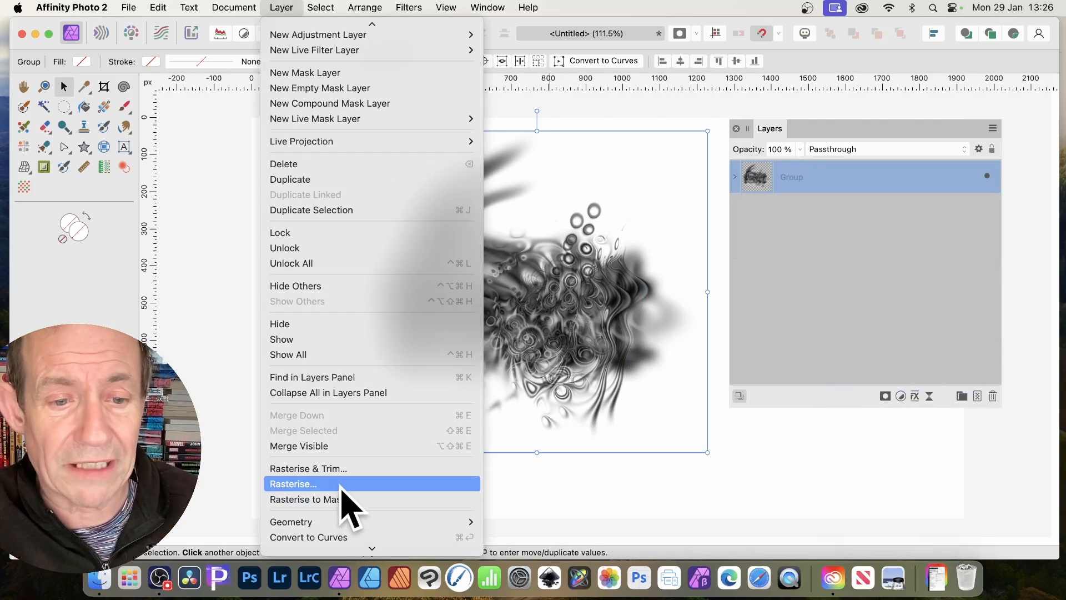
left_click(293, 483)
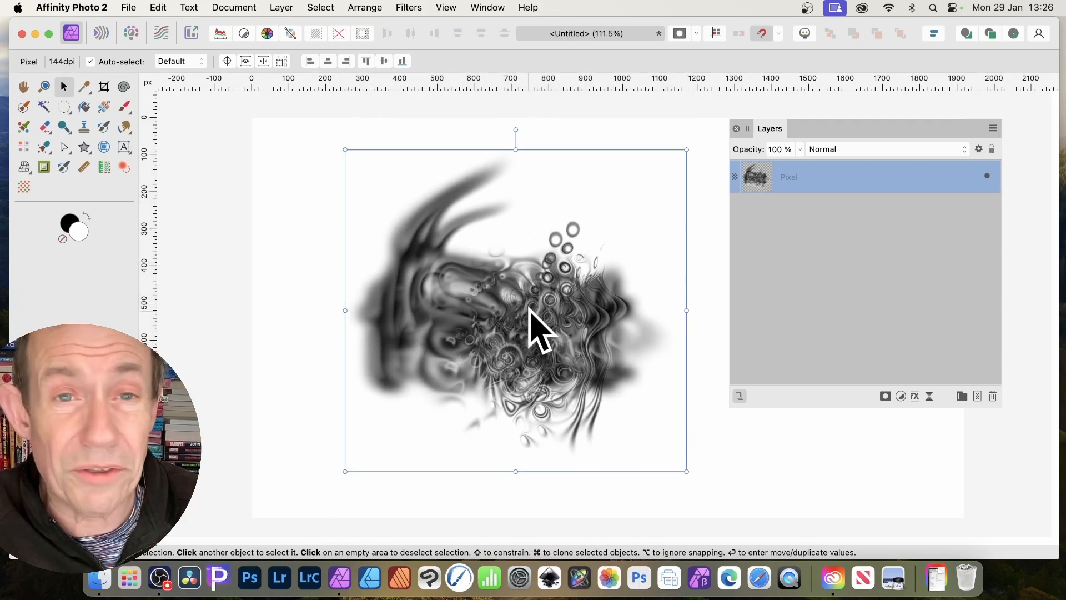
mouse_move(428, 340)
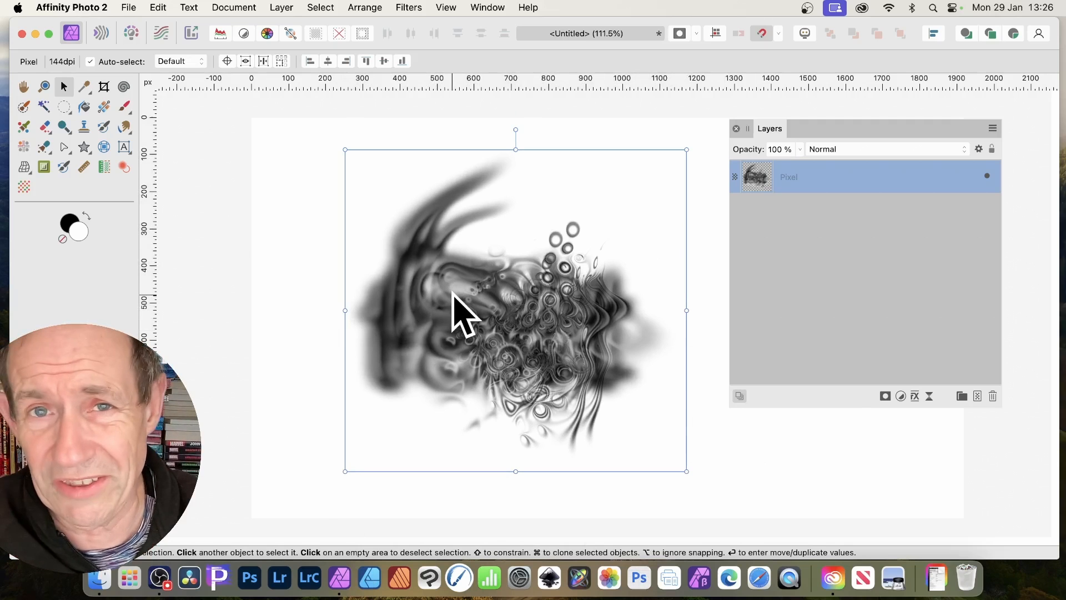
mouse_move(672, 278)
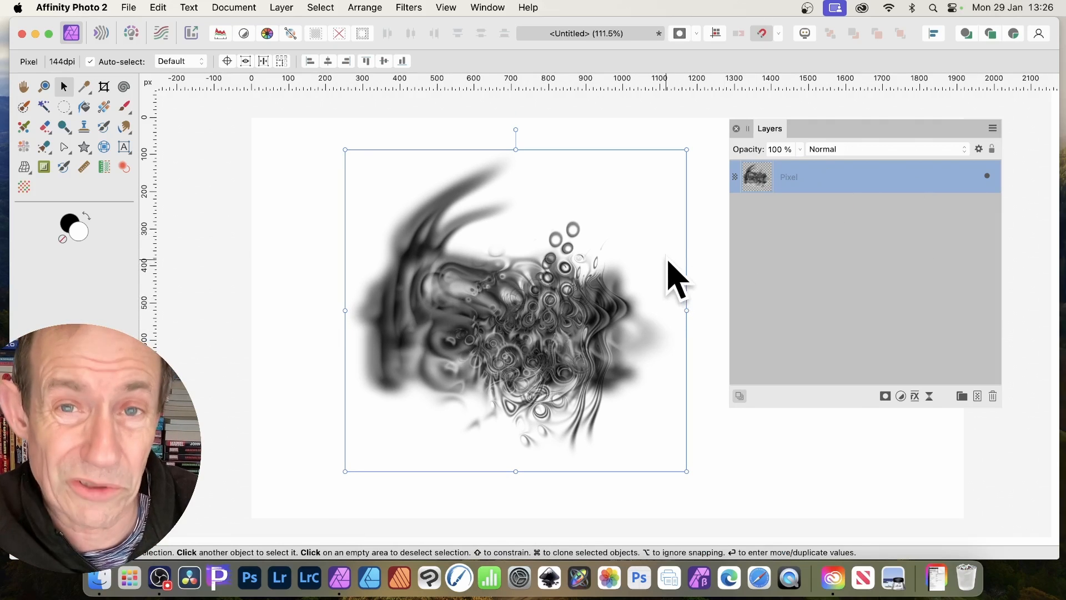
left_click(407, 8)
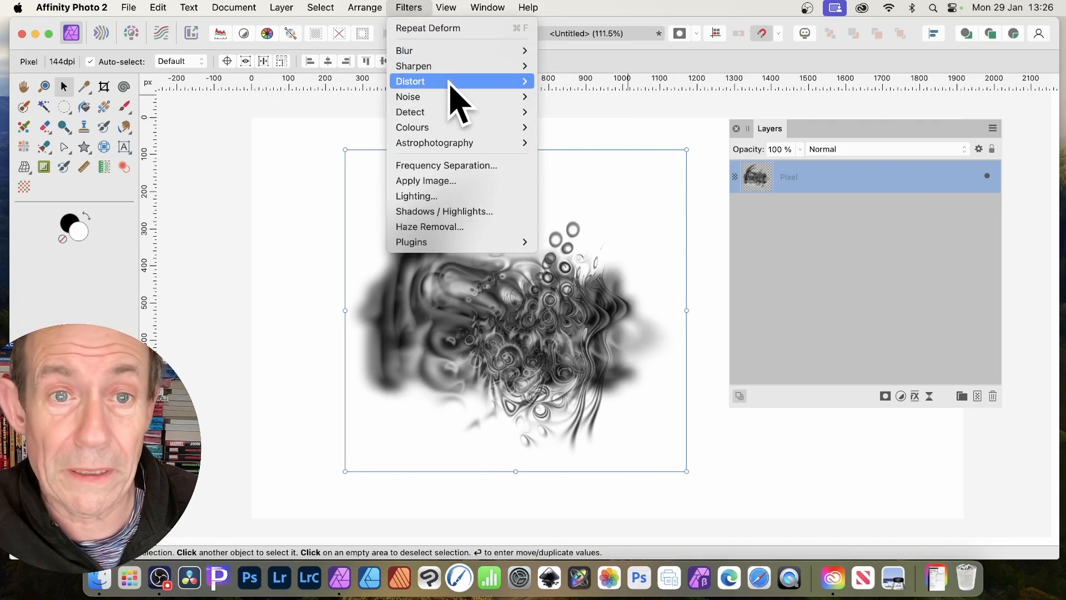
- Start Filters > Distort > Deform on the flattened layer and move its dialog beside the artwork
left_click(410, 81)
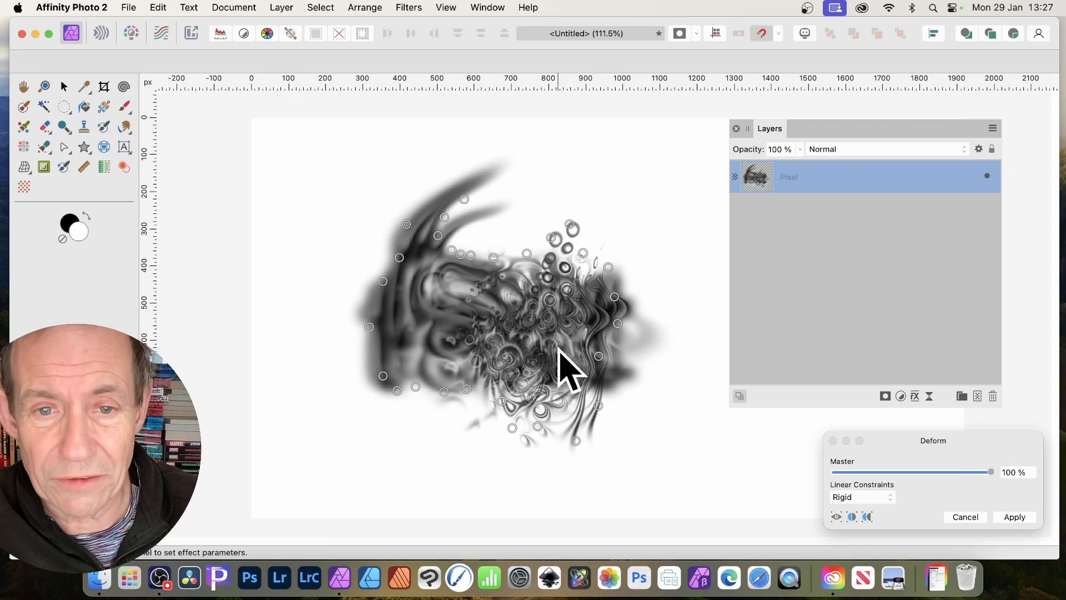
mouse_move(986, 468)
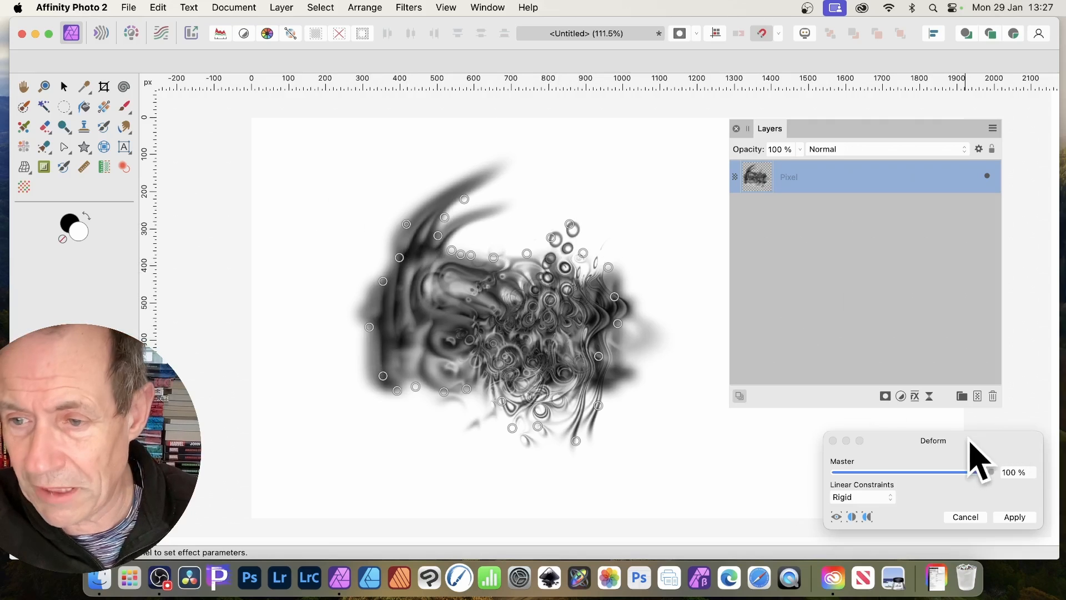
left_click_drag(932, 439, 678, 145)
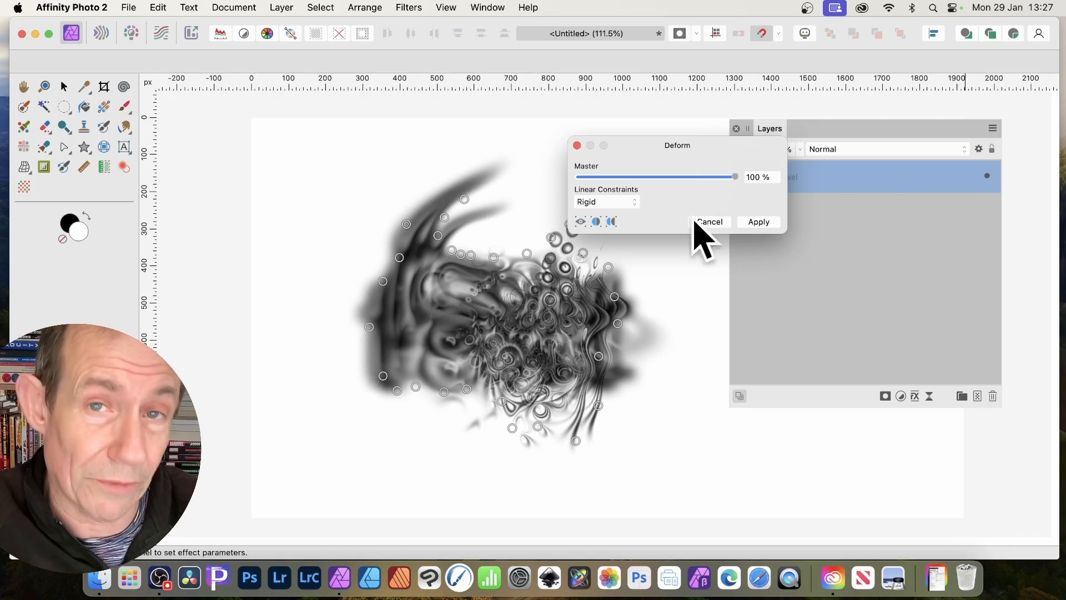
mouse_move(469, 224)
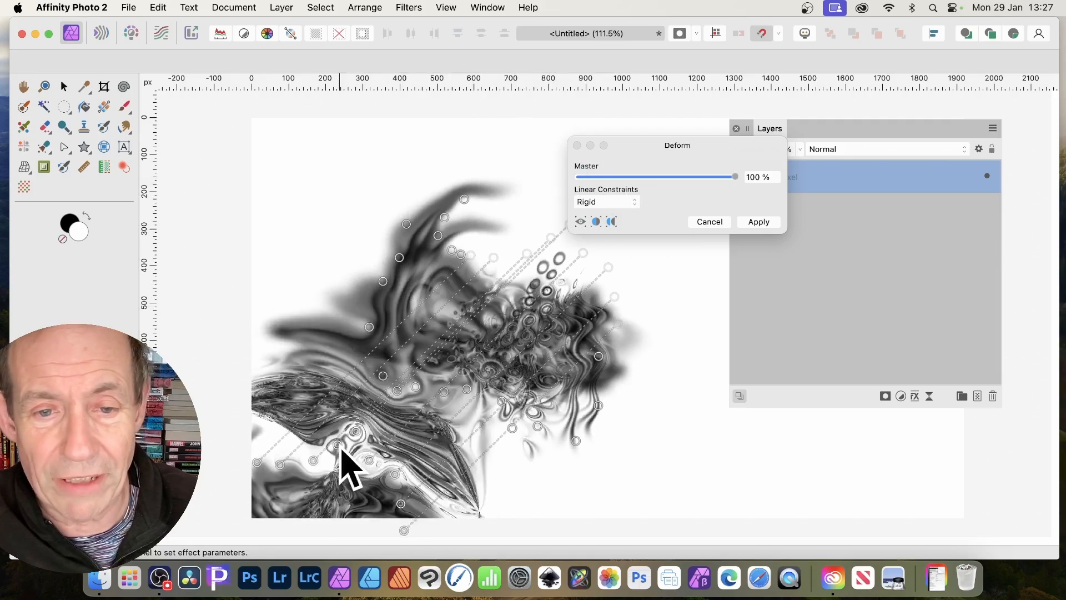
- Try Similarity then Rigid constraints, bring Master back to 100% and apply the deformation
left_click(604, 201)
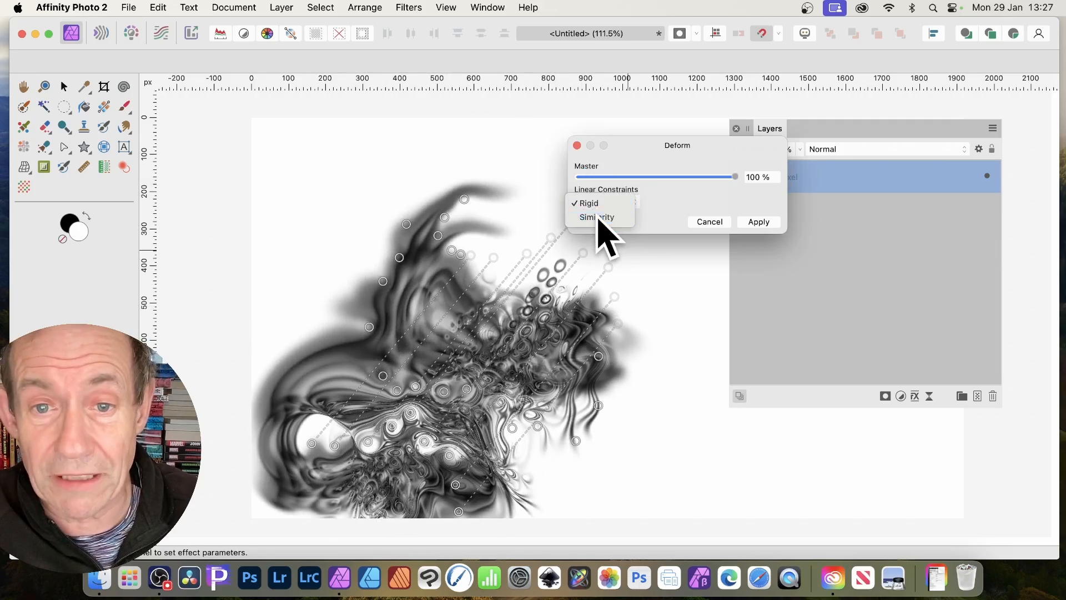
left_click(596, 216)
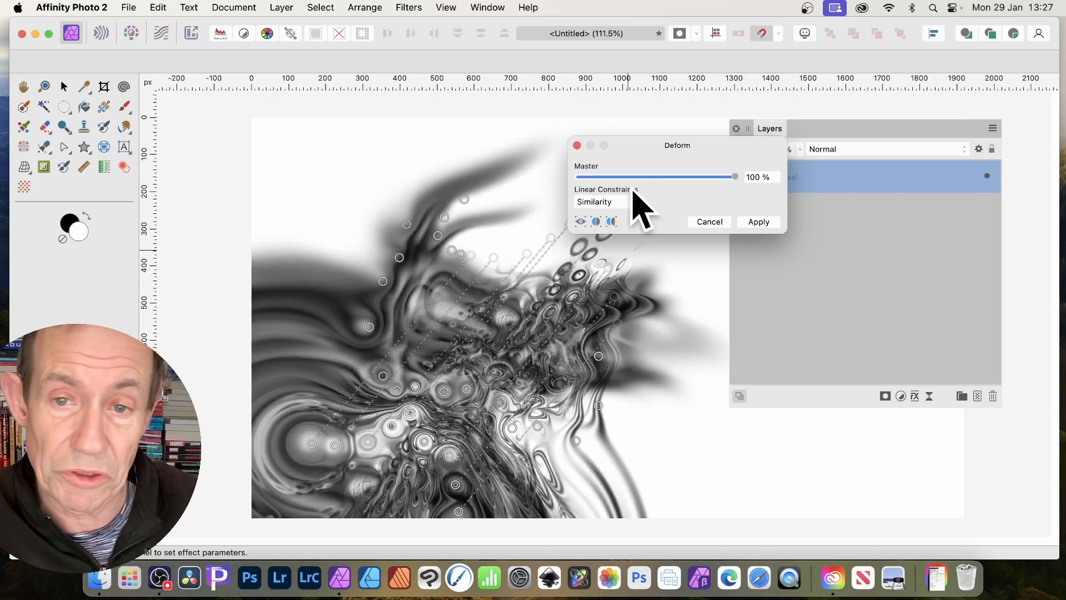
left_click(604, 201)
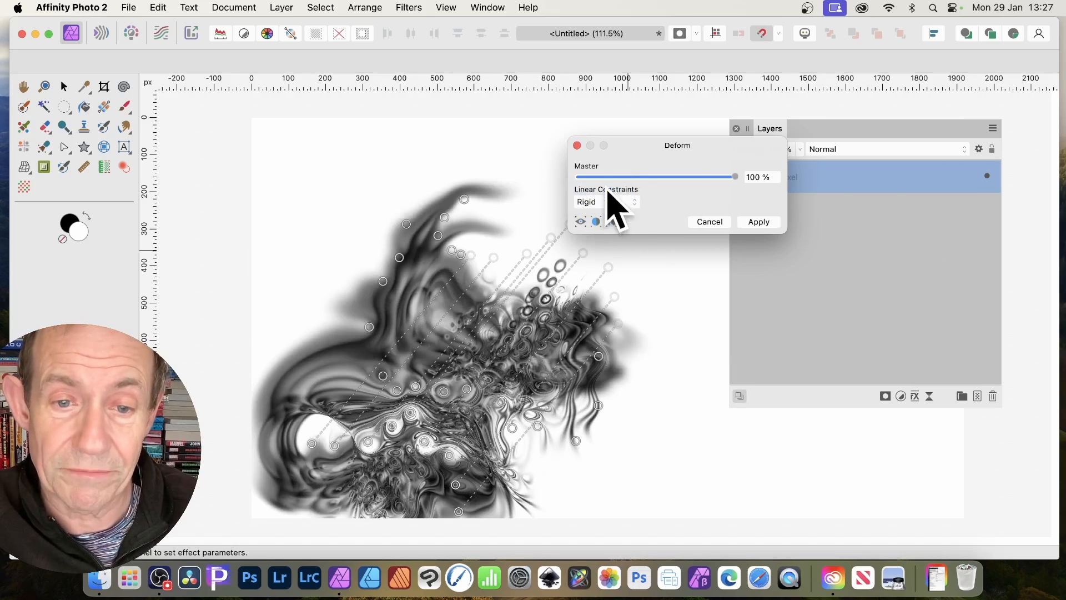
left_click_drag(732, 177, 624, 177)
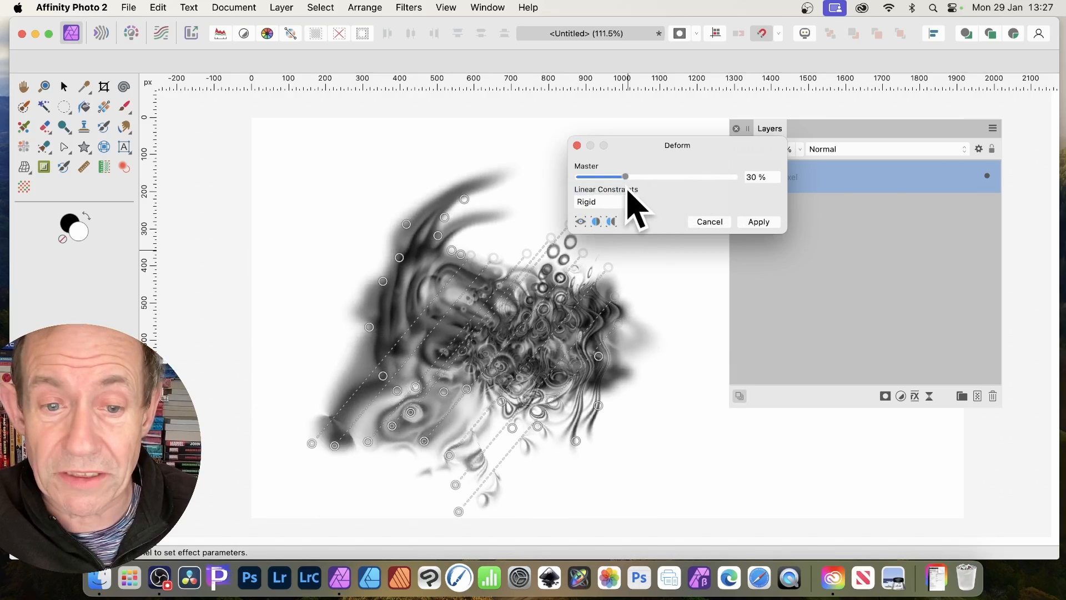
left_click_drag(624, 176, 677, 176)
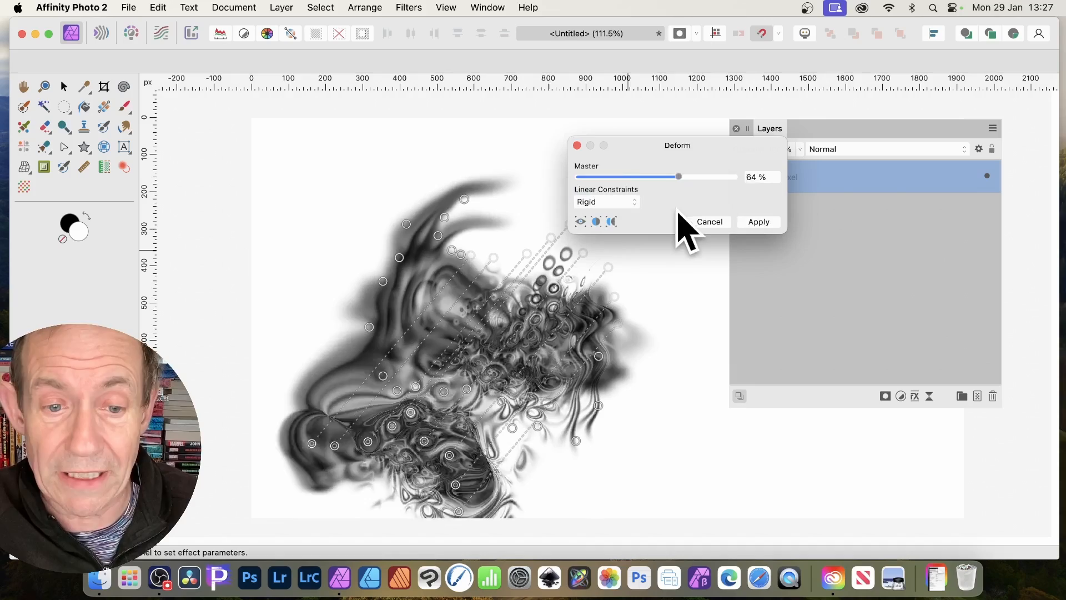
left_click_drag(677, 176, 713, 176)
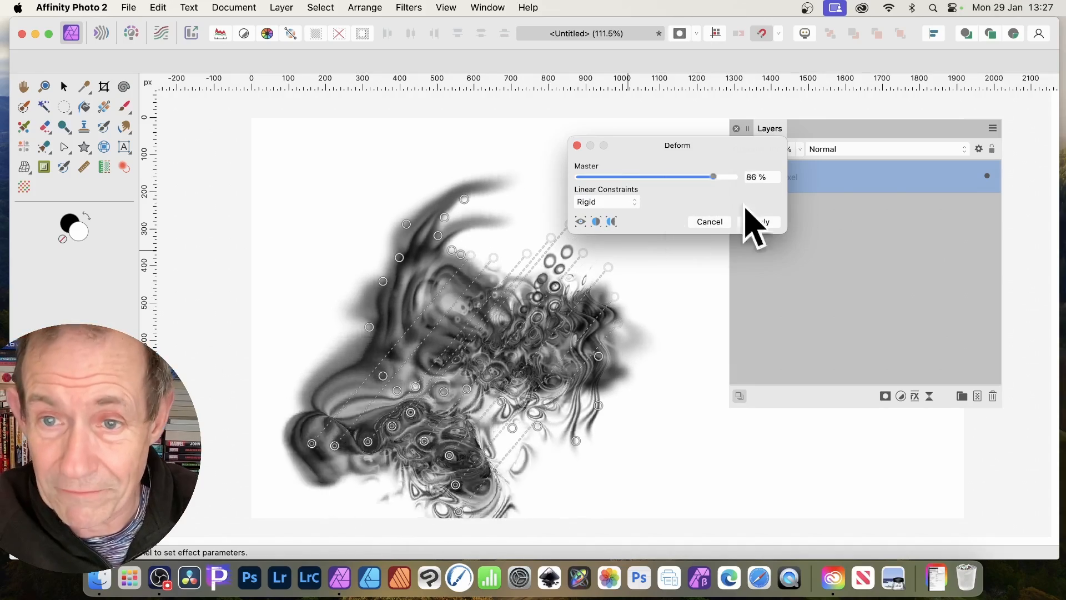
left_click_drag(712, 177, 734, 177)
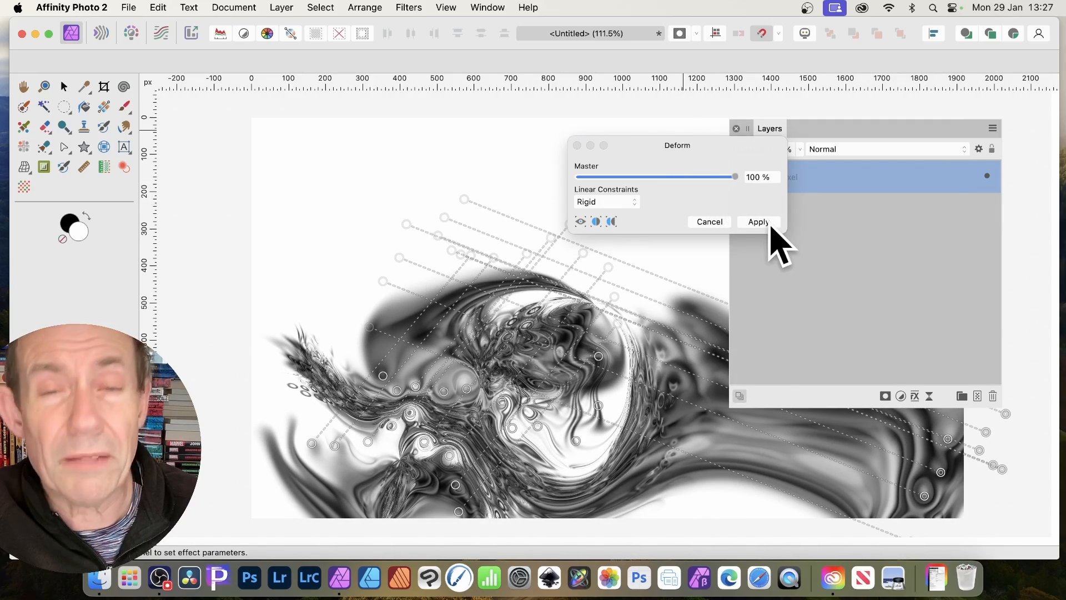
left_click(758, 221)
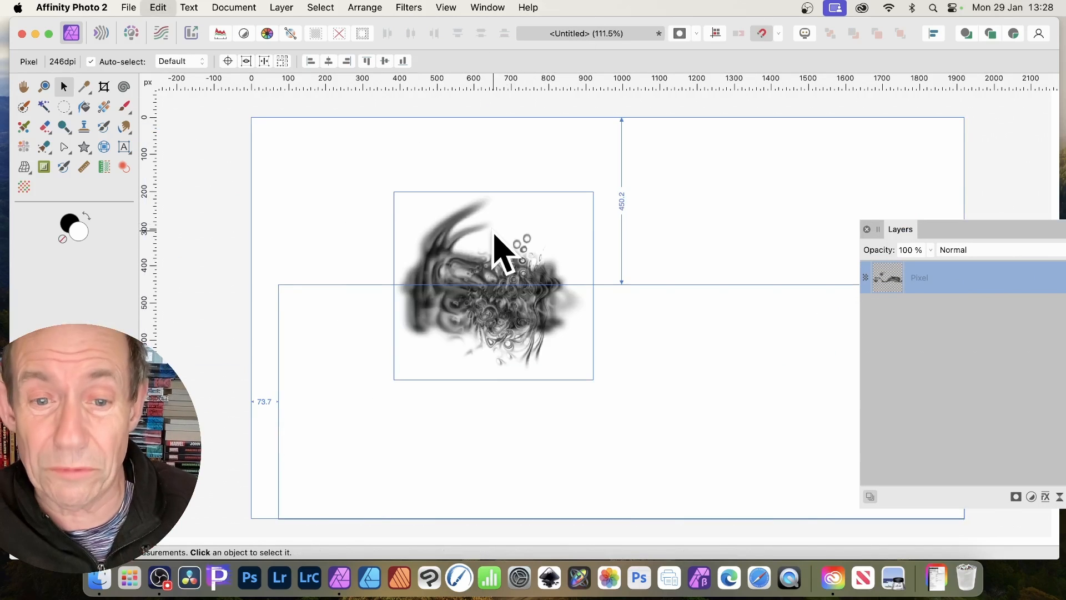
- Select the blurred artwork layer and drag a corner handle to enlarge it across the page
left_click(493, 285)
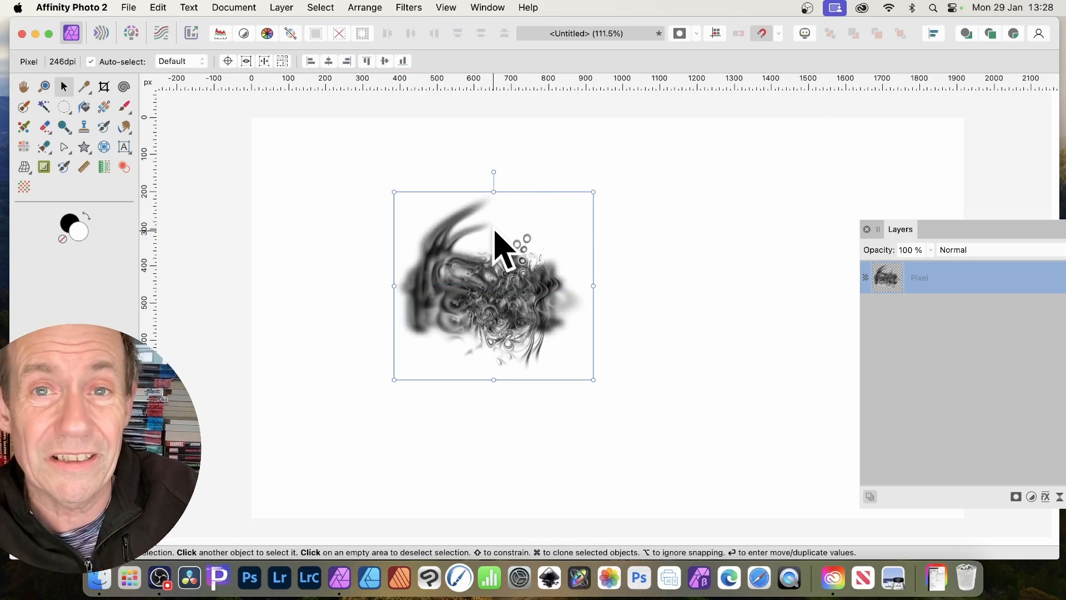
mouse_move(687, 353)
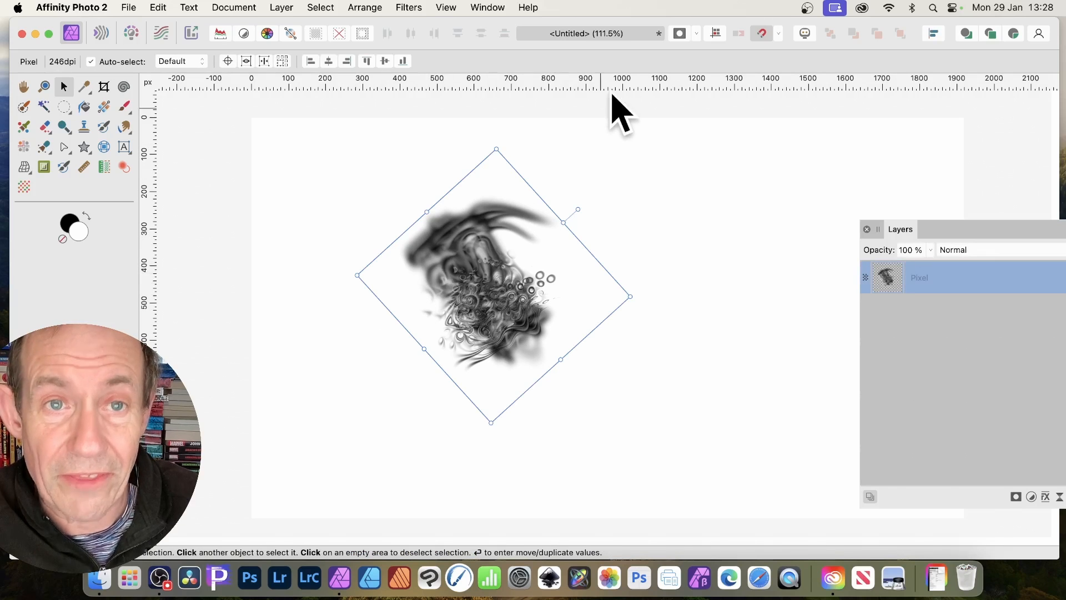
left_click(408, 8)
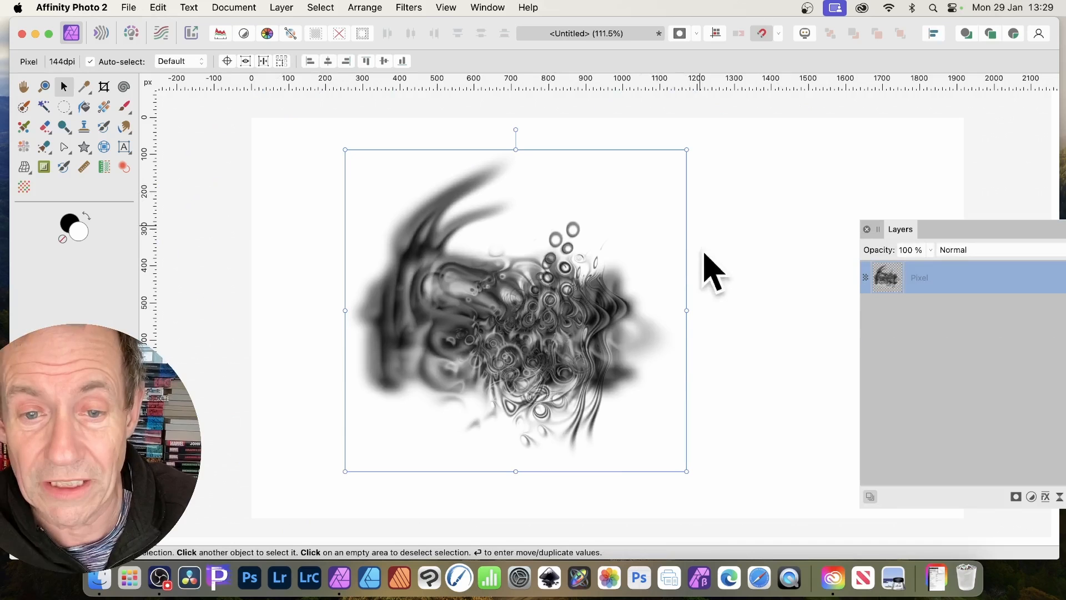
left_click_drag(686, 311, 798, 364)
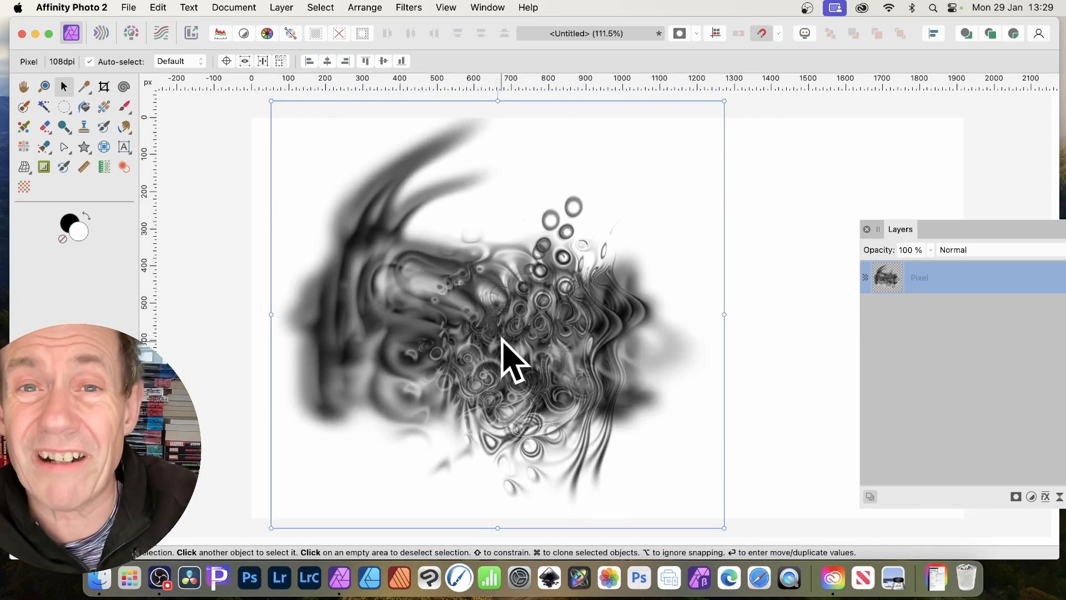
mouse_move(468, 153)
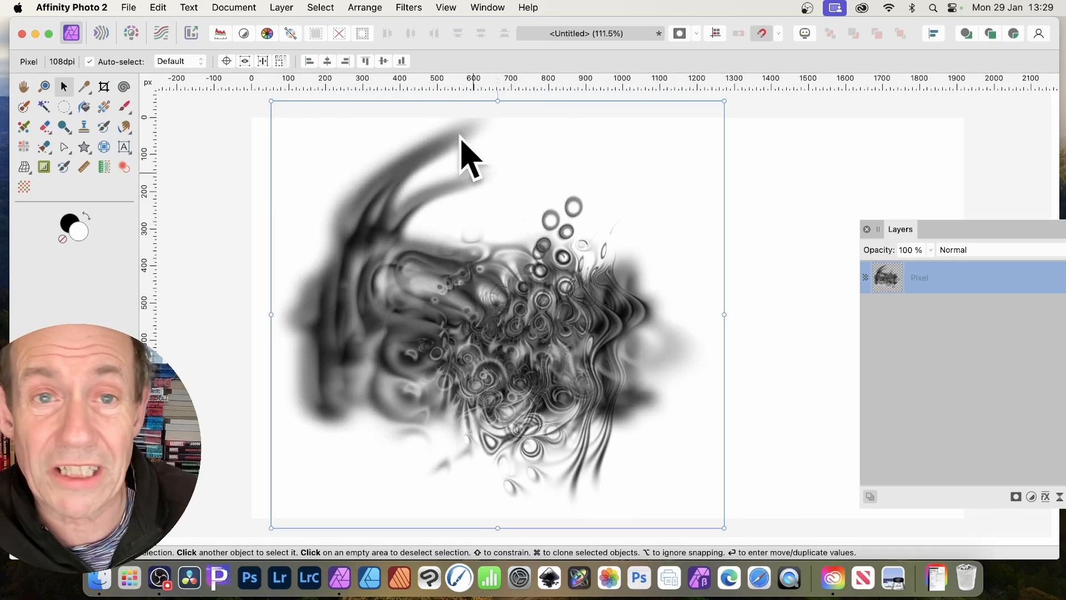
left_click(409, 8)
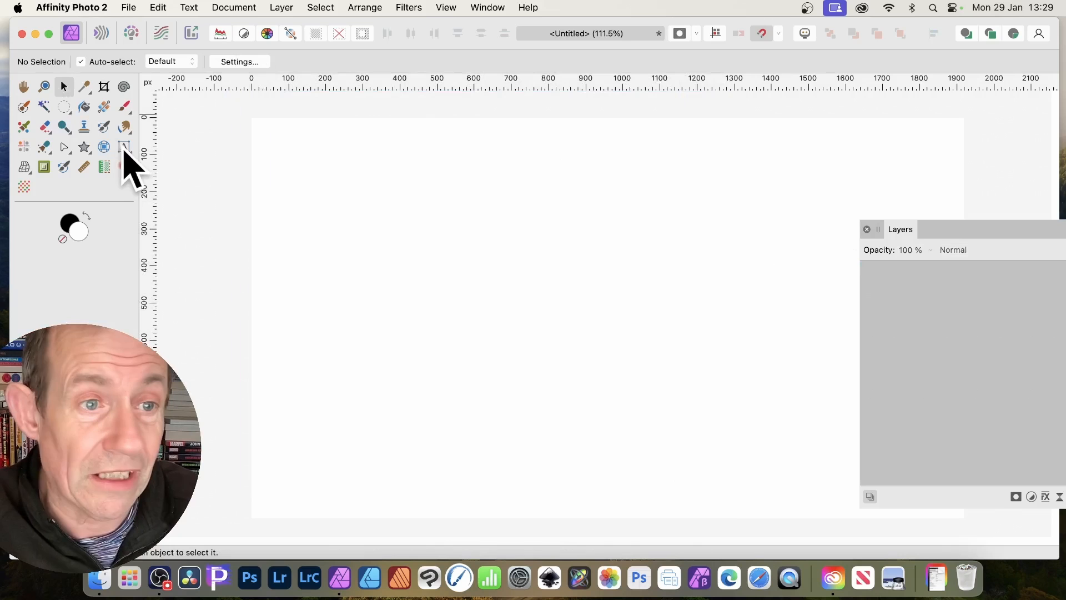
- Draw a large Frame Text box on the page and fill it with Text > Insert Filler Text
left_click(123, 147)
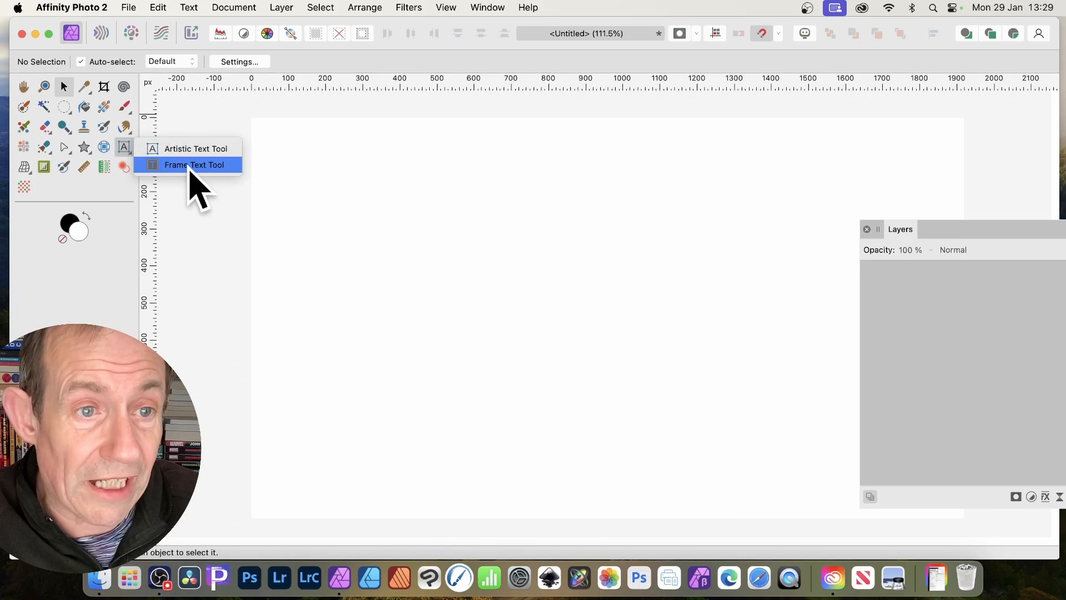
left_click(194, 164)
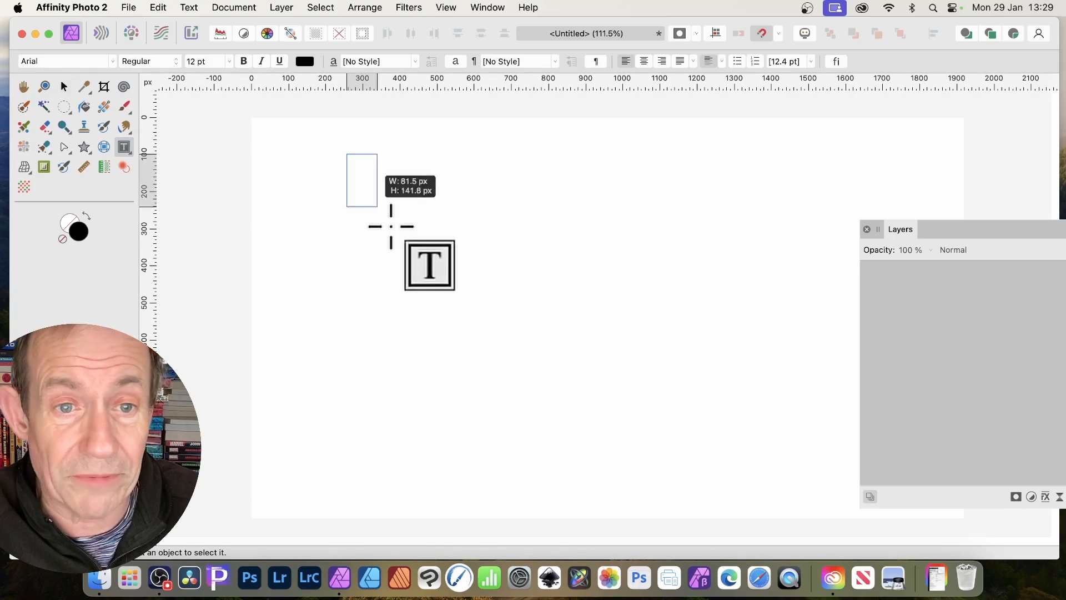
left_click_drag(346, 156, 676, 463)
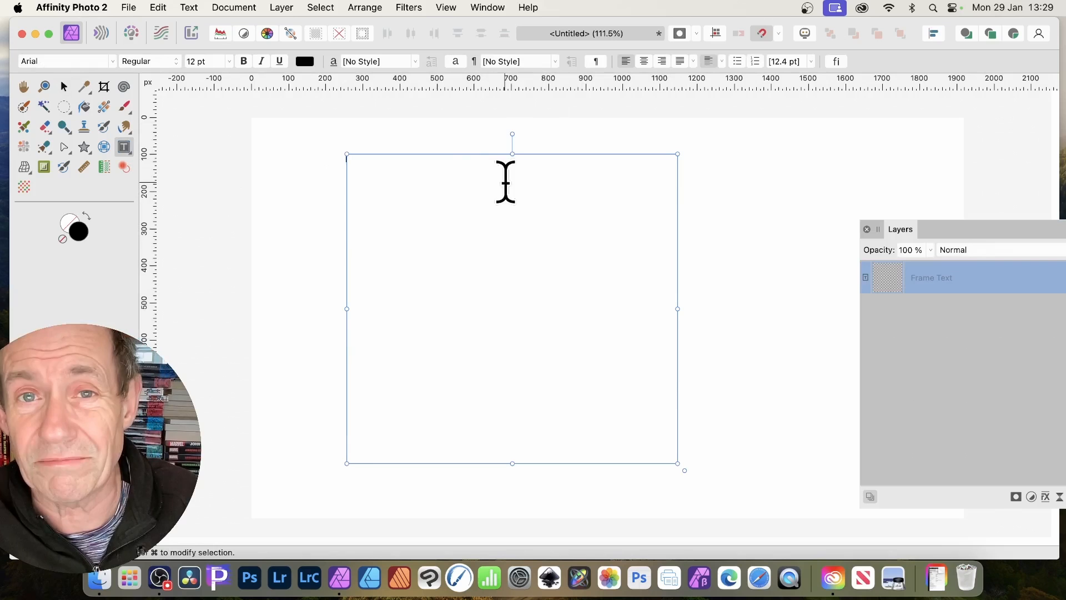
left_click(189, 7)
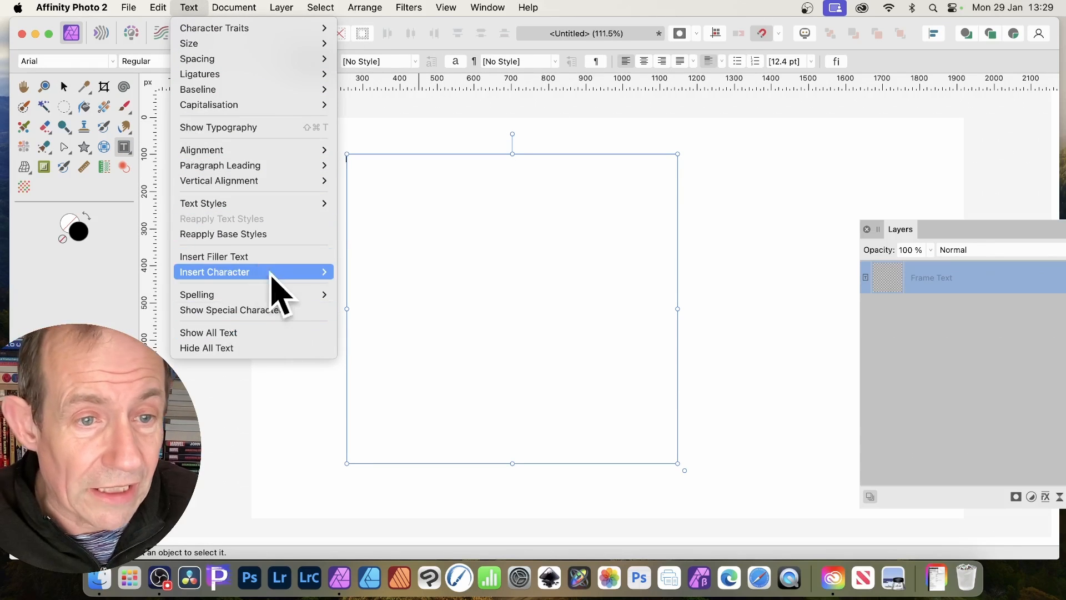
left_click(213, 256)
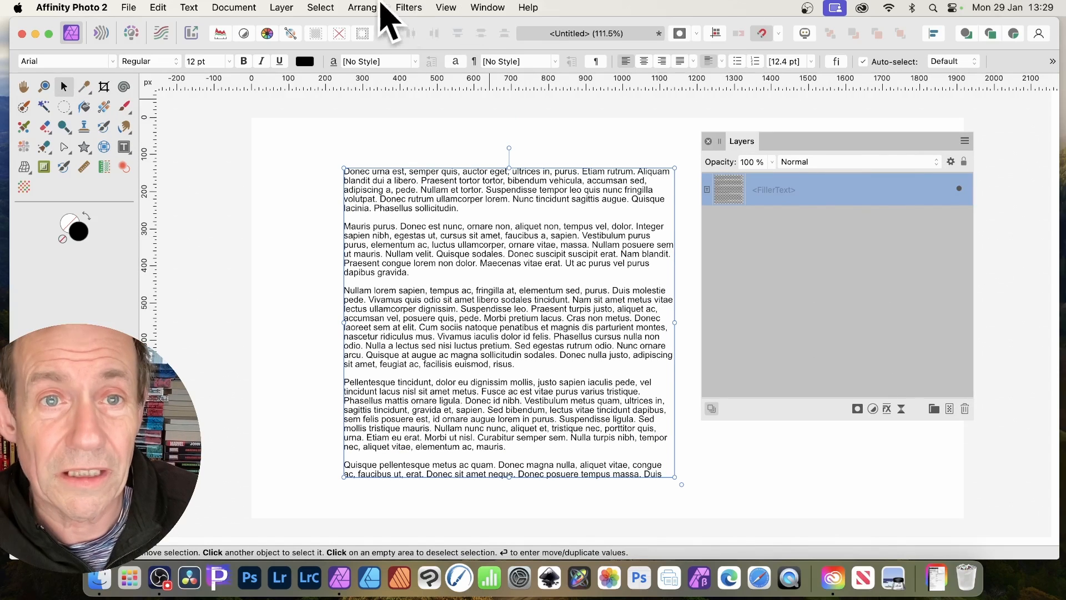
- Apply a Gaussian Blur of 0.5 px radius to the filler text, letting it rasterise
left_click(408, 8)
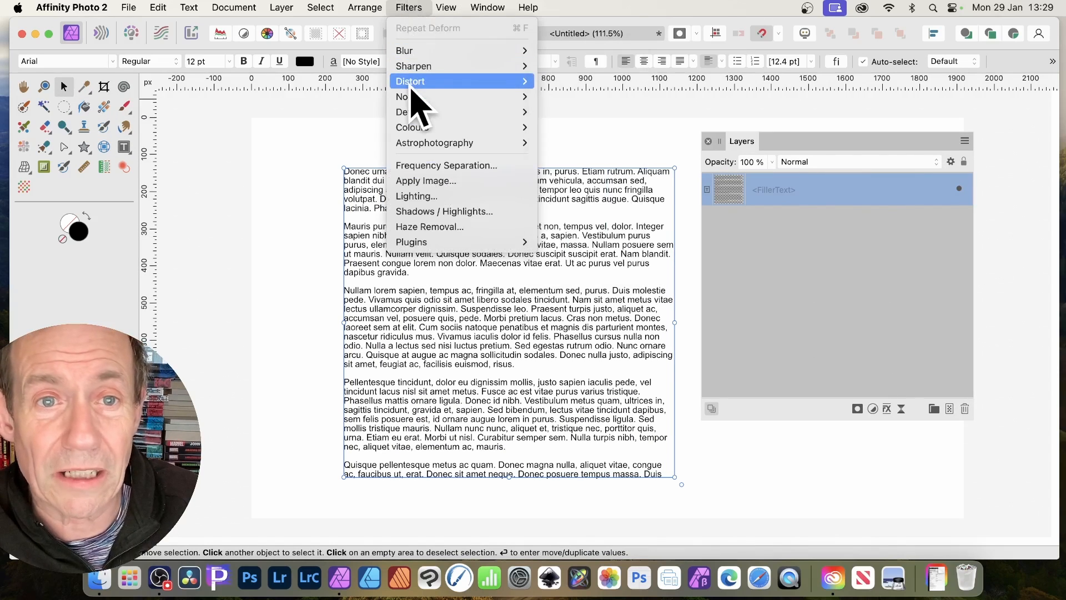
mouse_move(550, 51)
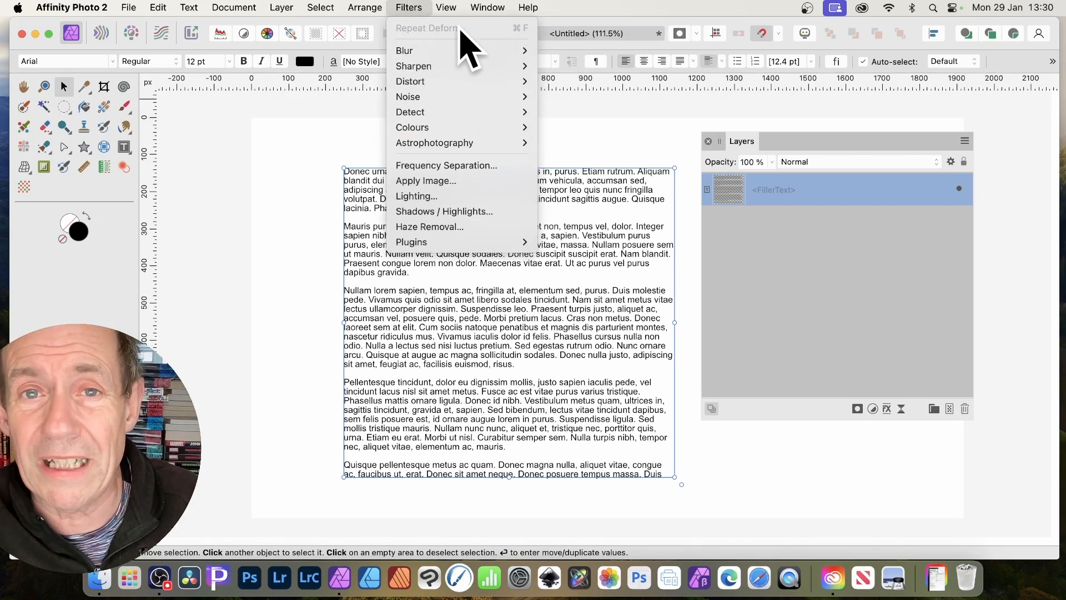
mouse_move(480, 54)
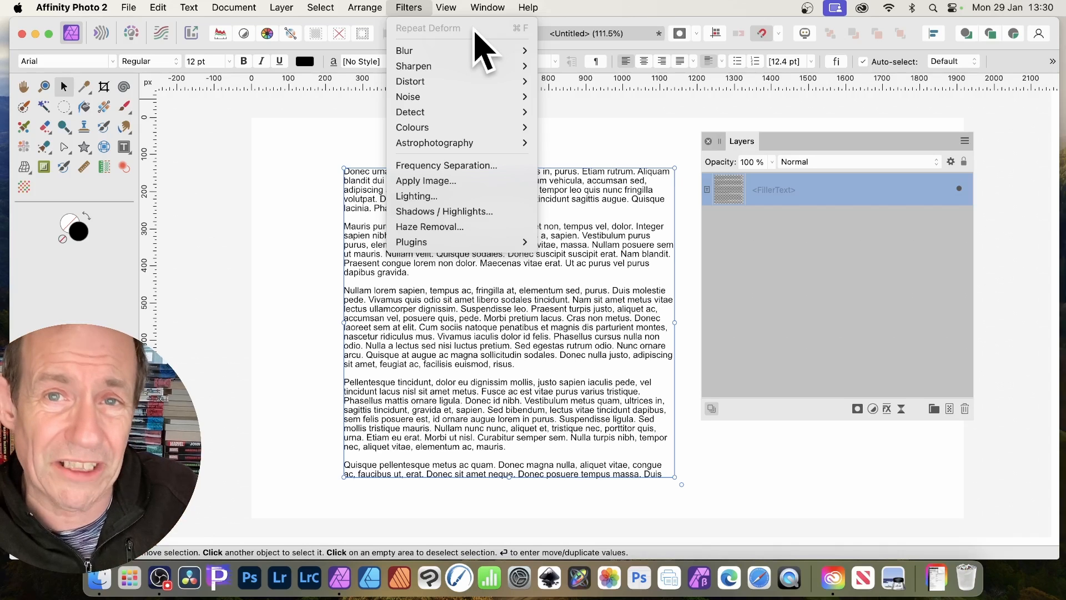
left_click(473, 99)
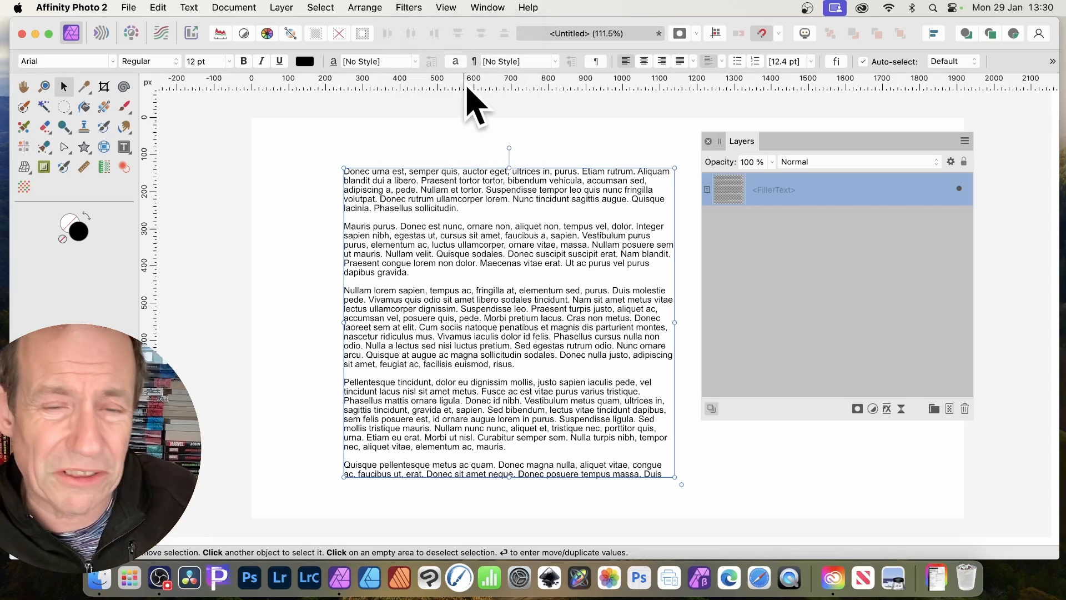
mouse_move(503, 122)
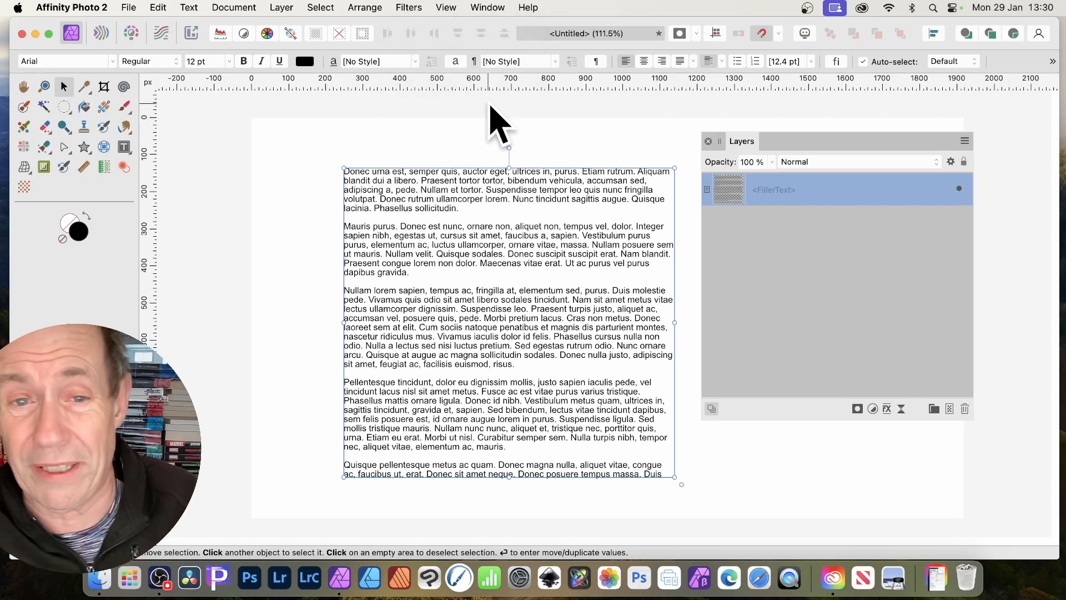
left_click(408, 7)
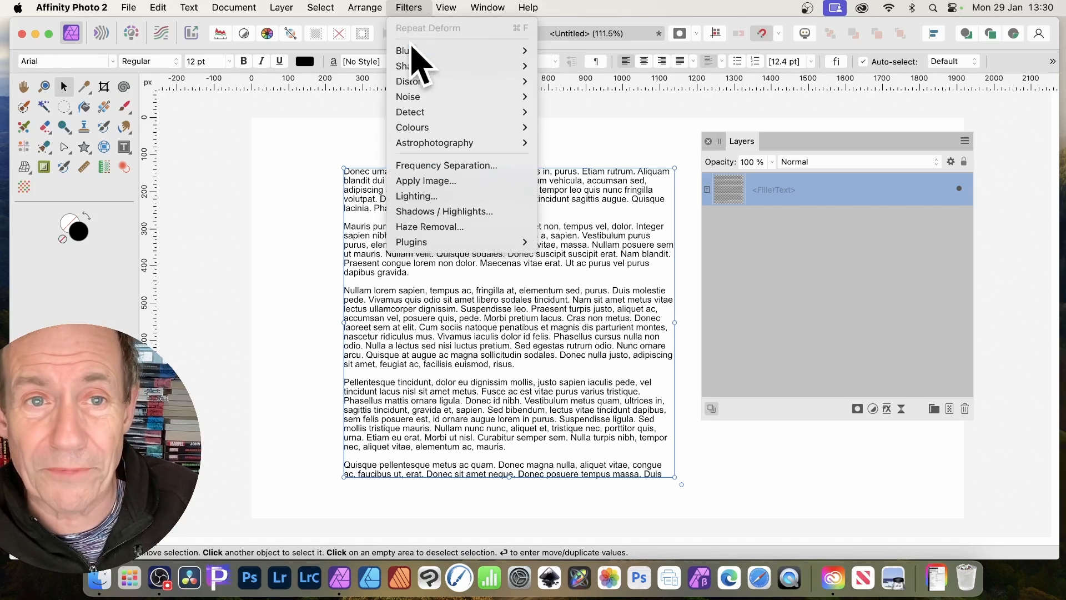
left_click(401, 50)
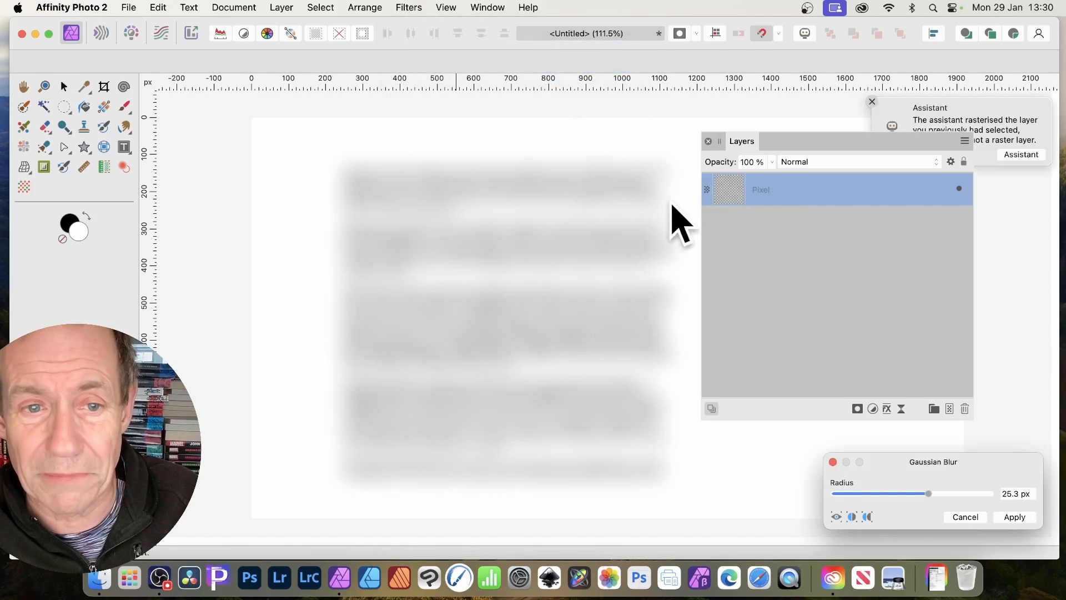
left_click_drag(928, 493, 841, 493)
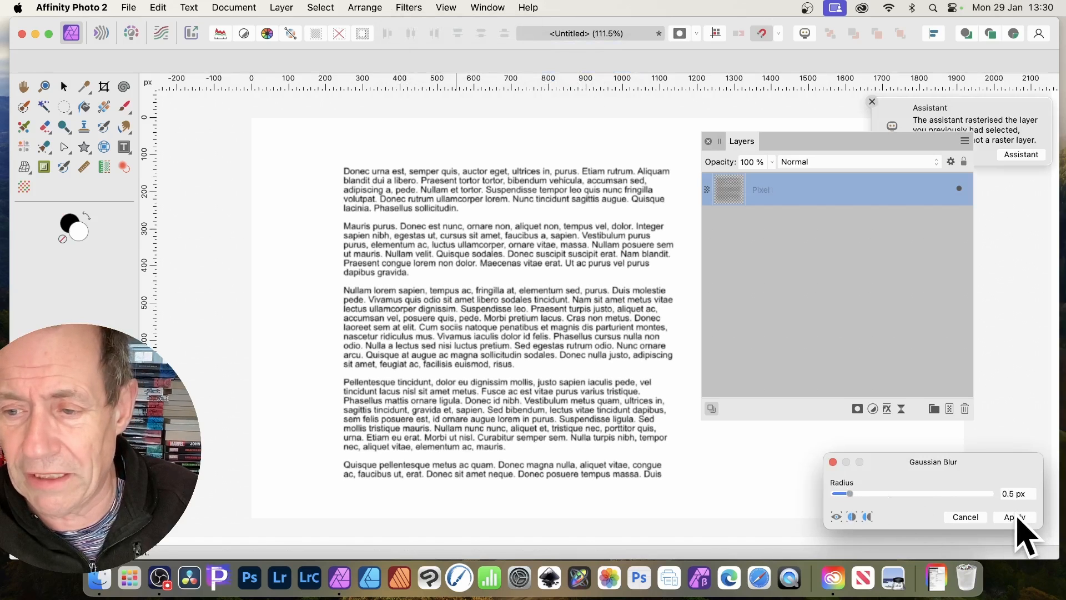
left_click(281, 7)
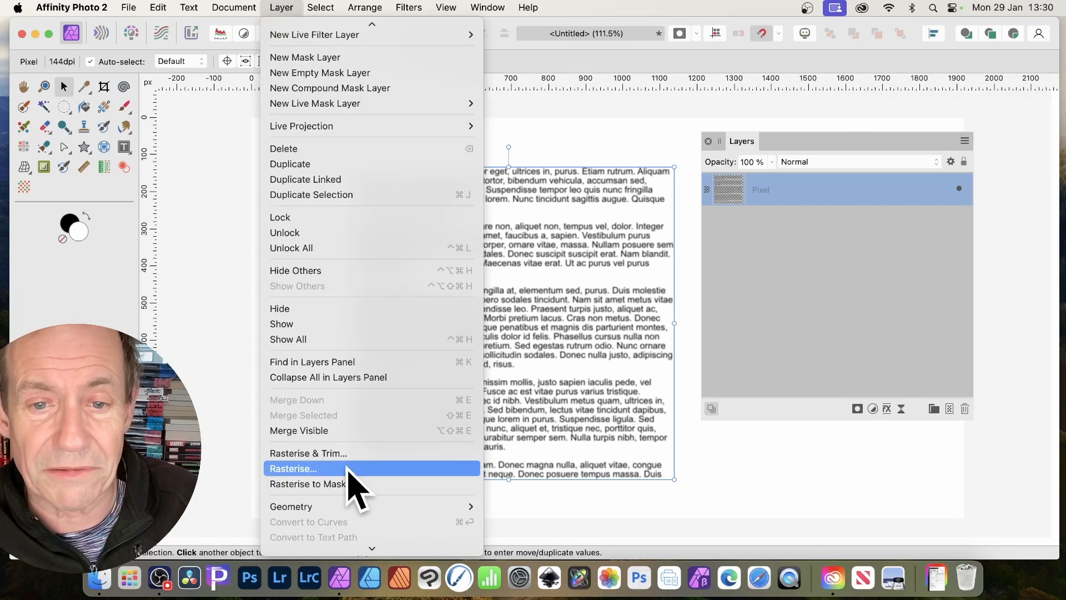
- Rasterise the blurred text layer into pixels via Layer > Rasterise
left_click(292, 467)
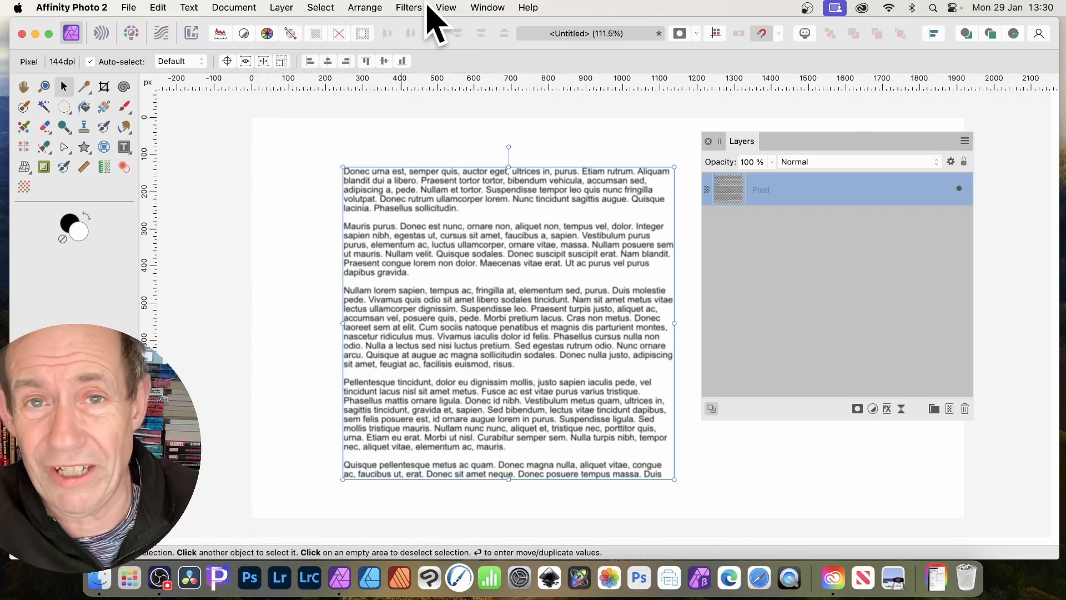
left_click(408, 8)
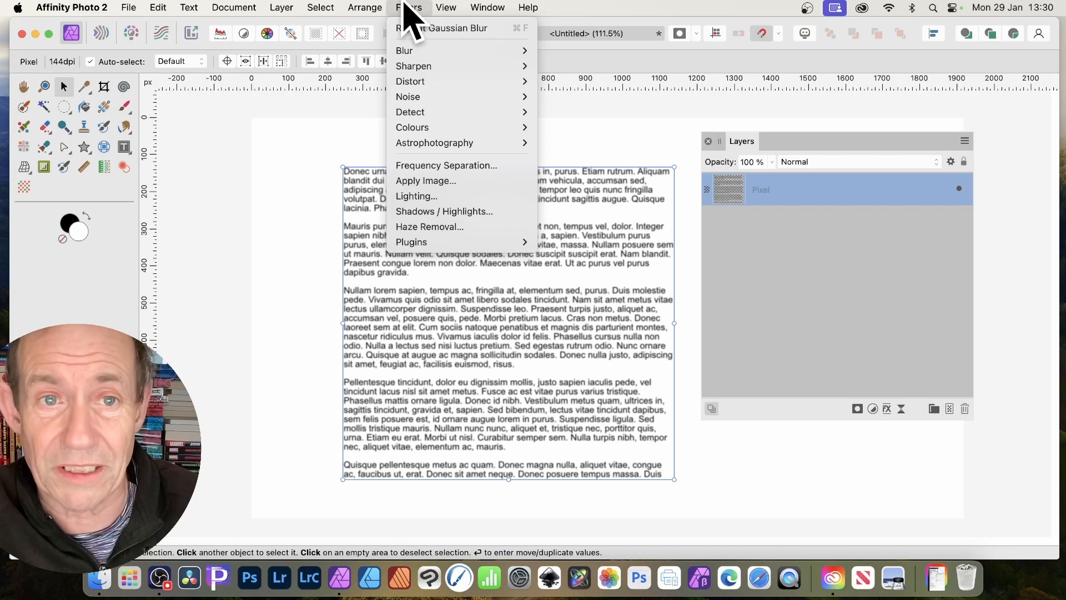
mouse_move(452, 27)
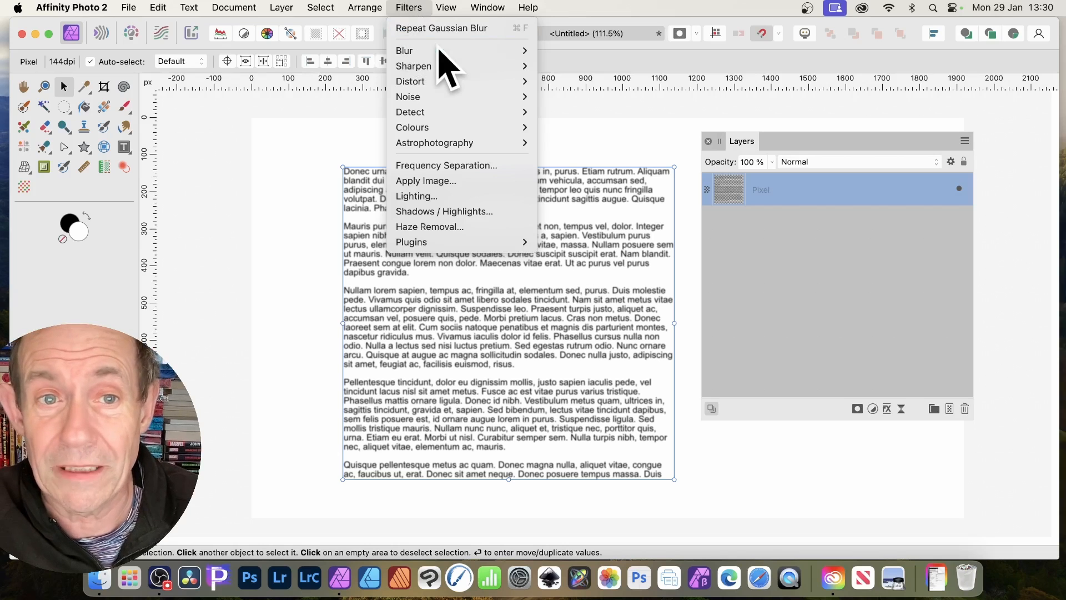
mouse_move(410, 81)
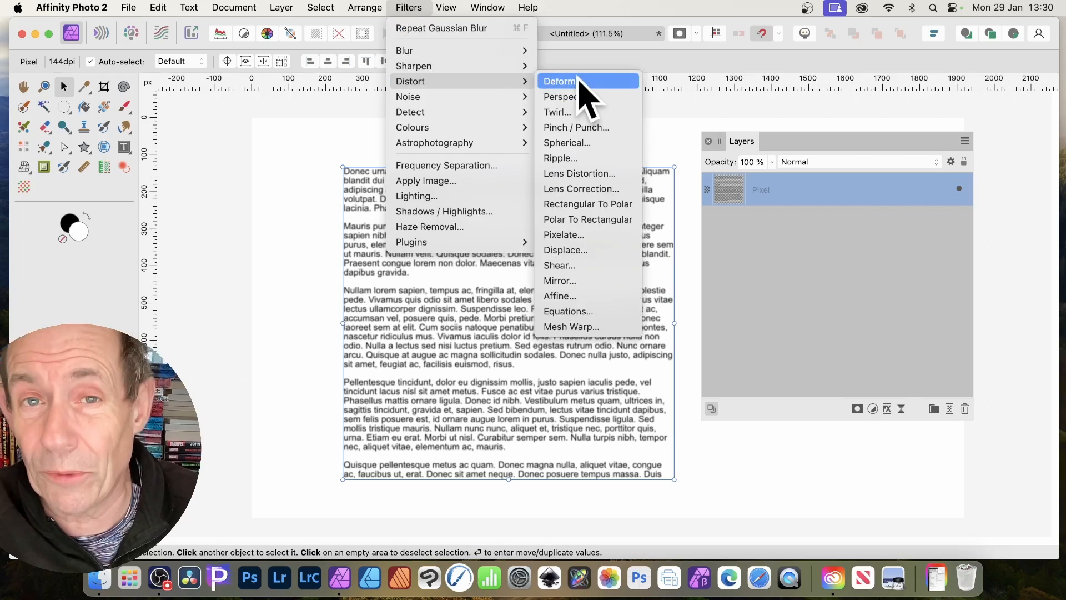
- Deform the text layer, dragging pins to bend lines and curl the lower paragraphs, then apply
left_click(560, 81)
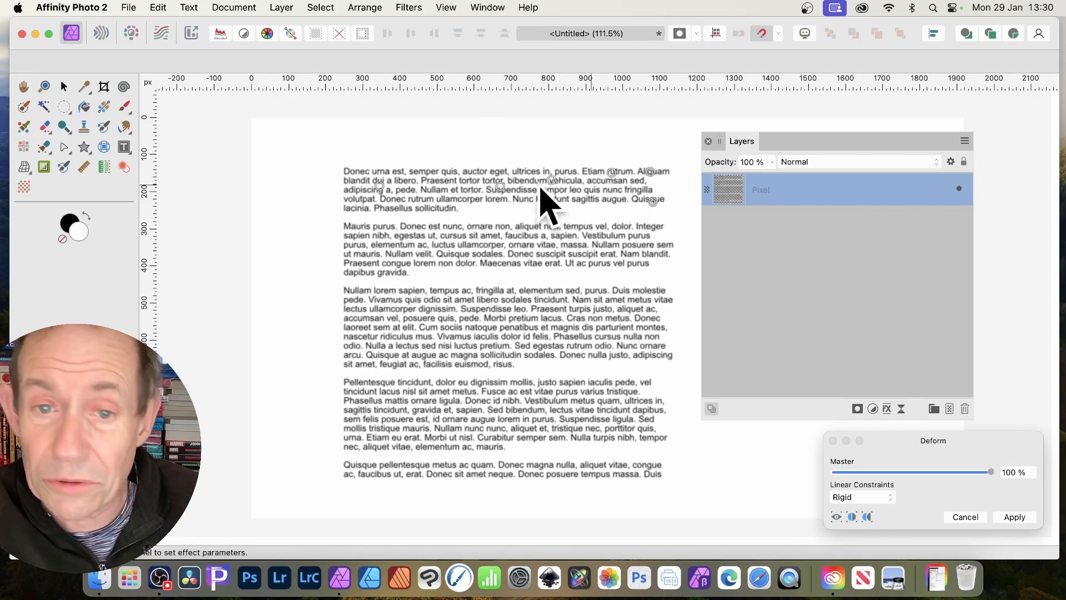
mouse_move(588, 183)
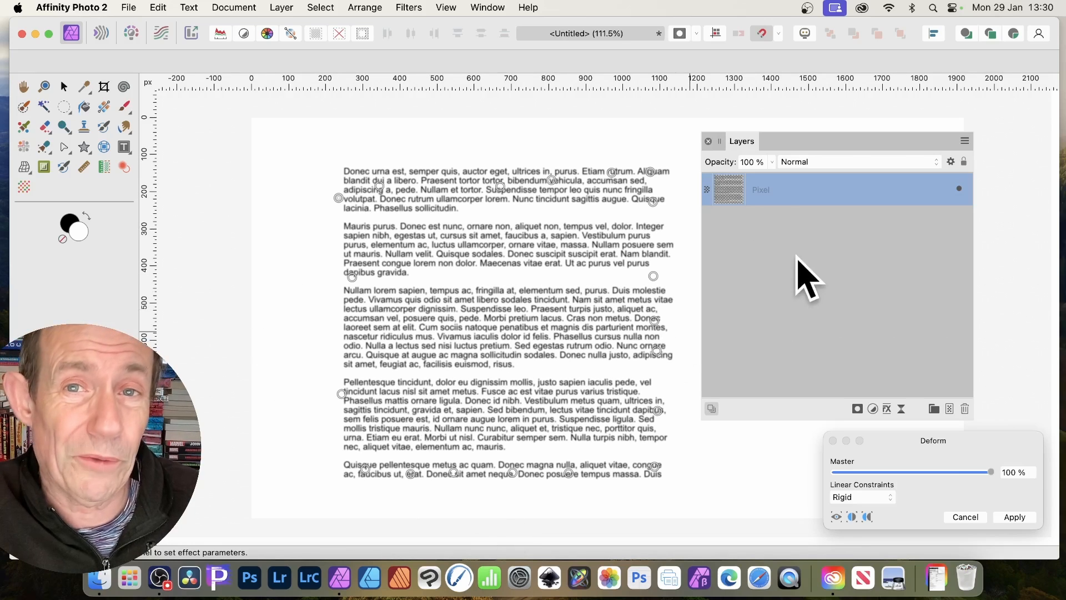
mouse_move(402, 343)
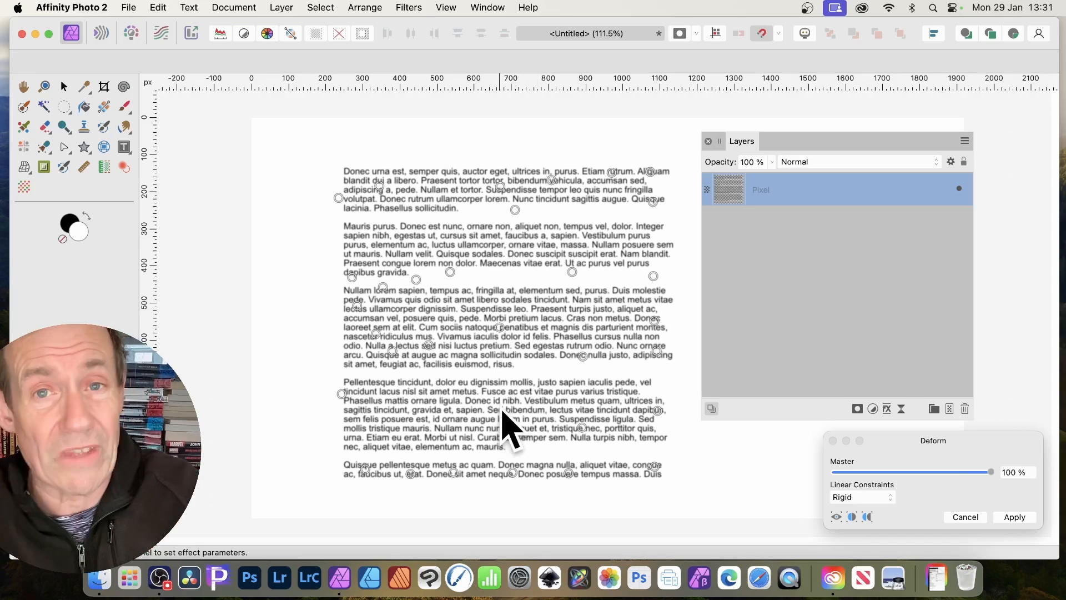
mouse_move(925, 465)
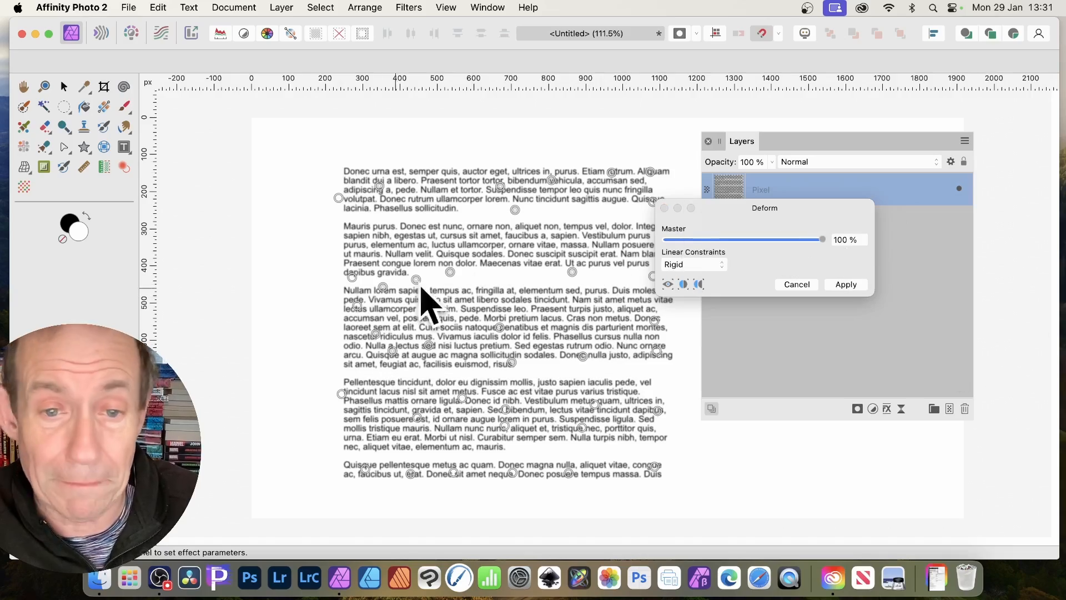
left_click_drag(422, 298, 476, 360)
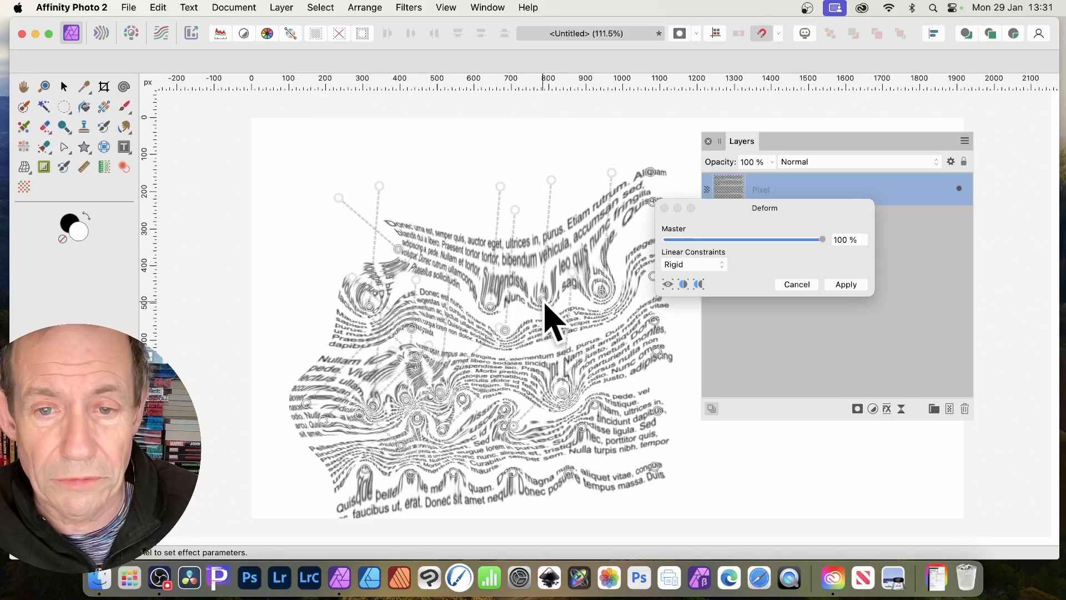
left_click_drag(544, 319, 673, 394)
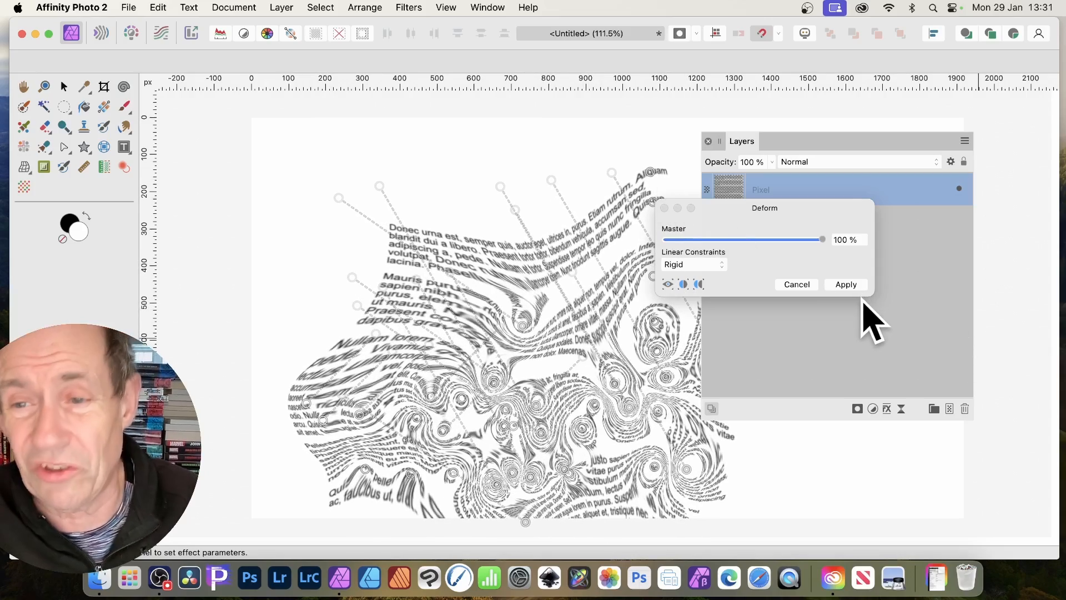
left_click(845, 284)
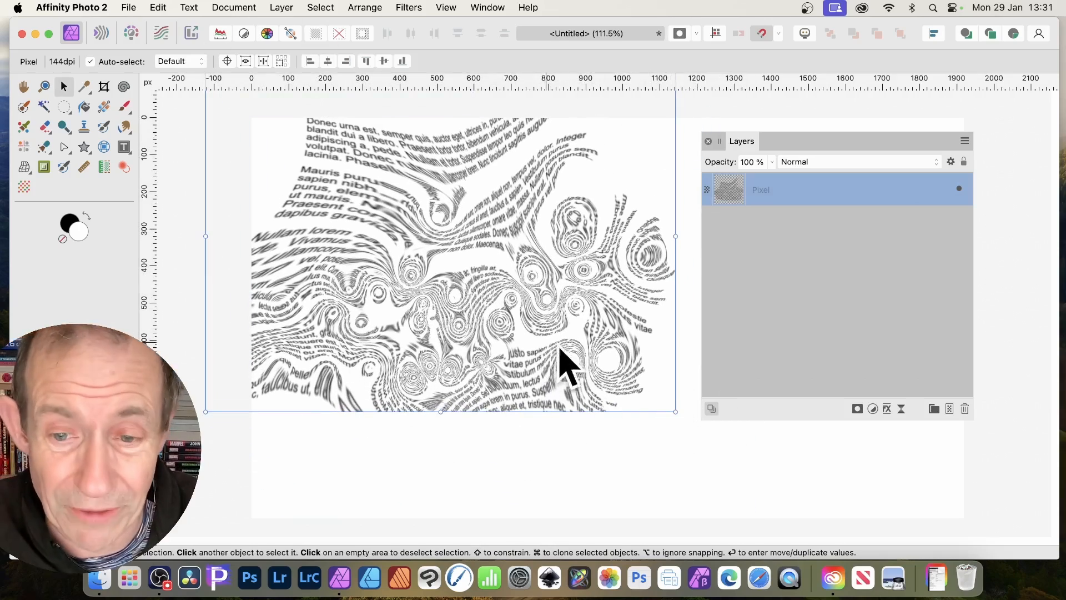
- Group the four warped copies, rasterise them into one layer and run Repeat Deform on it
left_click_drag(675, 411, 632, 379)
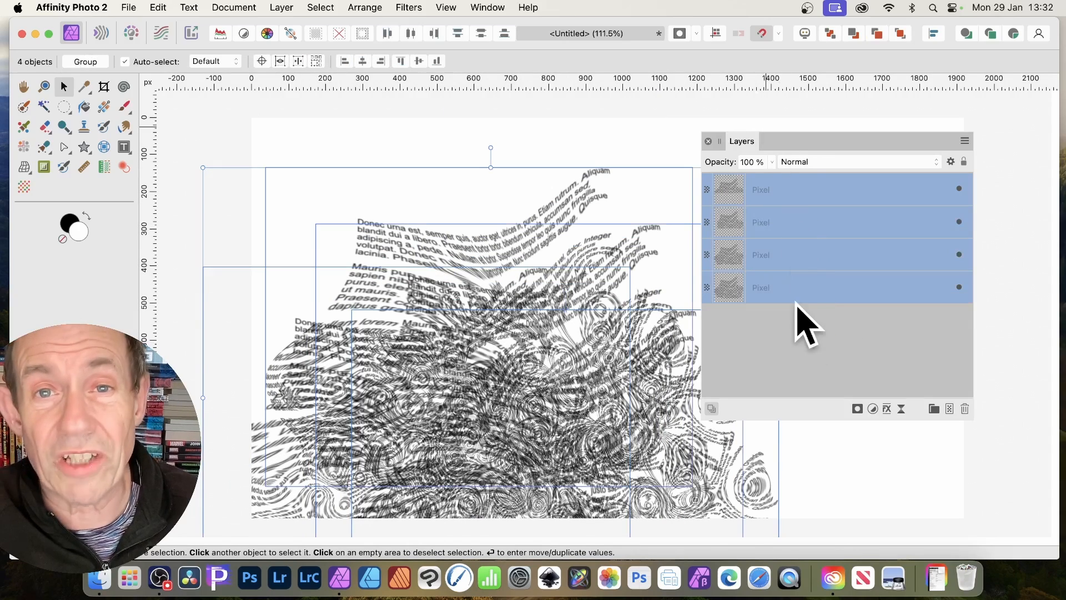
right_click(806, 323)
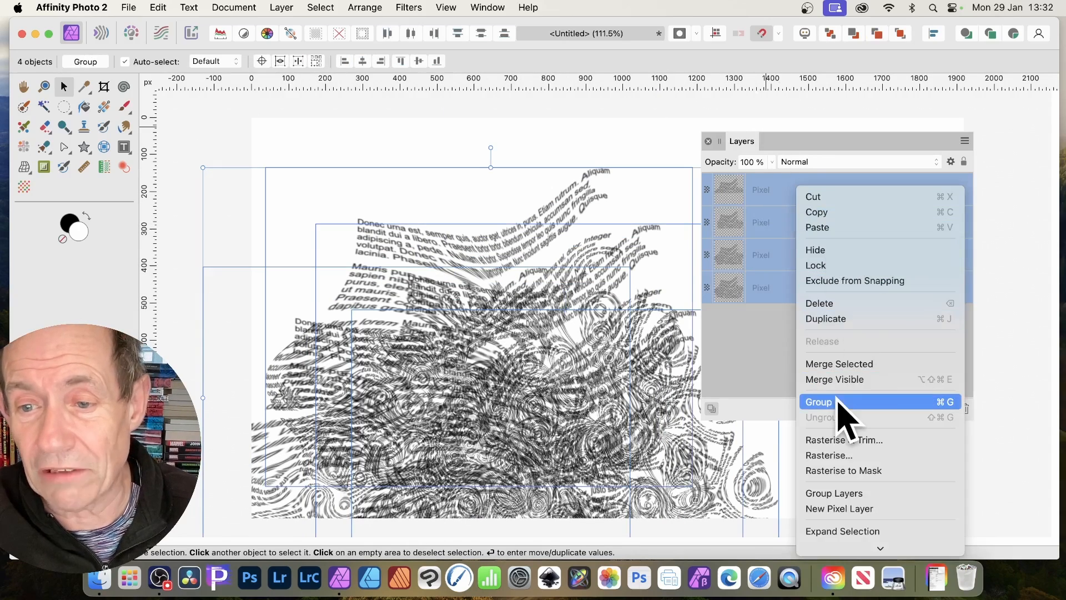
left_click(818, 401)
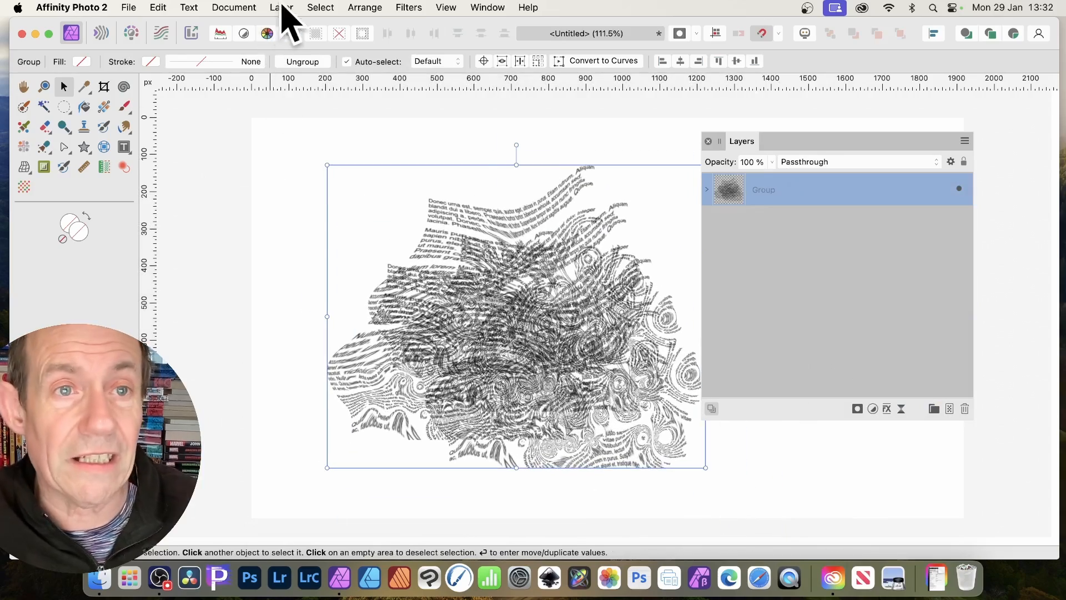
left_click(281, 7)
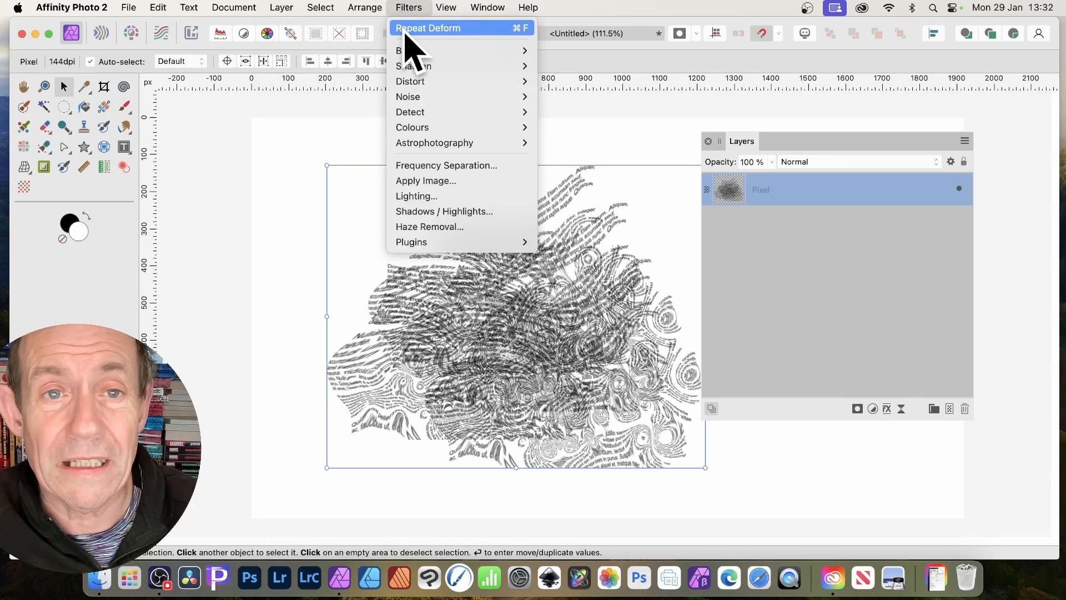
left_click(427, 27)
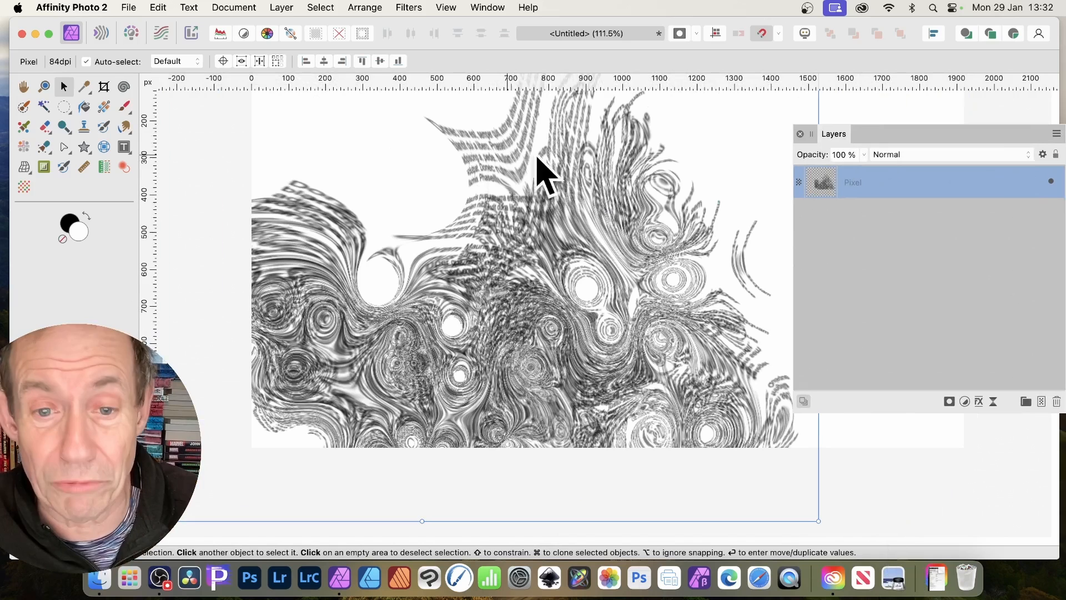
mouse_move(710, 183)
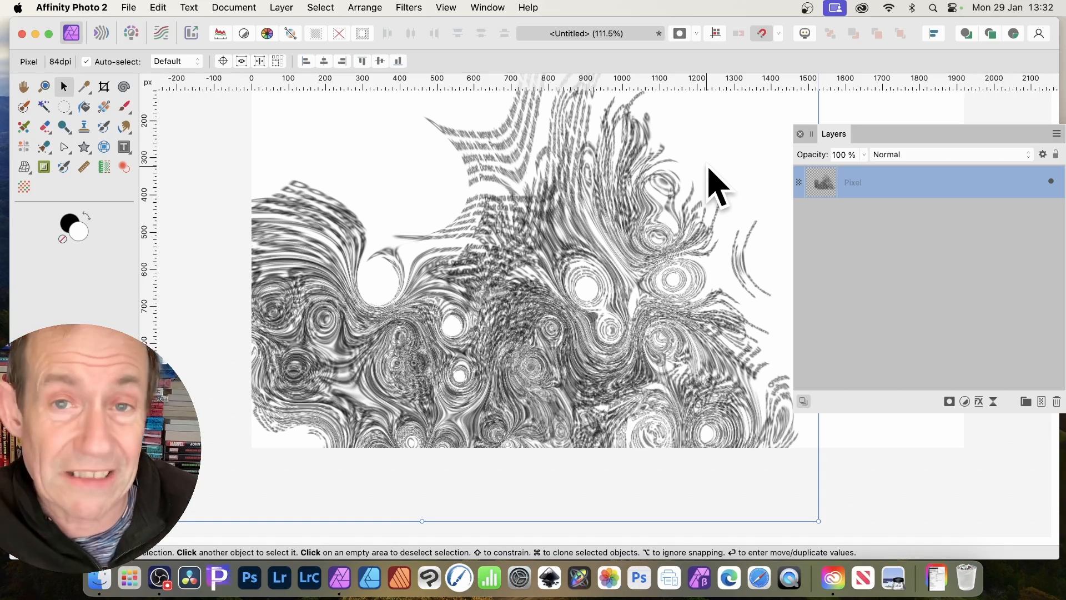
mouse_move(897, 346)
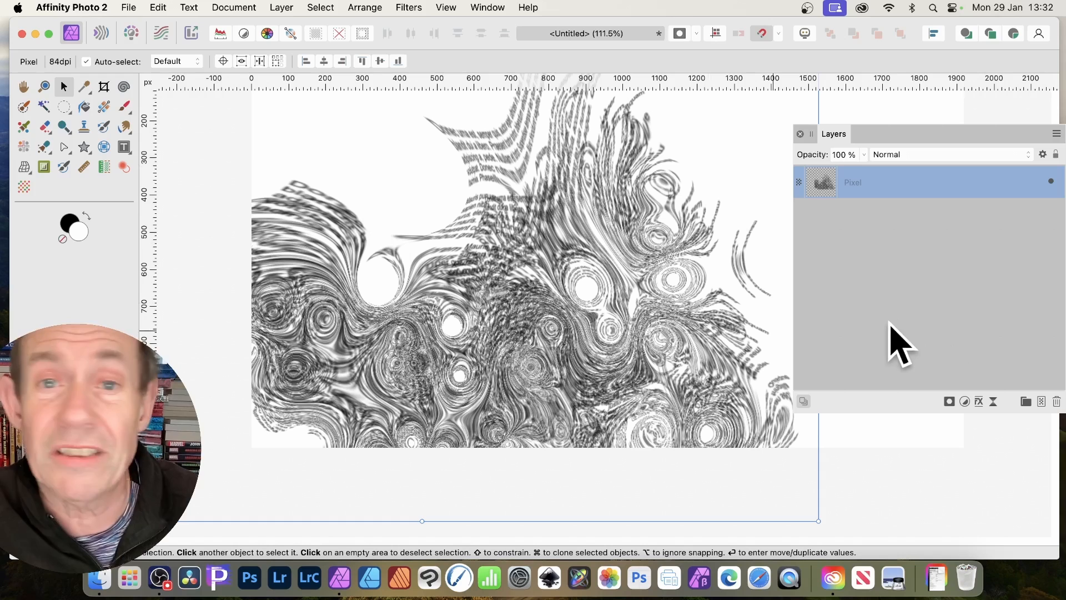
mouse_move(870, 350)
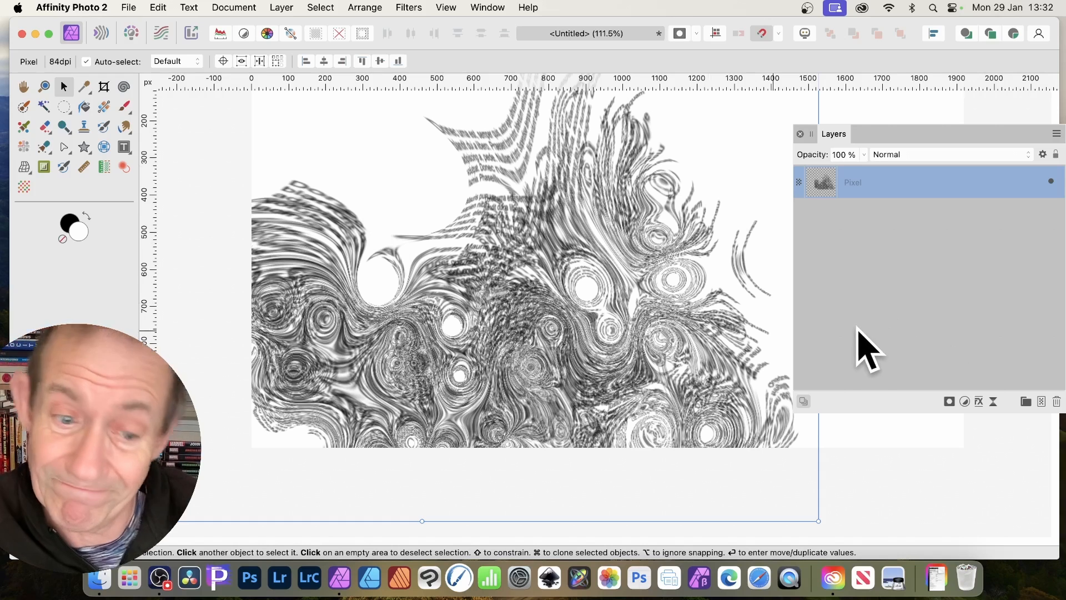
mouse_move(834, 353)
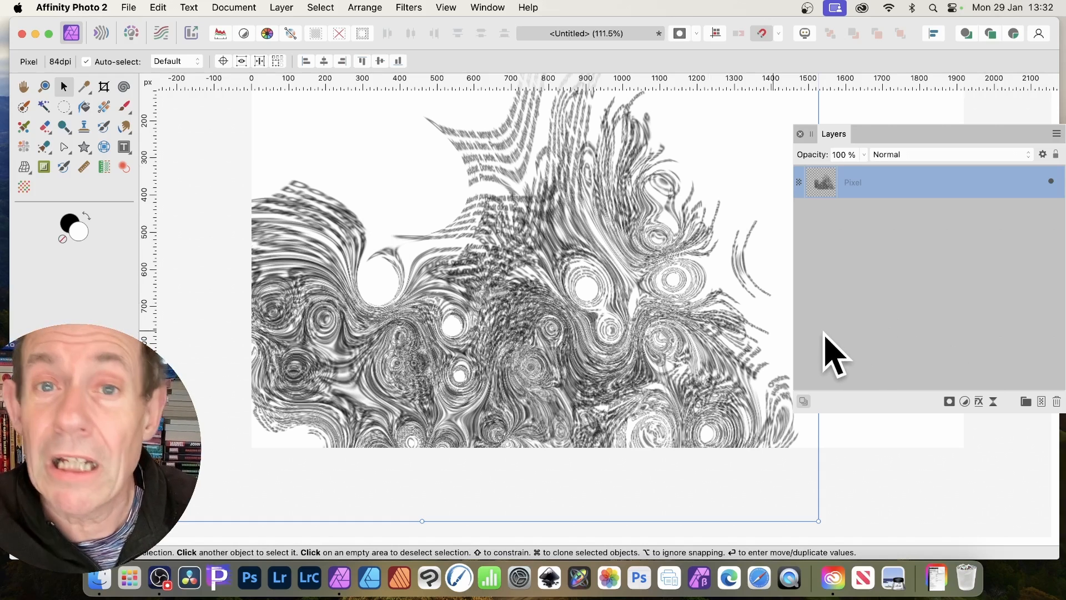
mouse_move(727, 333)
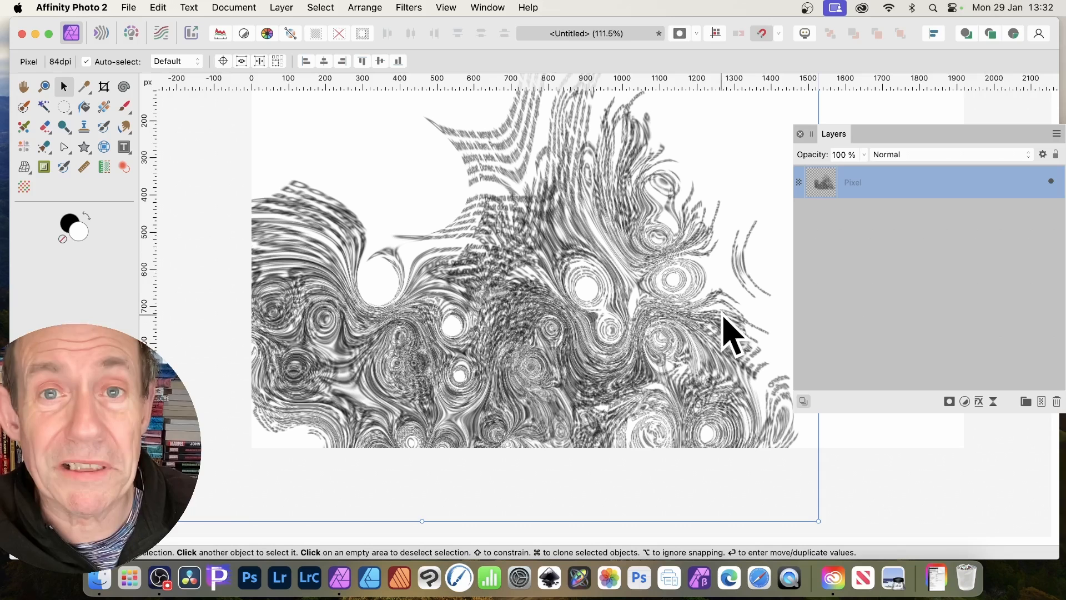
mouse_move(693, 333)
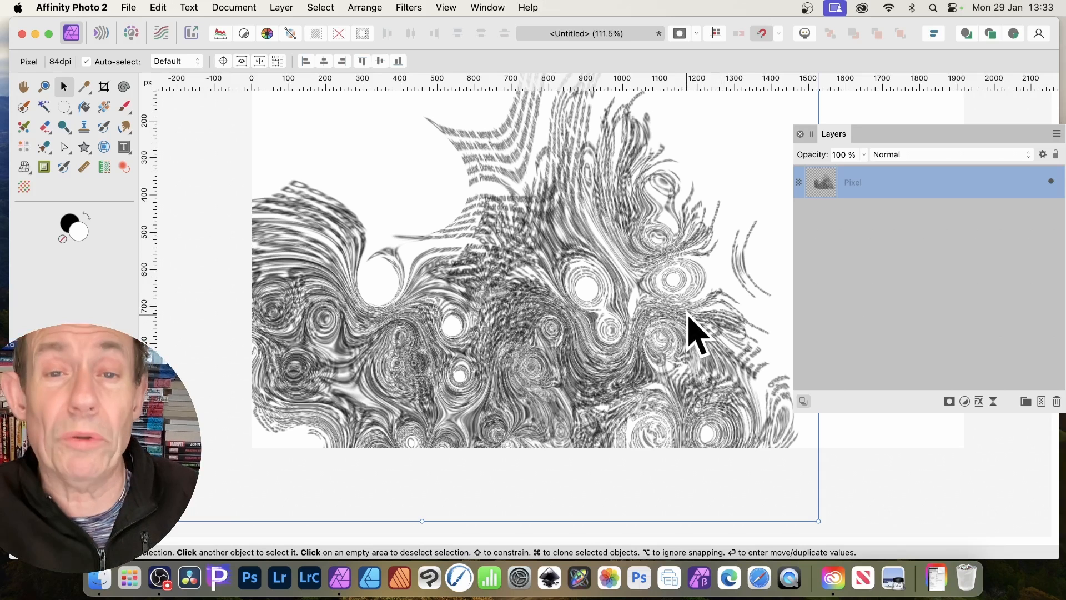